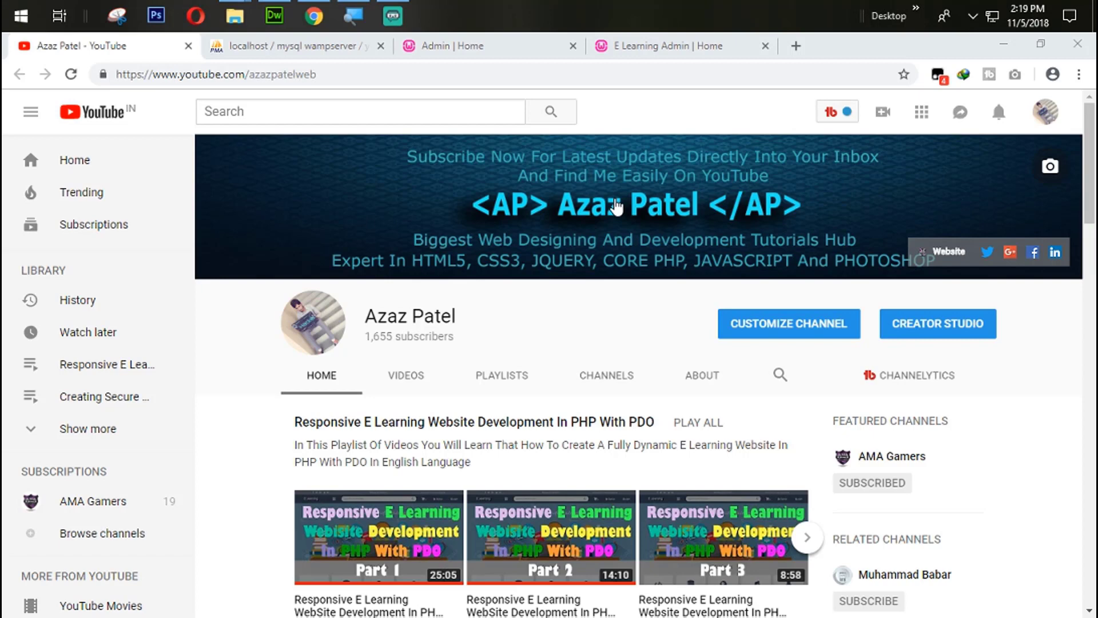
pyautogui.moveTo(488, 69)
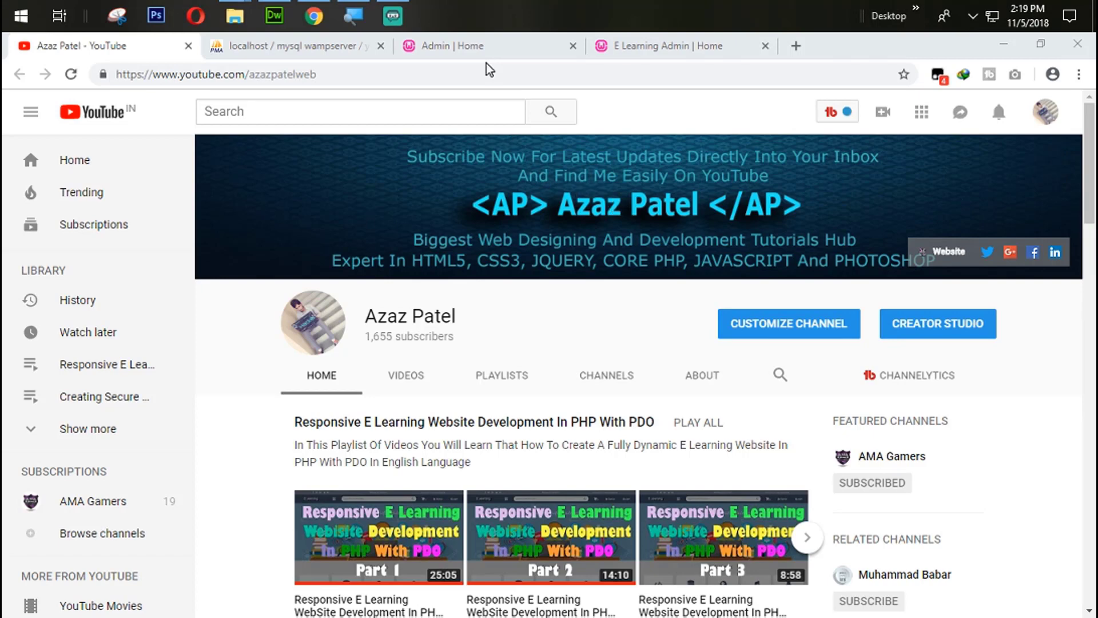
# Step: Bring up the admin panel's Contact Us page with its editable details and Save form
pyautogui.click(462, 46)
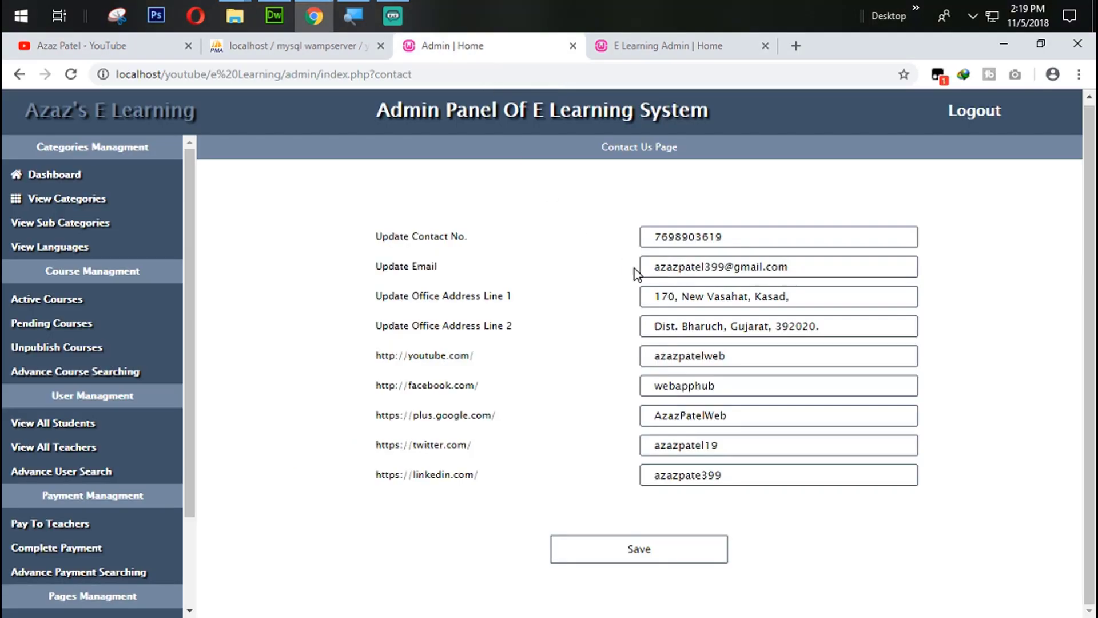
pyautogui.moveTo(501, 289)
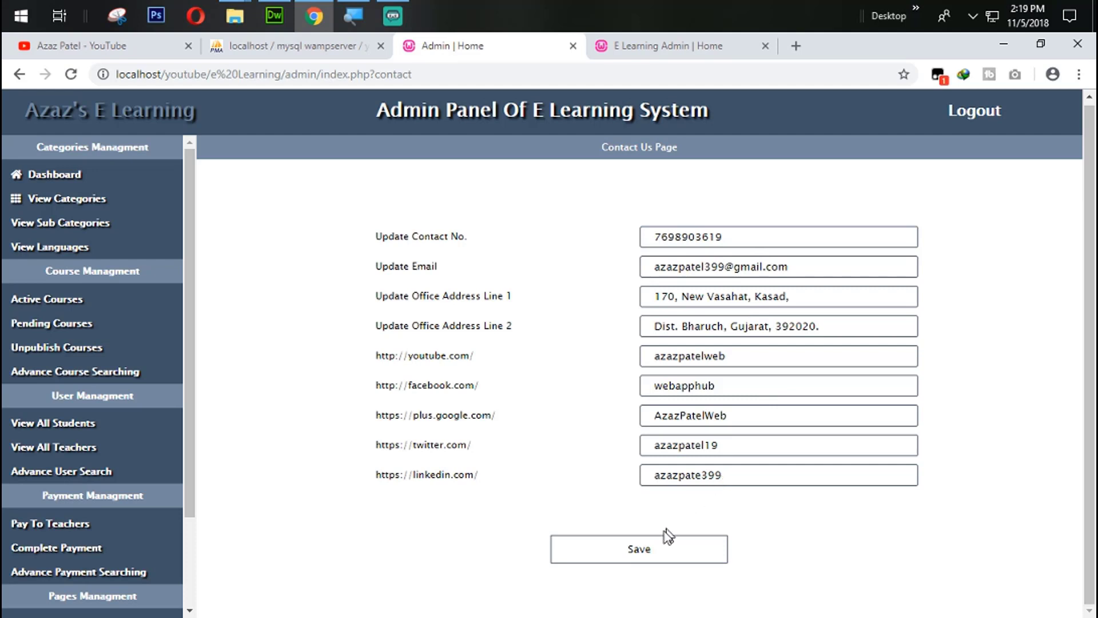
pyautogui.moveTo(645, 541)
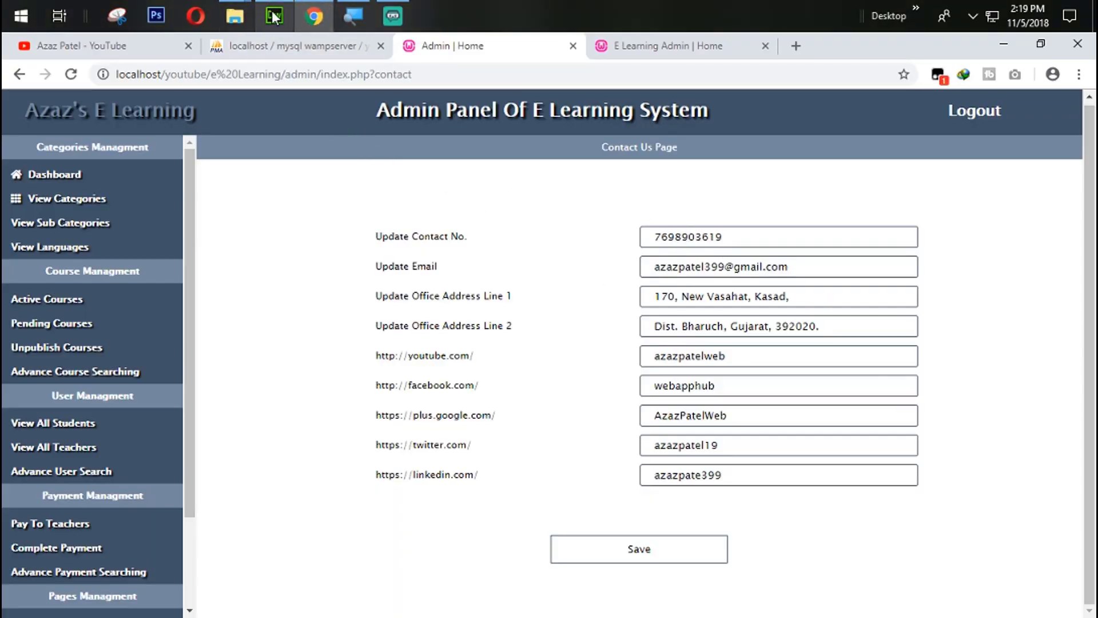
# Step: In function.php, add an if(isset($_POST['up_con'])) check for the contact form submission
pyautogui.click(273, 15)
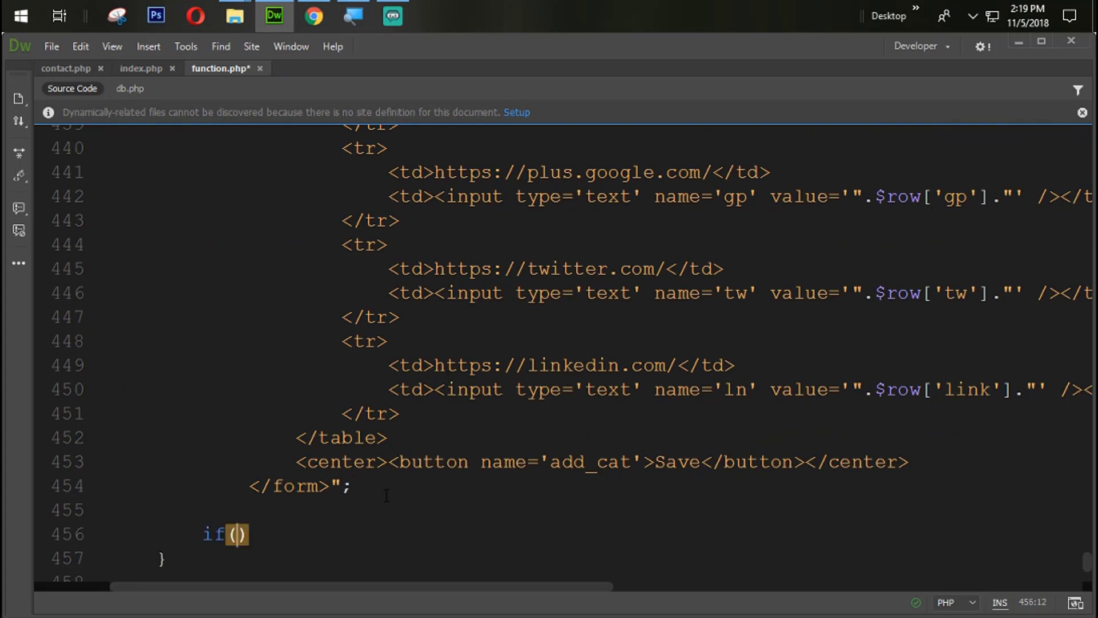
pyautogui.write('isset(')
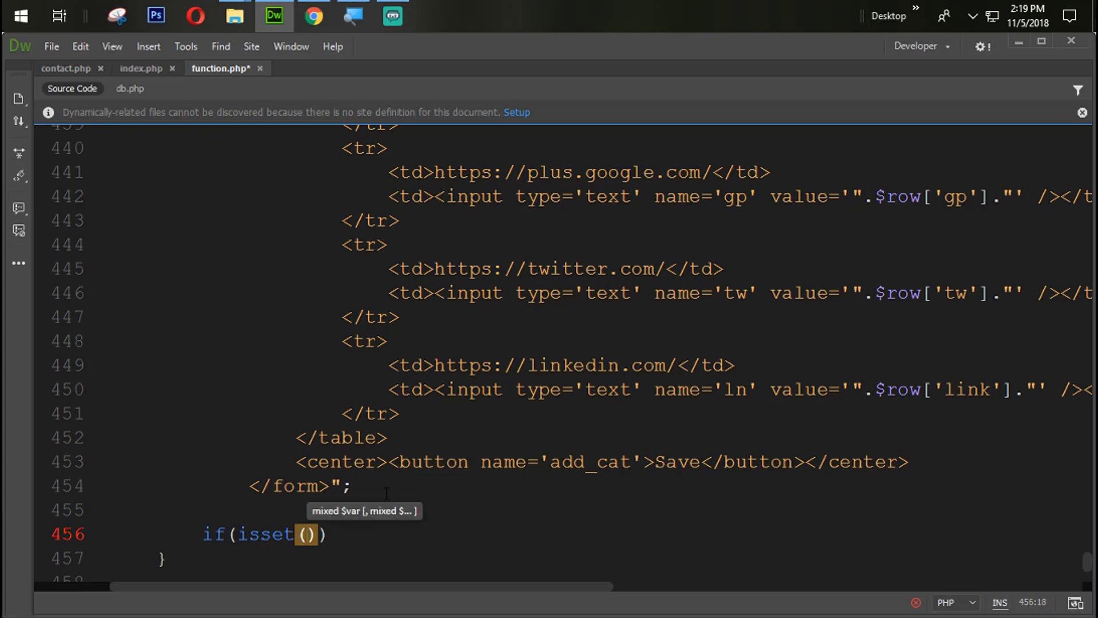
pyautogui.write('$')
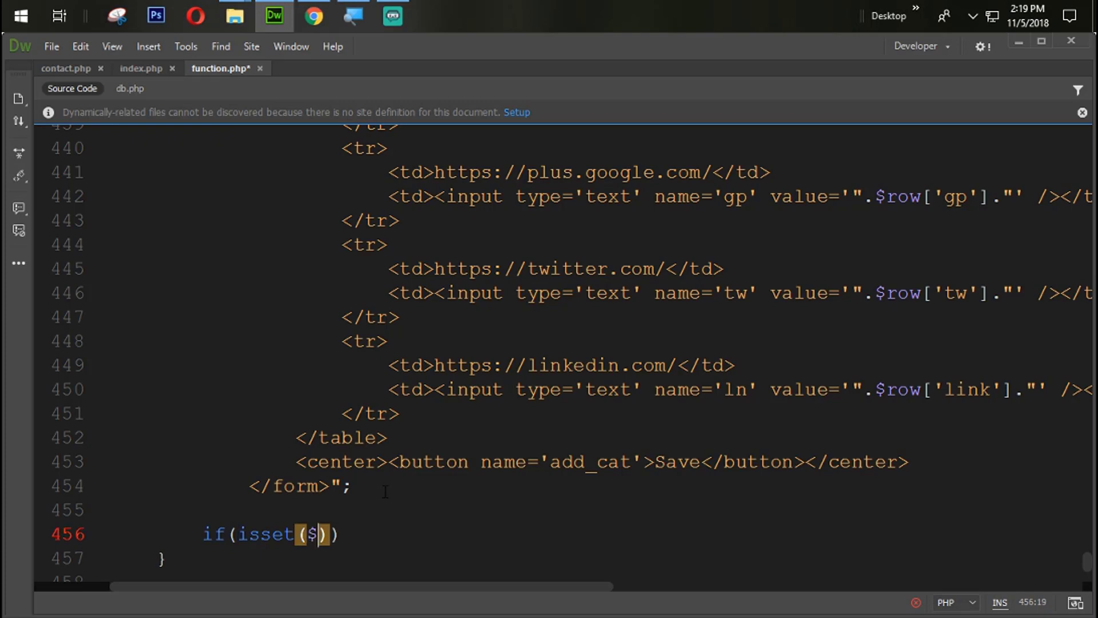
pyautogui.write('_POST[')
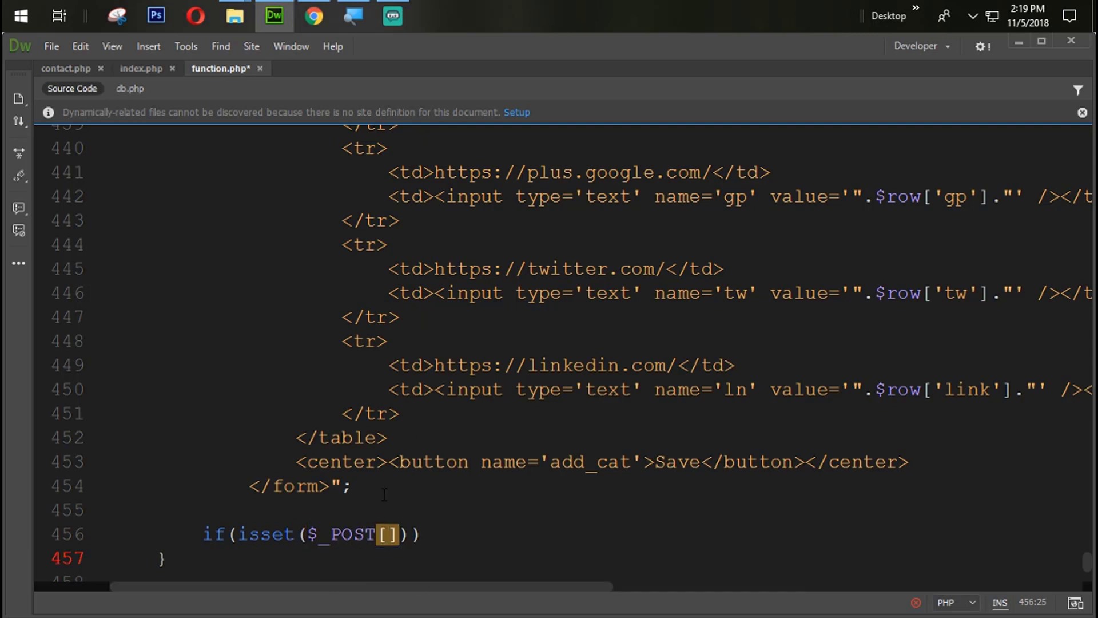
pyautogui.write("'up'")
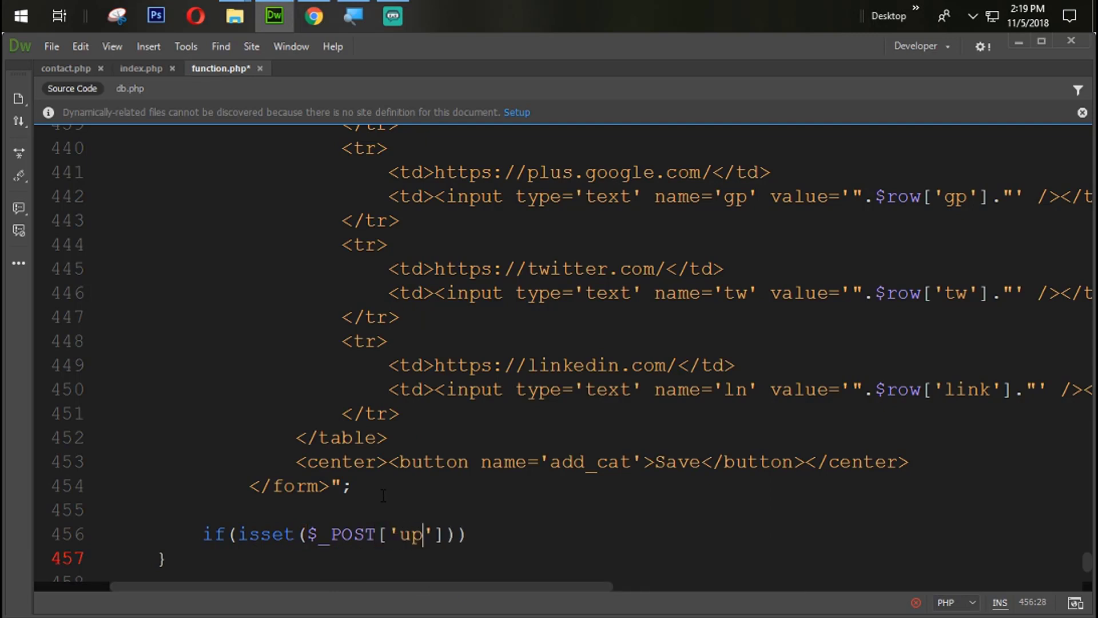
pyautogui.write('_con')
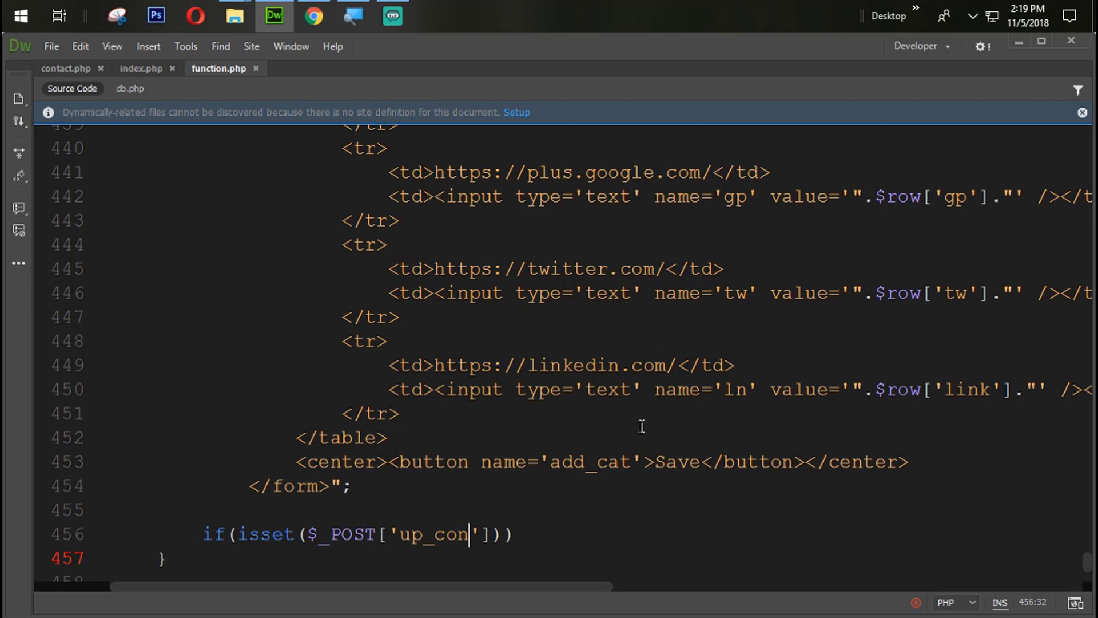
# Step: Rename the Save button from add_cat to up_con and open the if block's braces
pyautogui.doubleClick(590, 461)
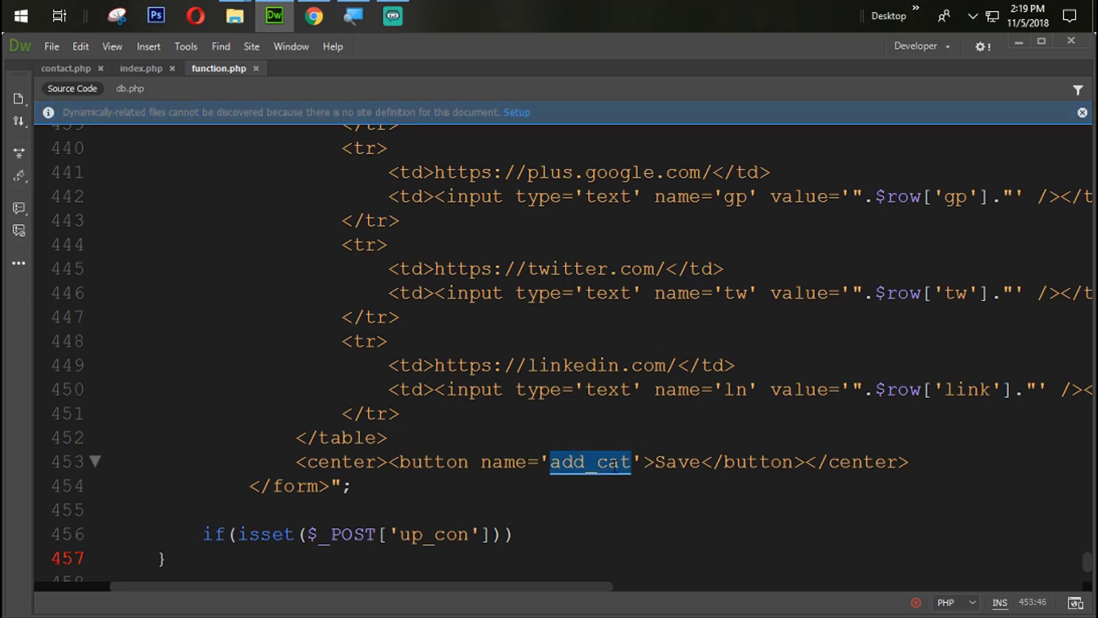
pyautogui.write('con')
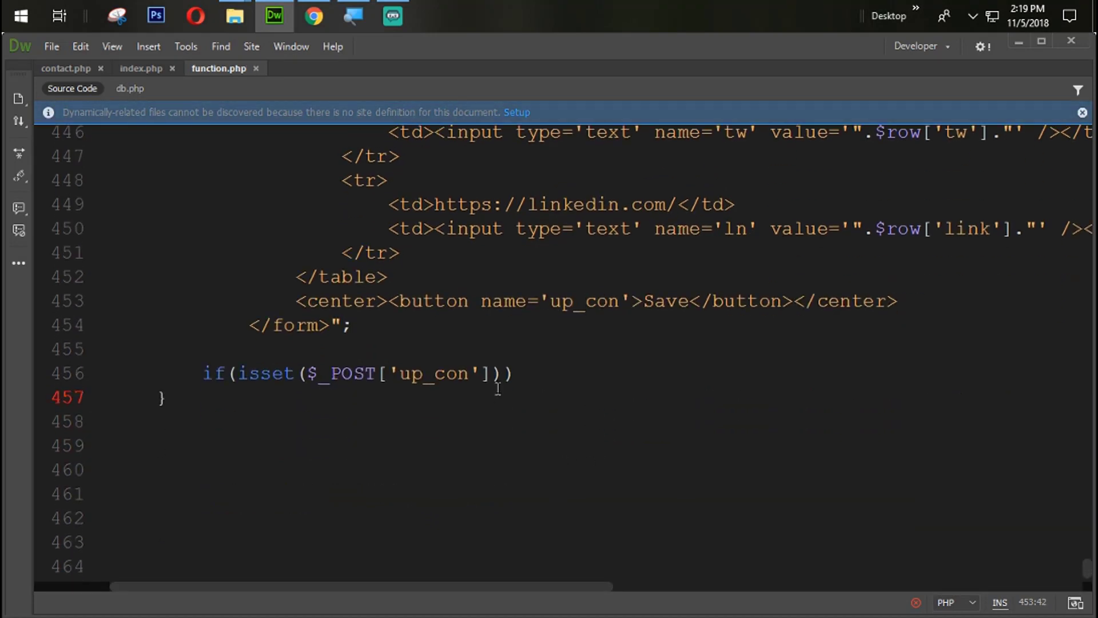
pyautogui.write('{')
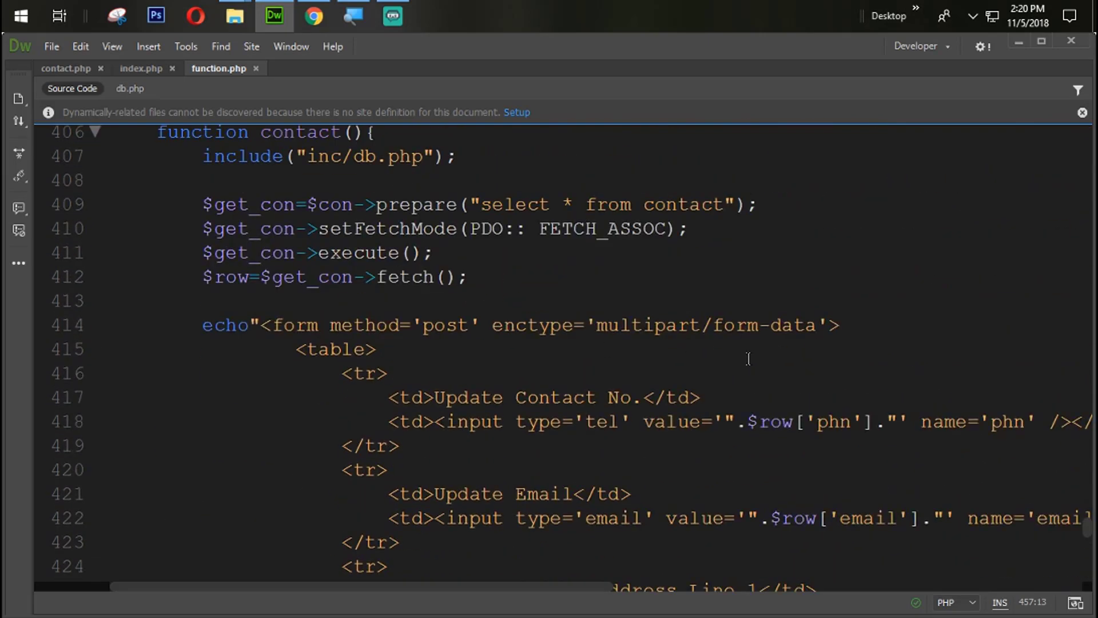
# Step: Inside the up_con block, assign $phn and $email from their posted values
pyautogui.scroll(-3)
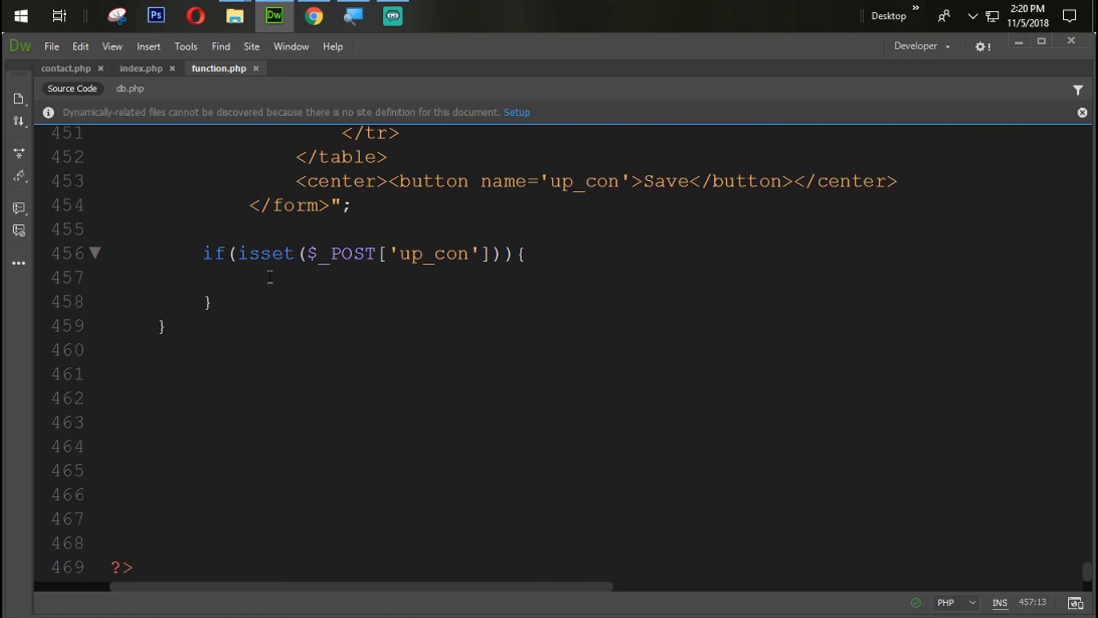
pyautogui.write('$phn')
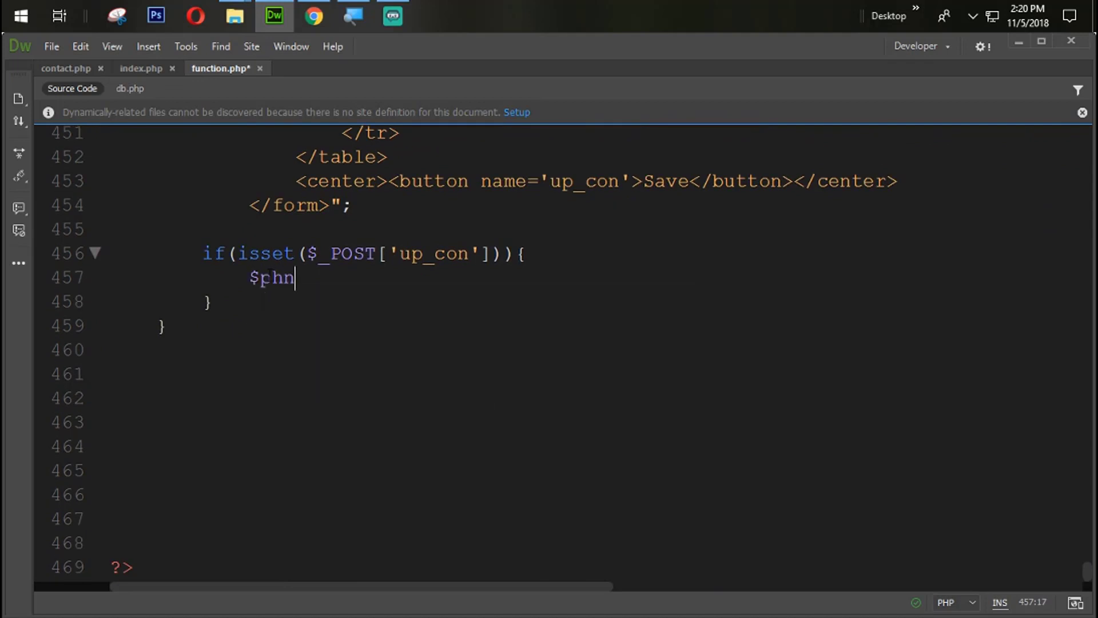
pyautogui.write("=$_POST[''];")
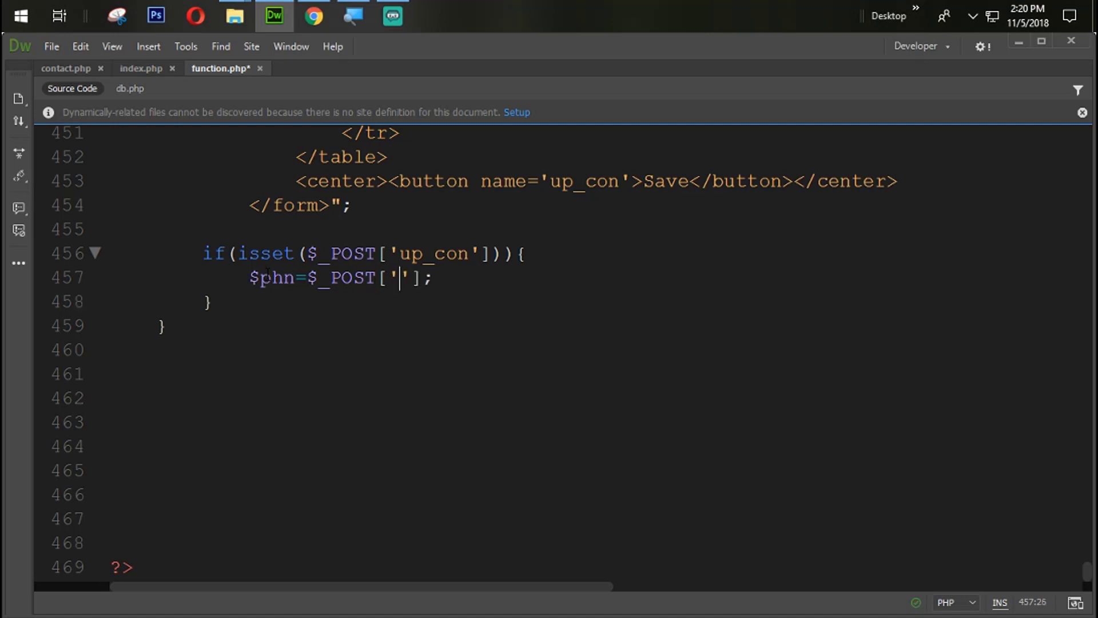
pyautogui.write('phn')
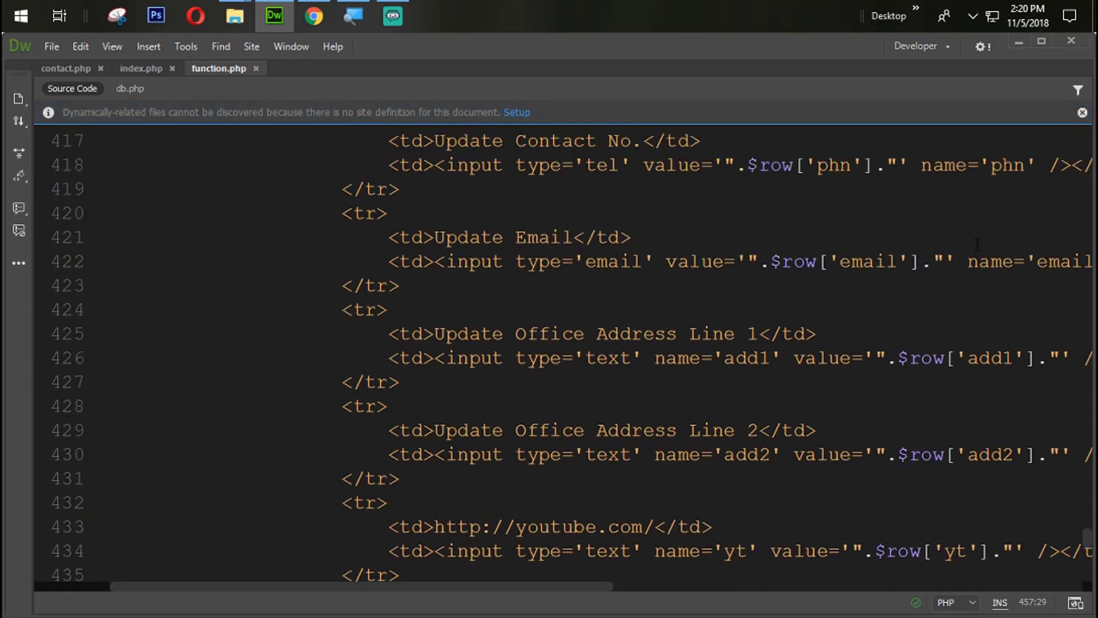
pyautogui.scroll(-3)
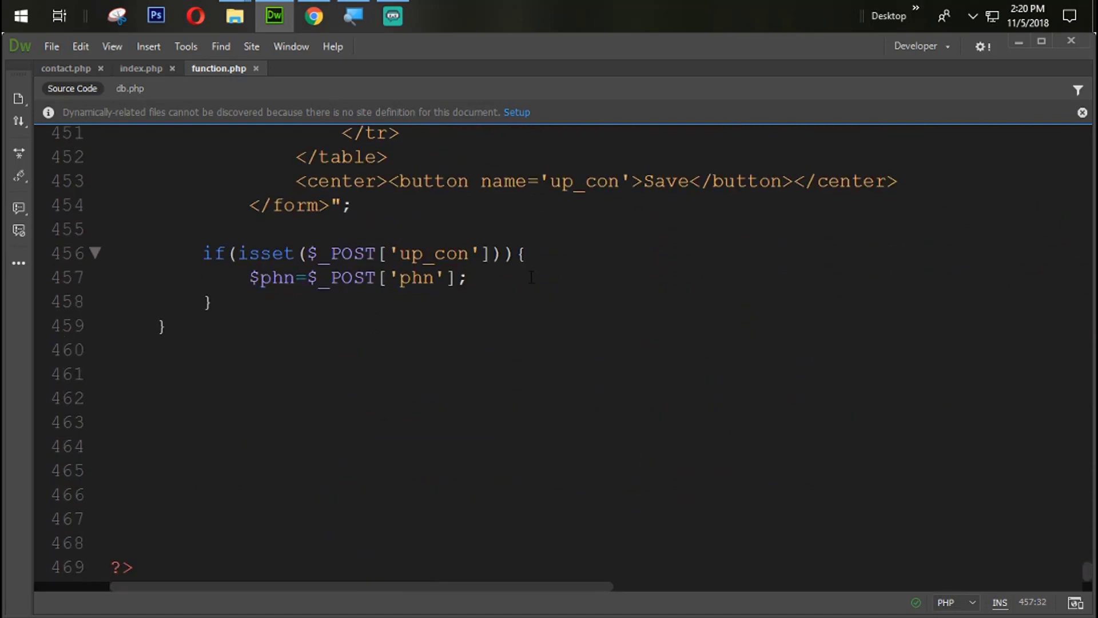
pyautogui.write('$')
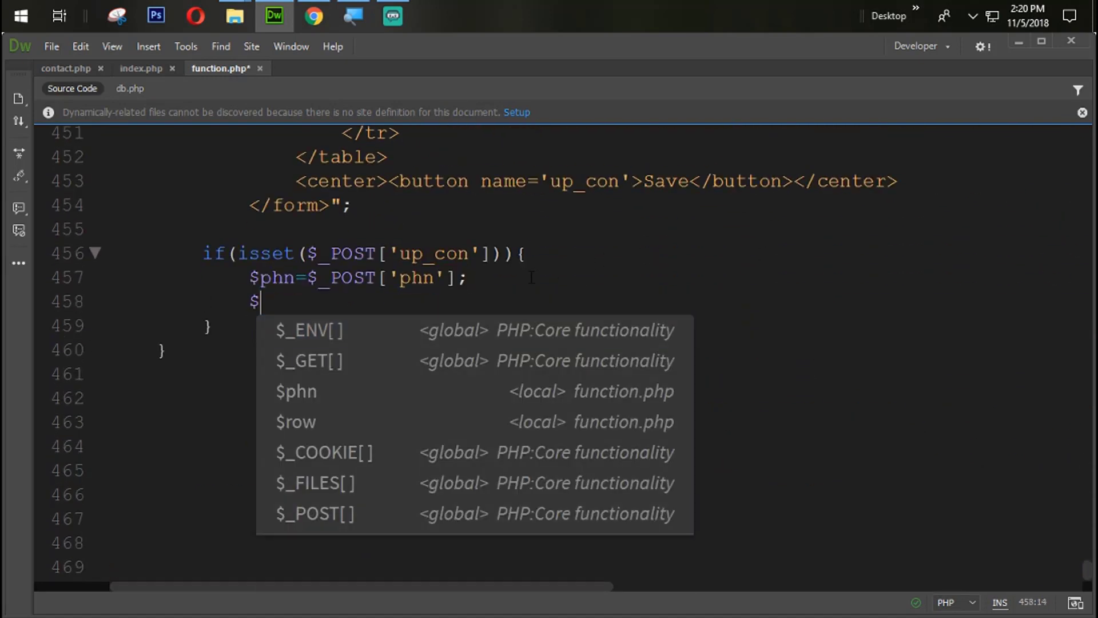
pyautogui.write('email=')
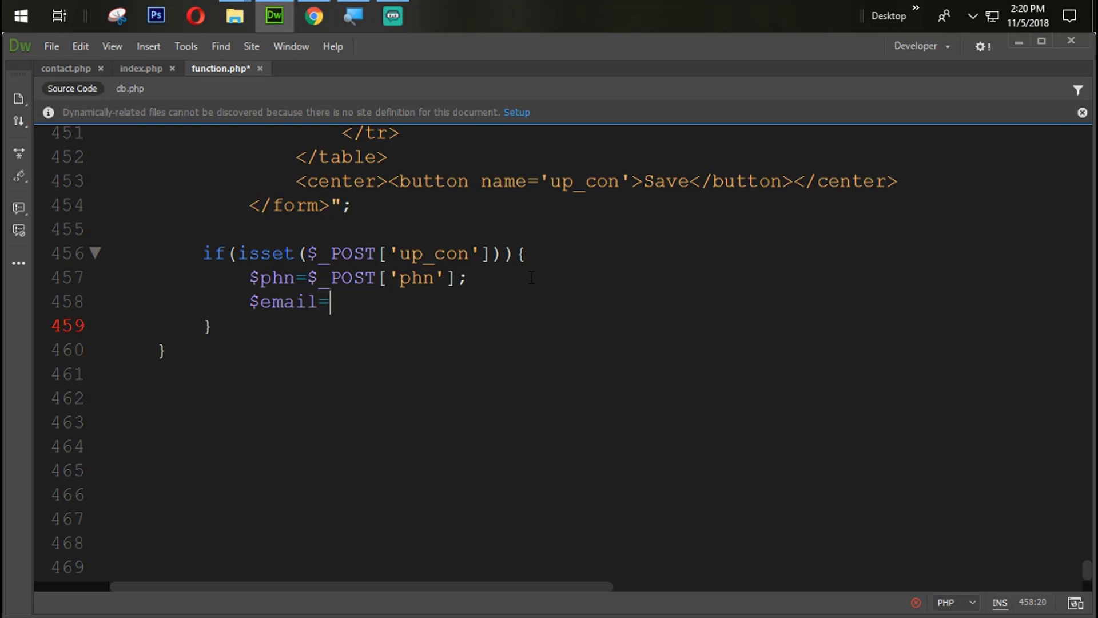
pyautogui.write('$_POST[]')
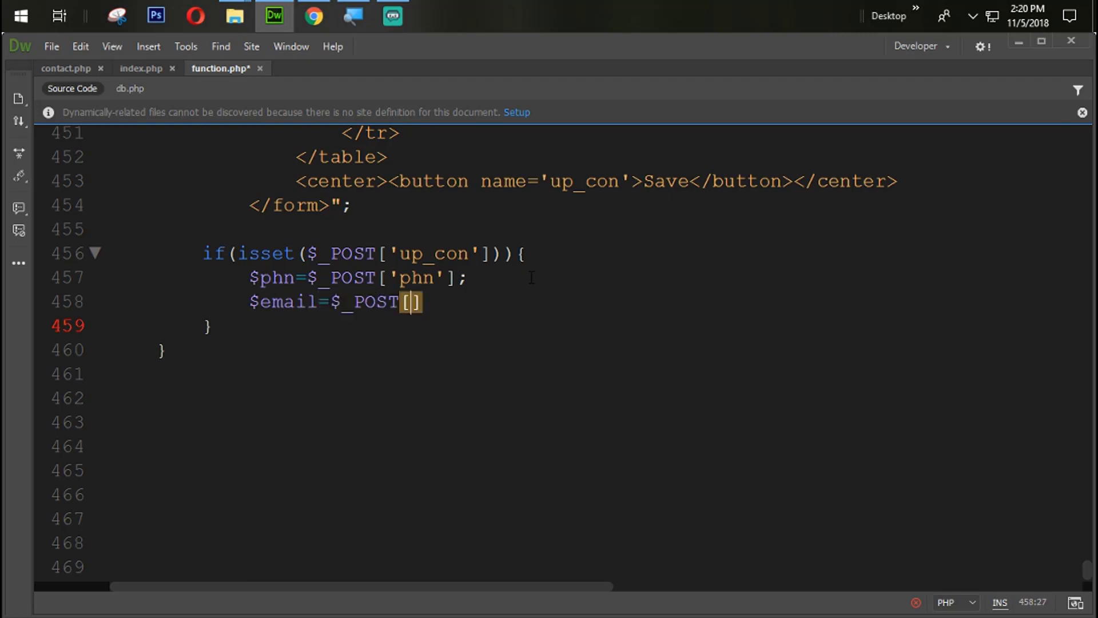
pyautogui.write(';')
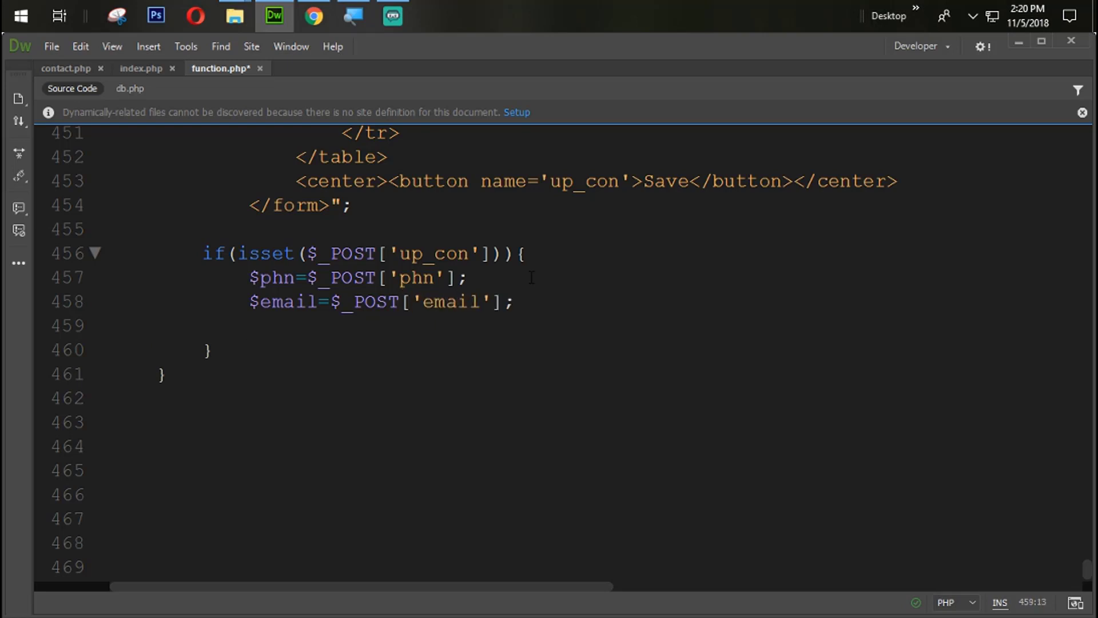
# Step: Assign $add1 and $add2 from the posted add1 and add2 fields
pyautogui.write('$add1')
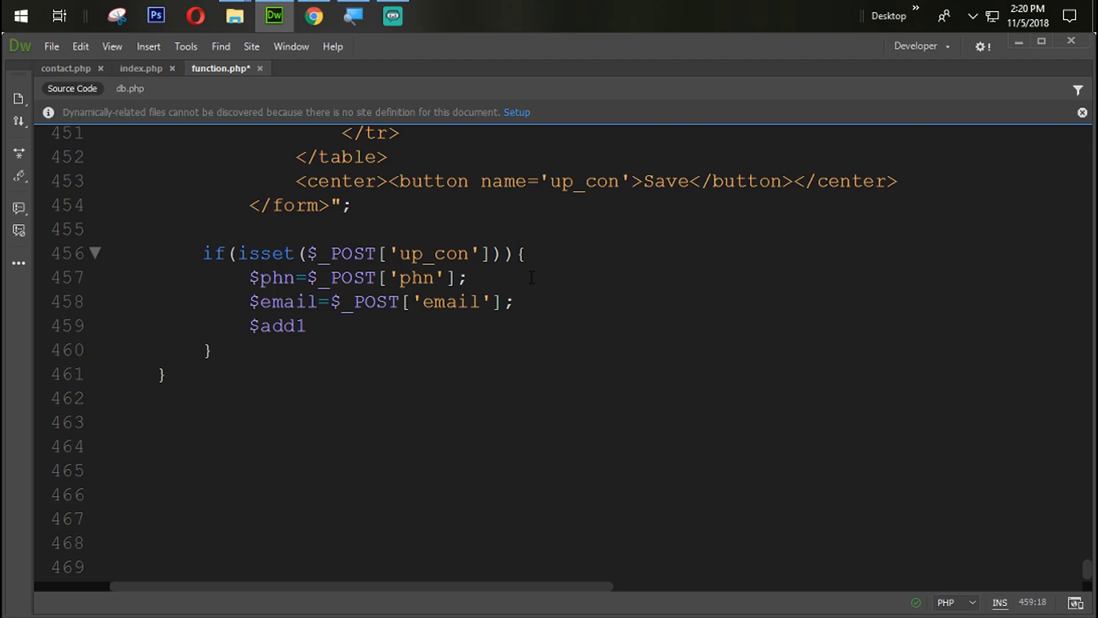
pyautogui.write('=')
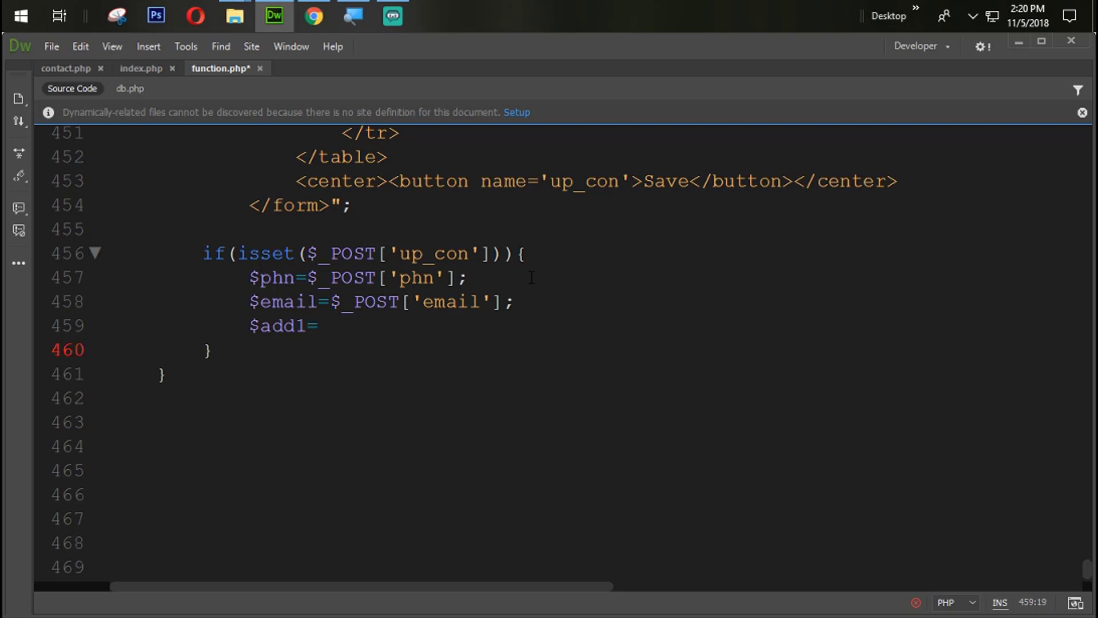
pyautogui.write('$_POST[]')
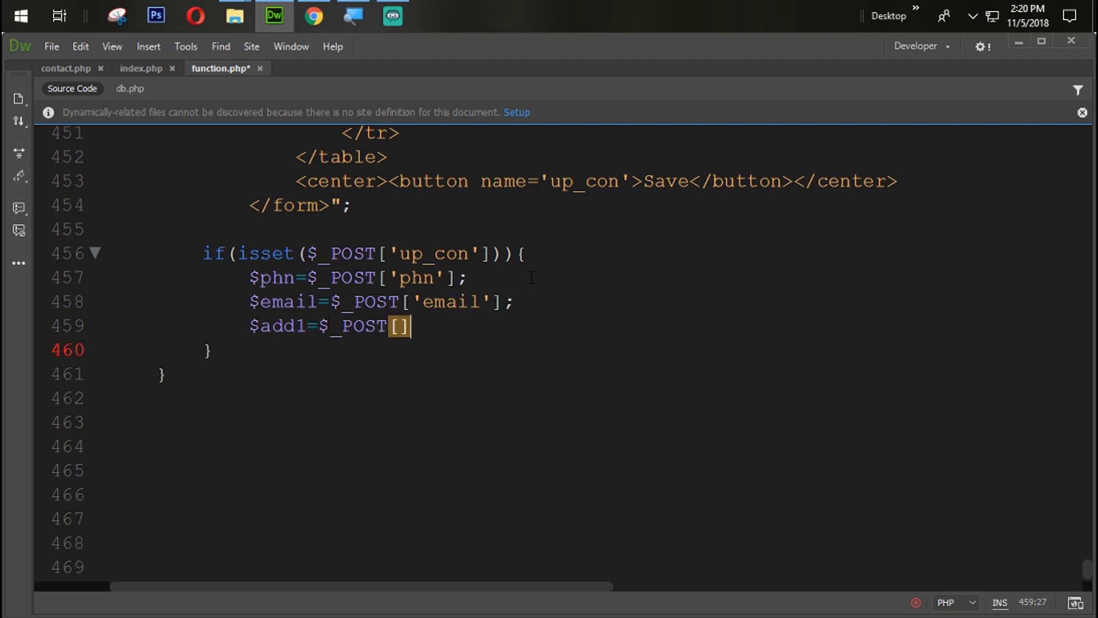
pyautogui.write(';')
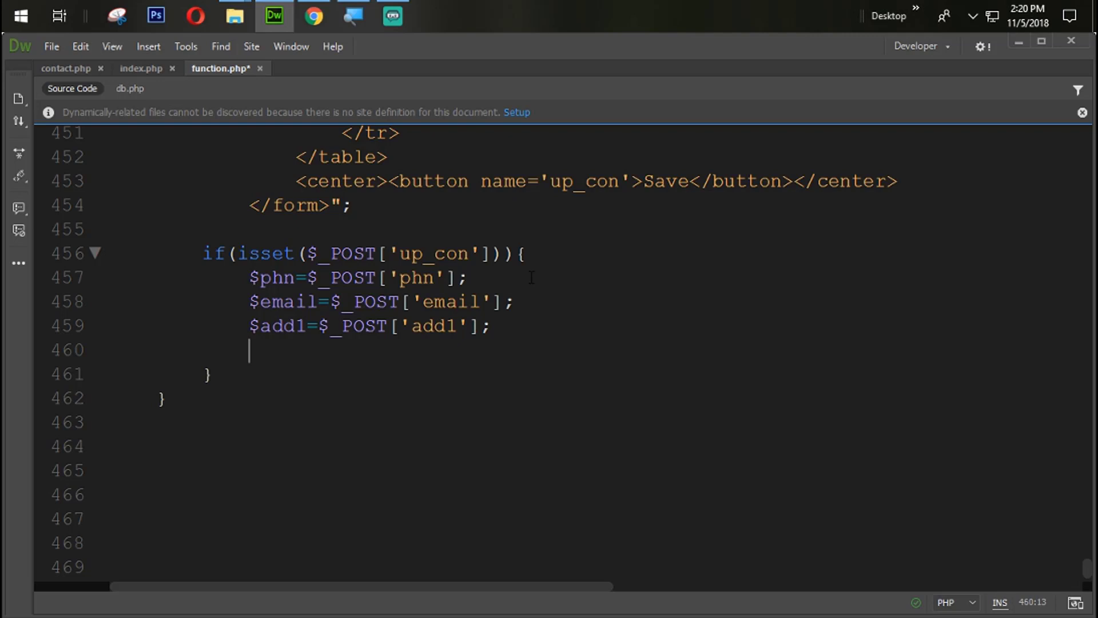
pyautogui.write('$add2')
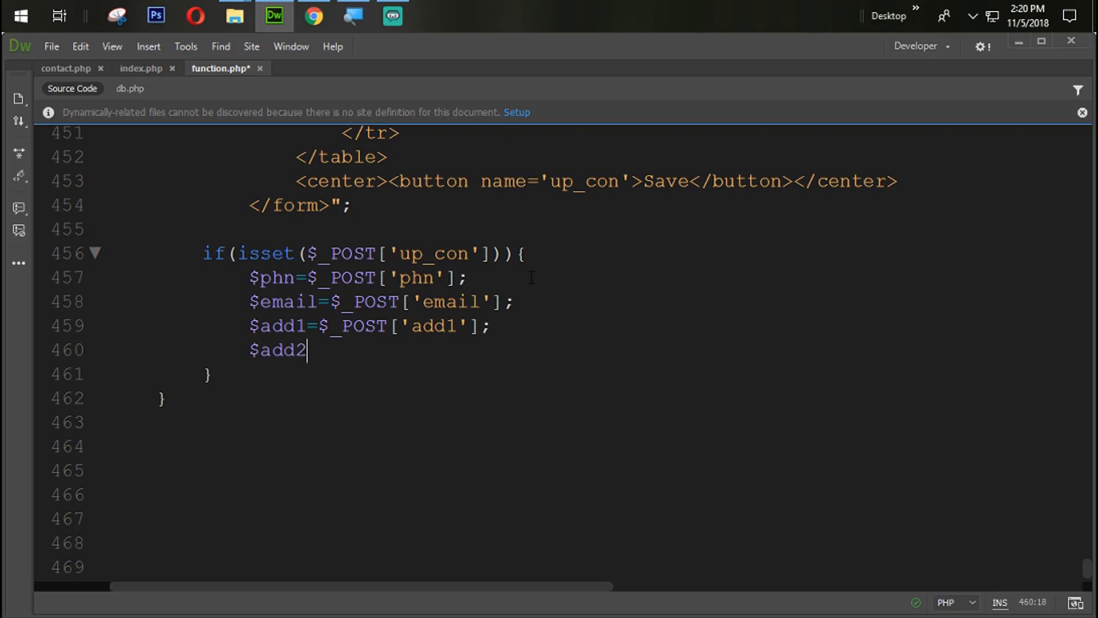
pyautogui.write('=$_PO')
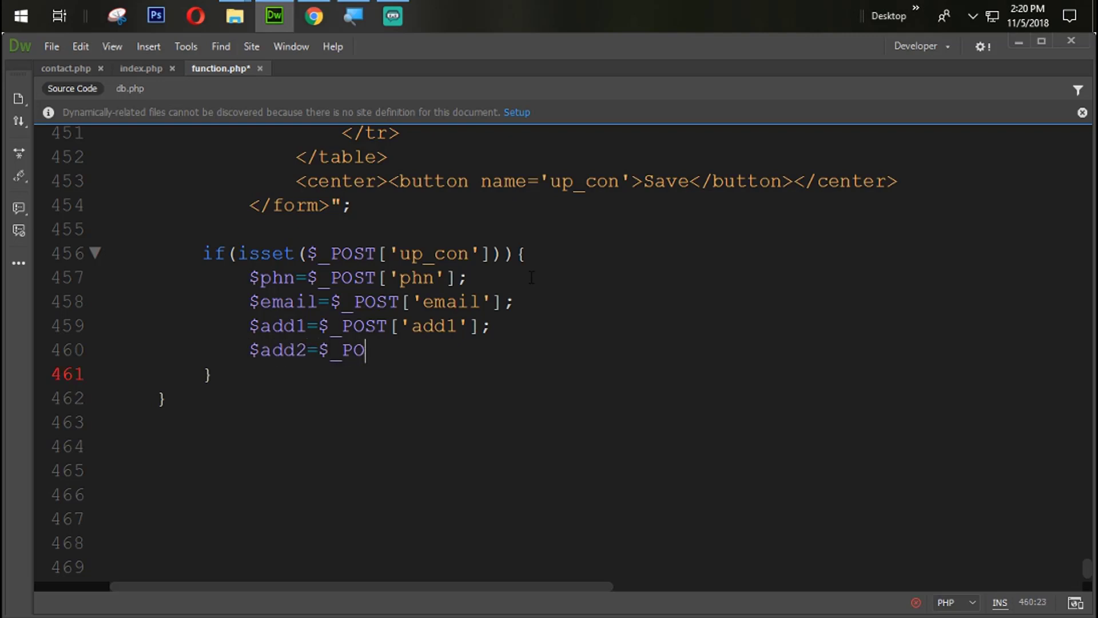
pyautogui.write('ST[];')
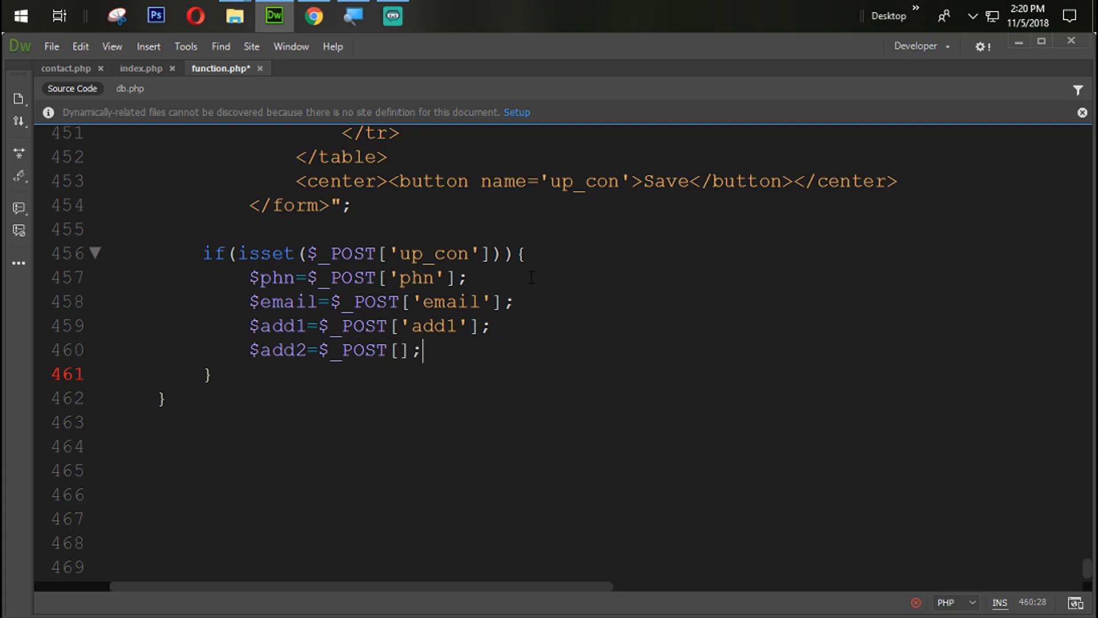
pyautogui.write("a'")
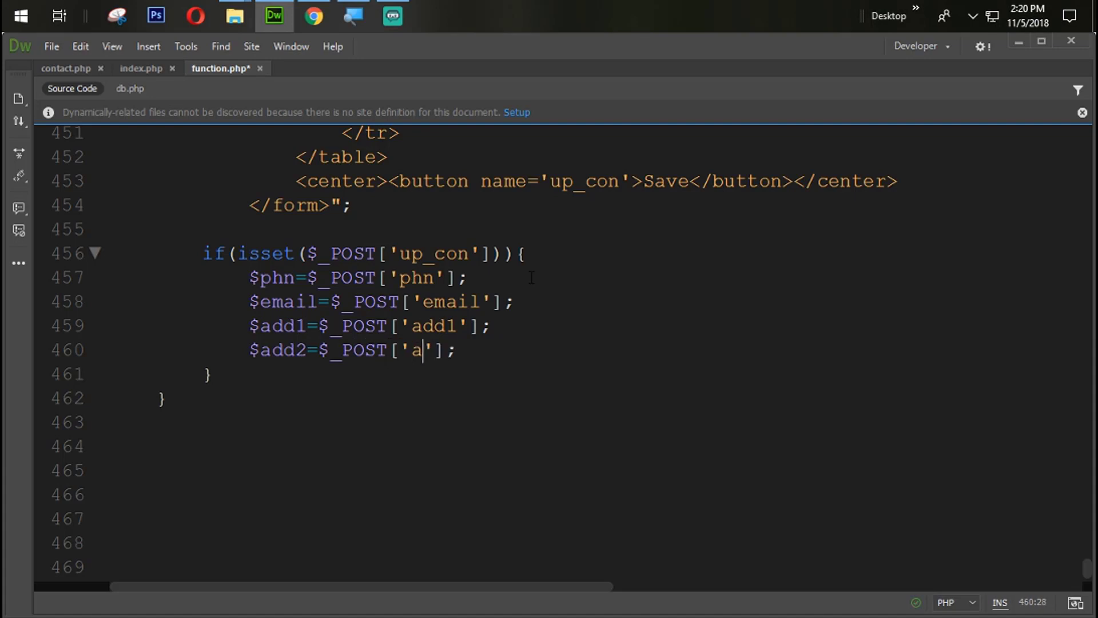
pyautogui.write('dd2')
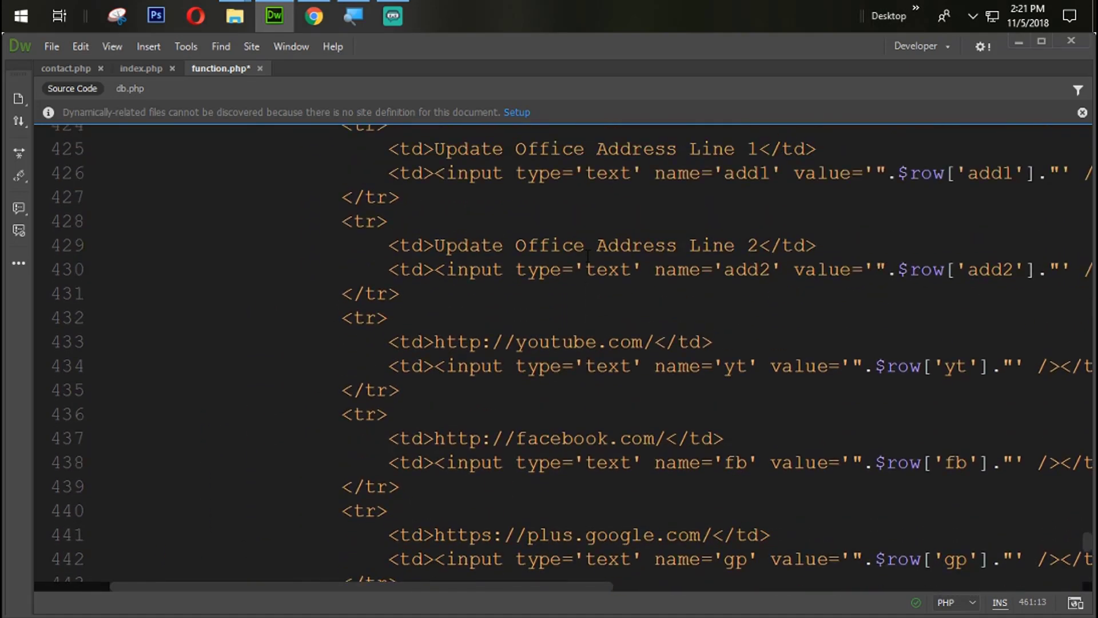
# Step: Assign $yt and $fb from the posted yt and fb fields
pyautogui.scroll(-3)
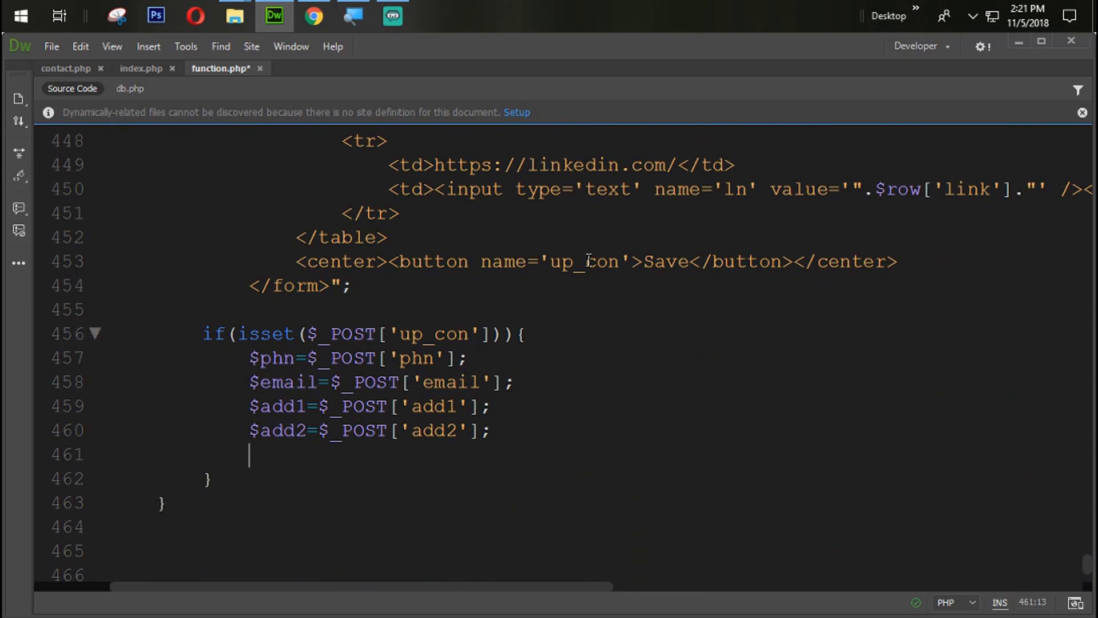
pyautogui.write('$yt')
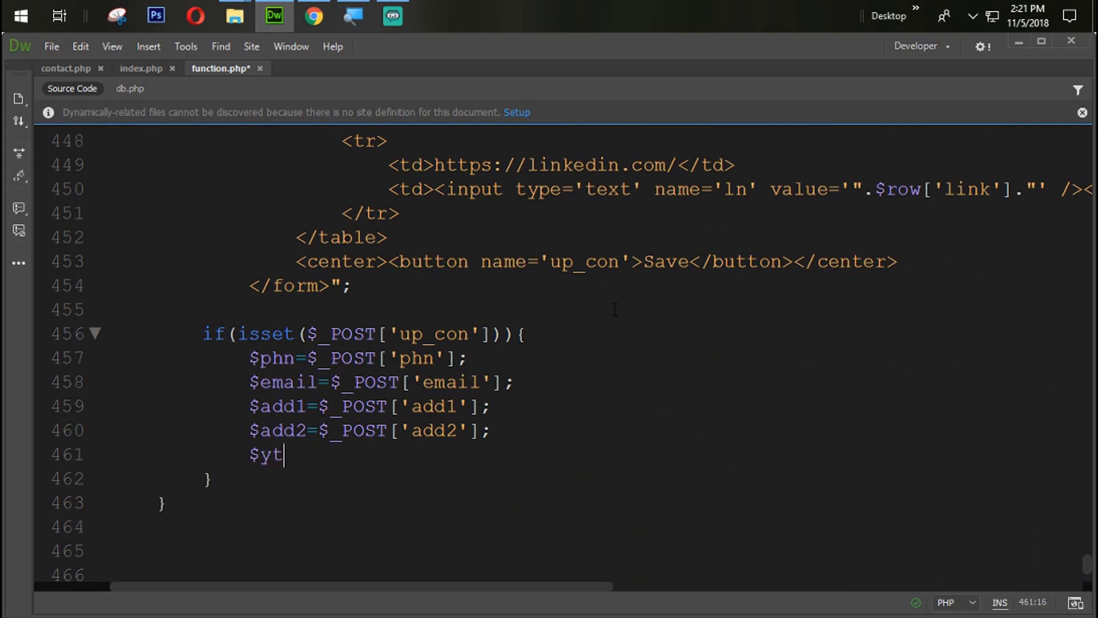
pyautogui.write('=')
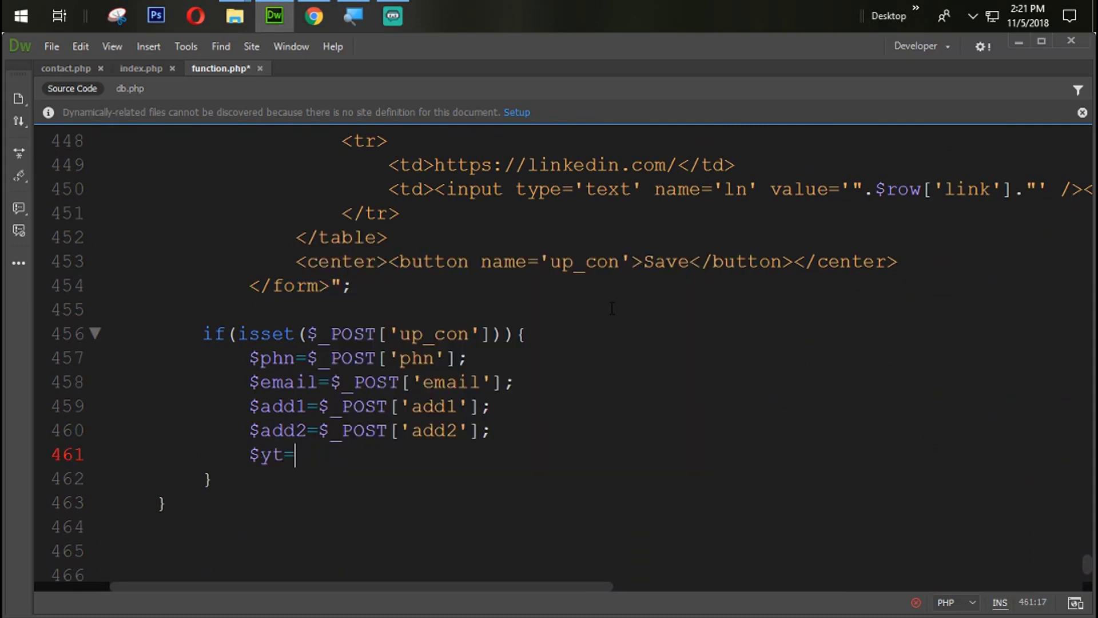
pyautogui.write("$_POST['yt'];")
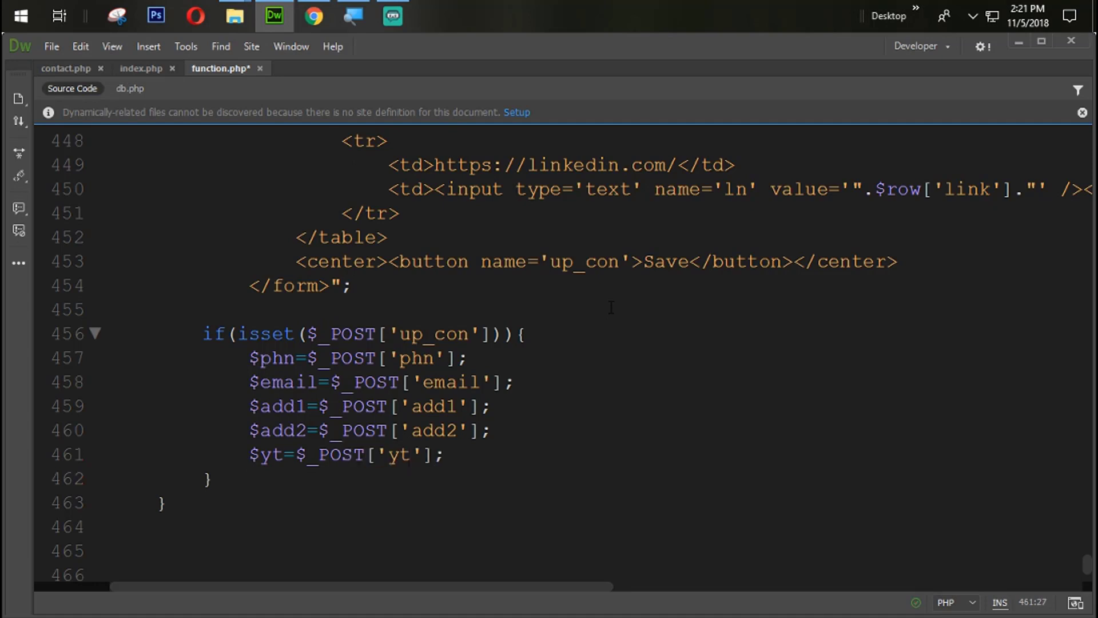
pyautogui.write('value=\'".$row[\'phn\']."\'')
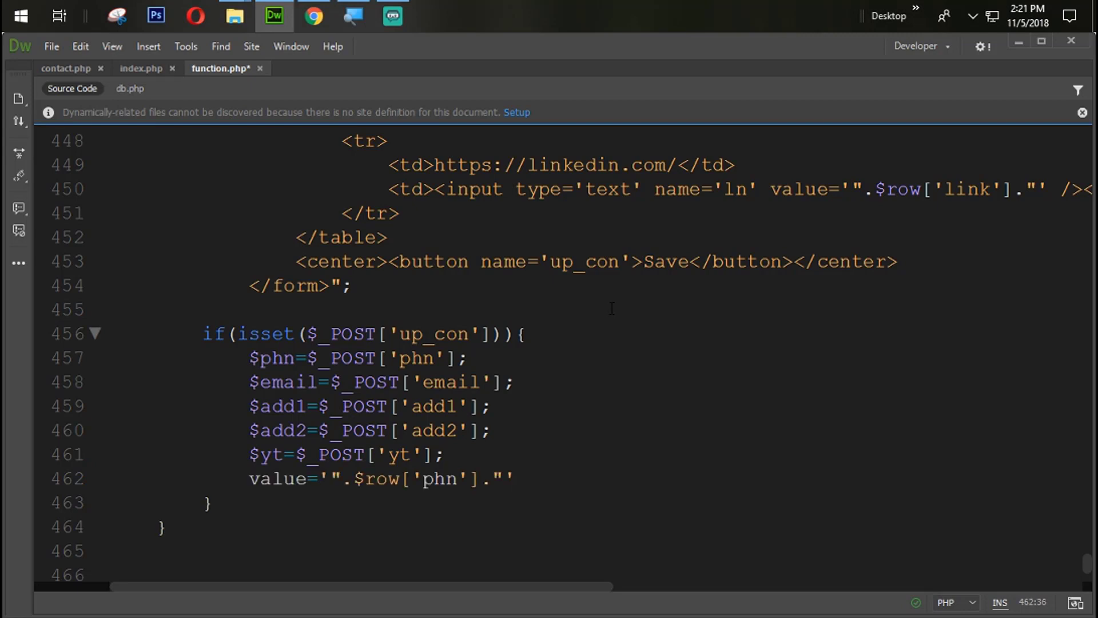
pyautogui.write('$f')
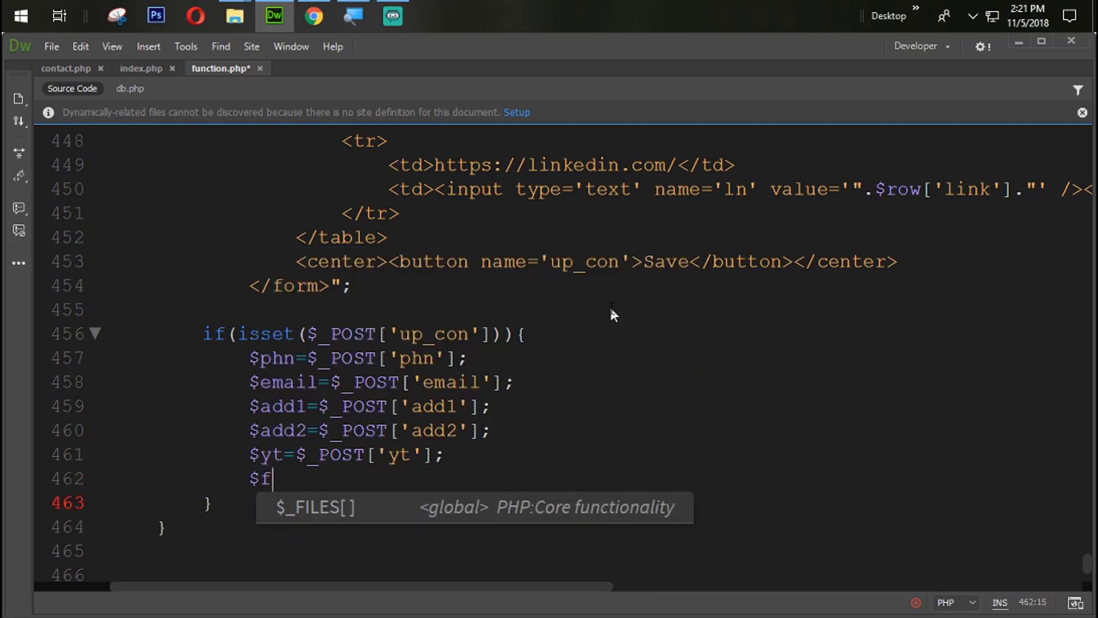
pyautogui.write('b=$_POST[];')
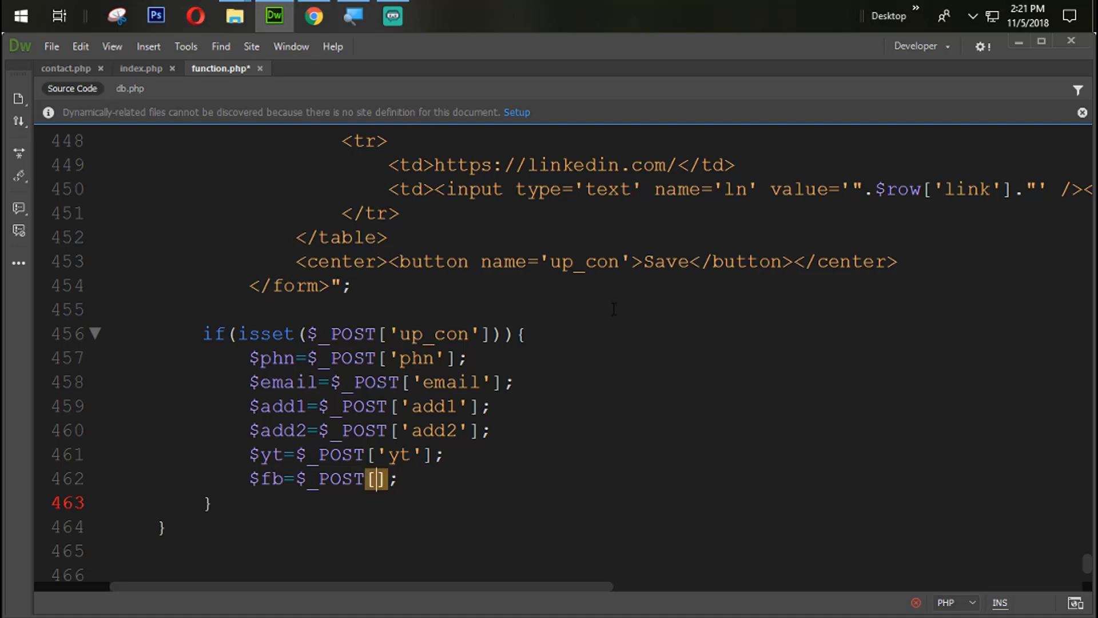
pyautogui.write("'fb'")
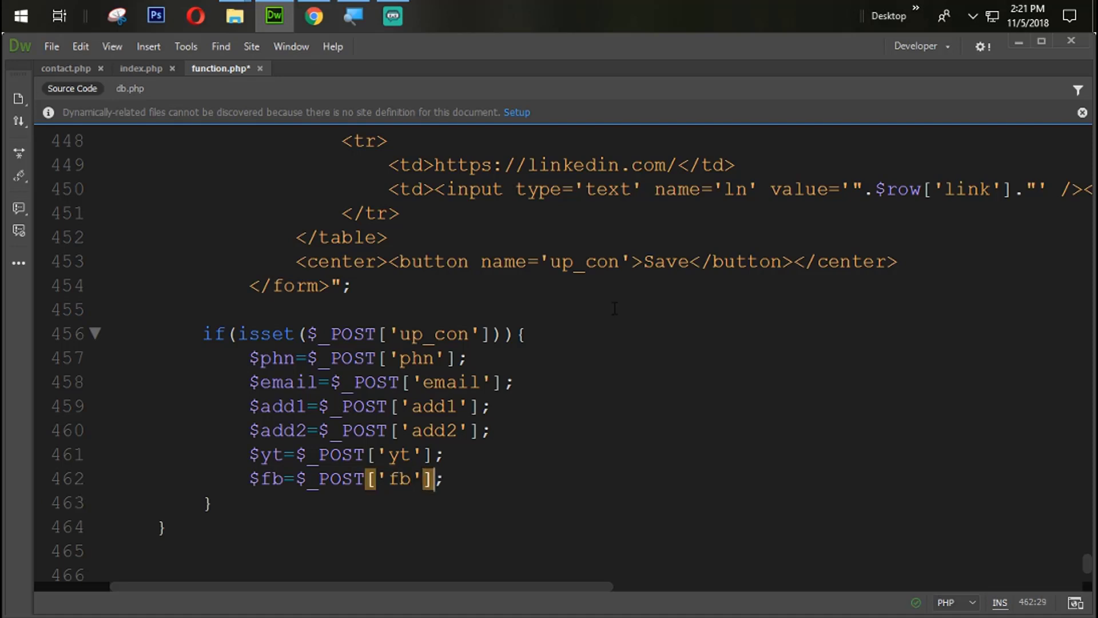
pyautogui.write('value=\'".$row[\'phn\']."')
pyautogui.write('$gp=$')
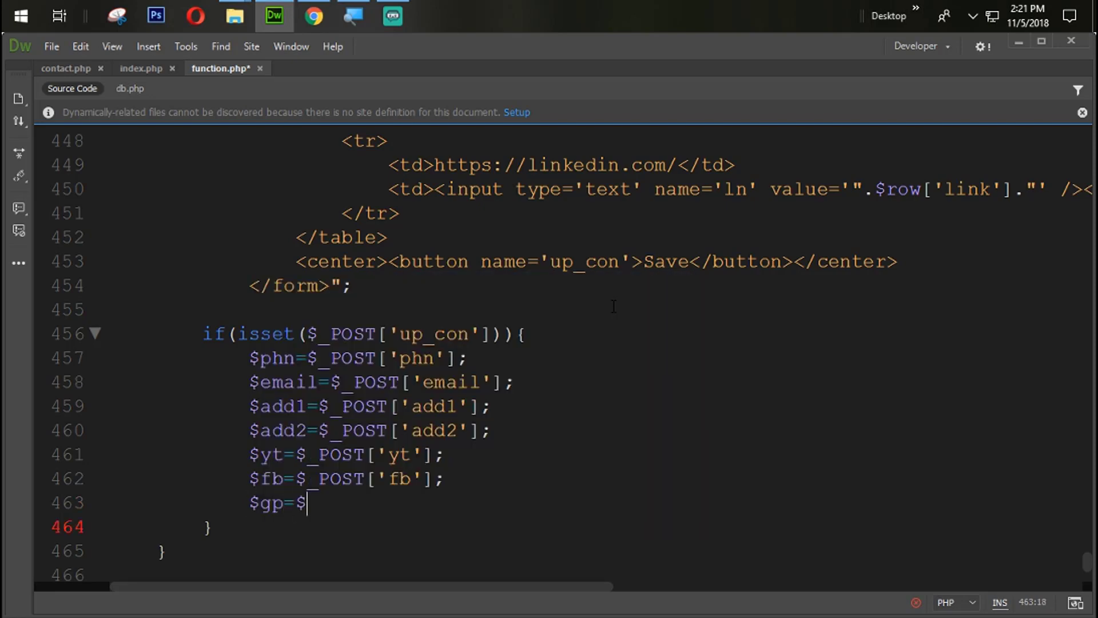
# Step: Assign $gp and $tw from the posted gp and tw fields
pyautogui.write('_POST[]')
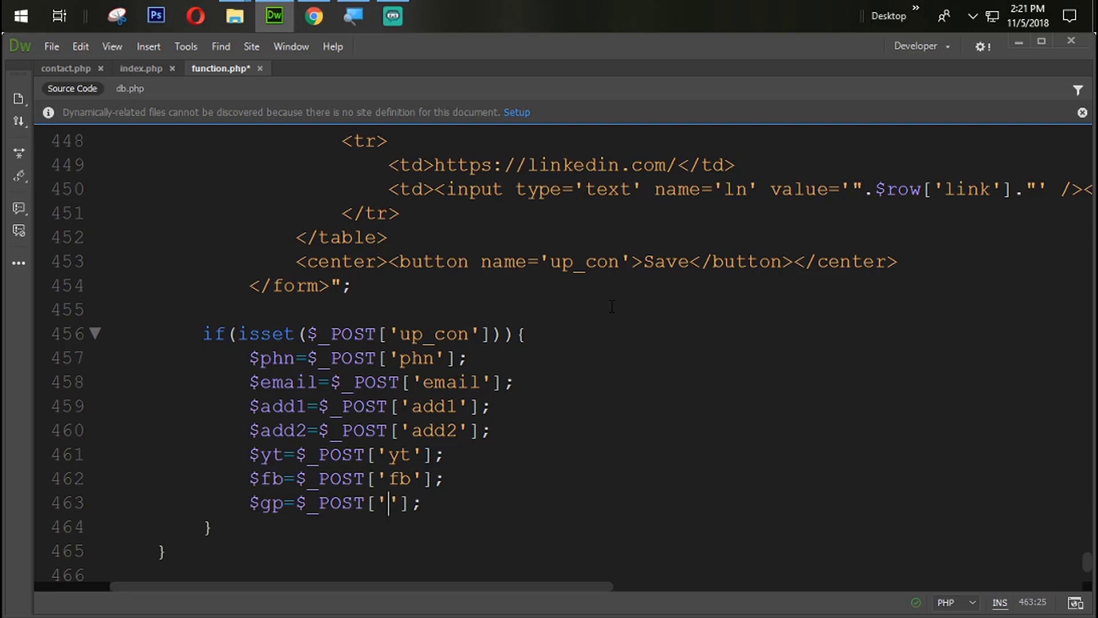
pyautogui.write('gp')
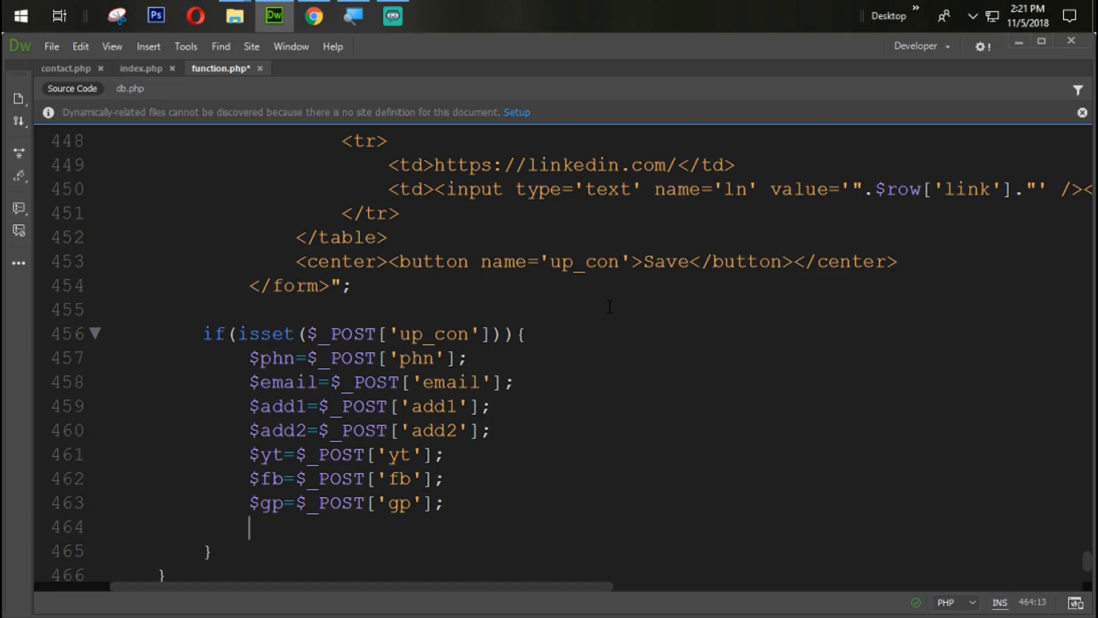
pyautogui.write('$')
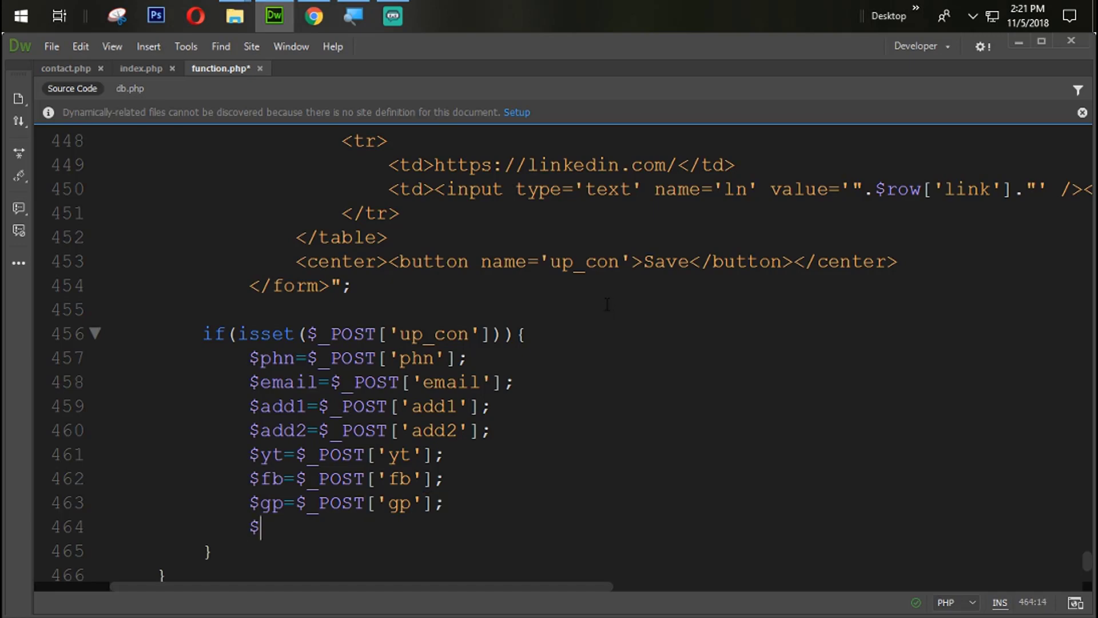
pyautogui.write('tw=')
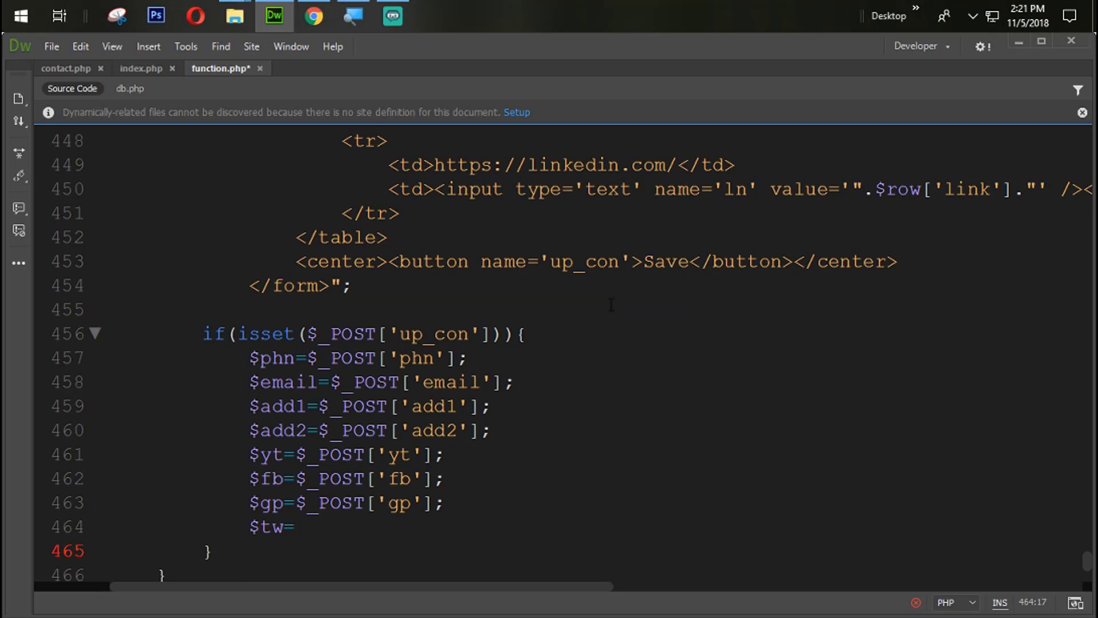
pyautogui.write('$_P')
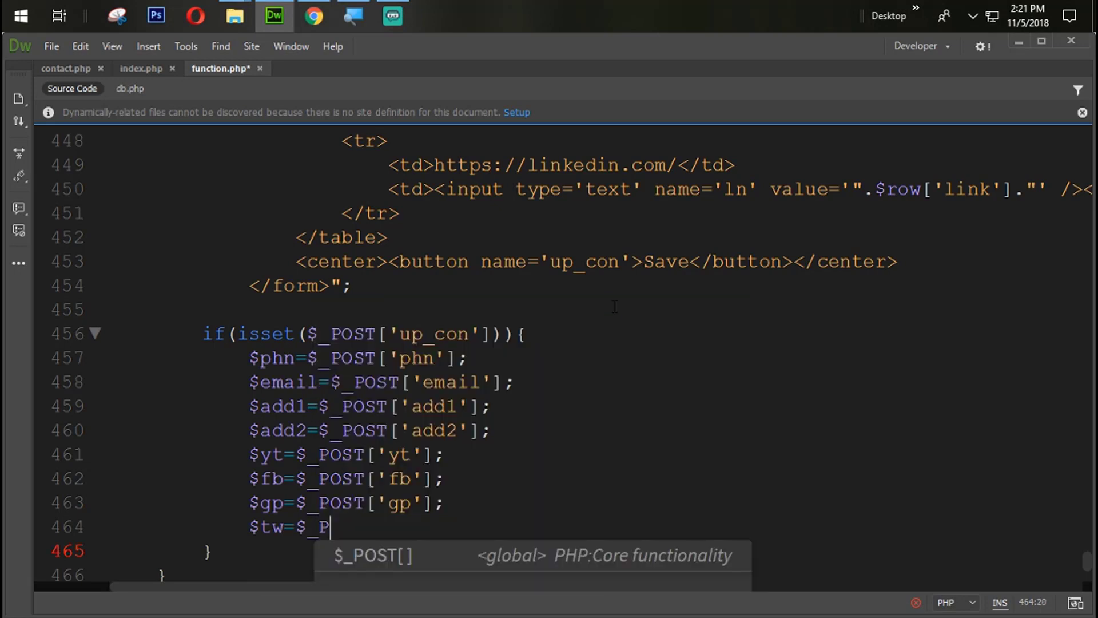
pyautogui.write('OST[];')
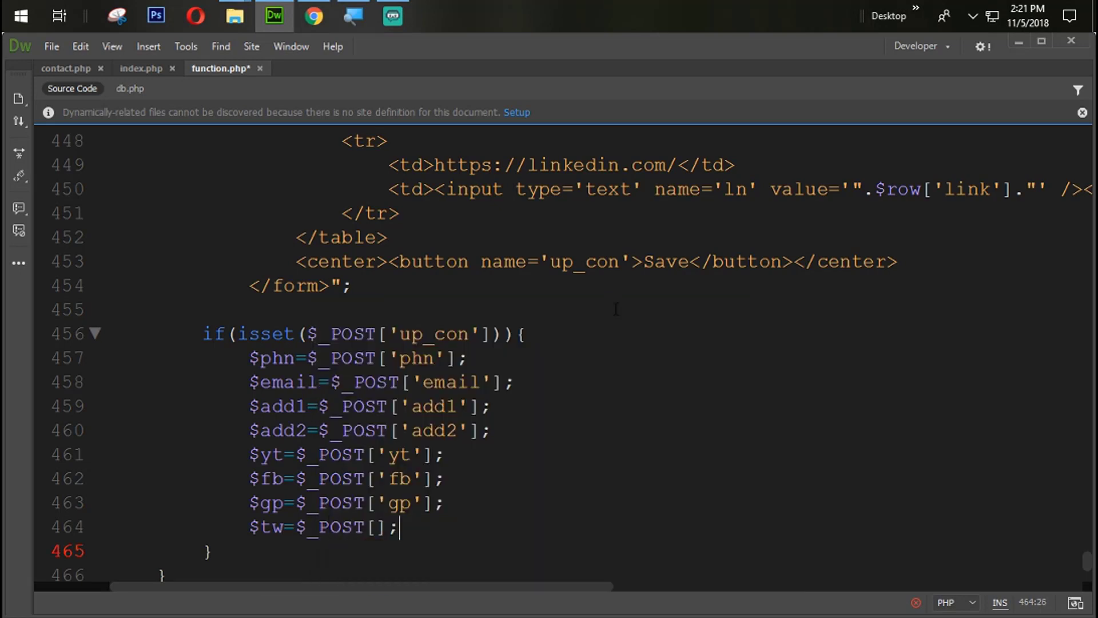
pyautogui.write("''")
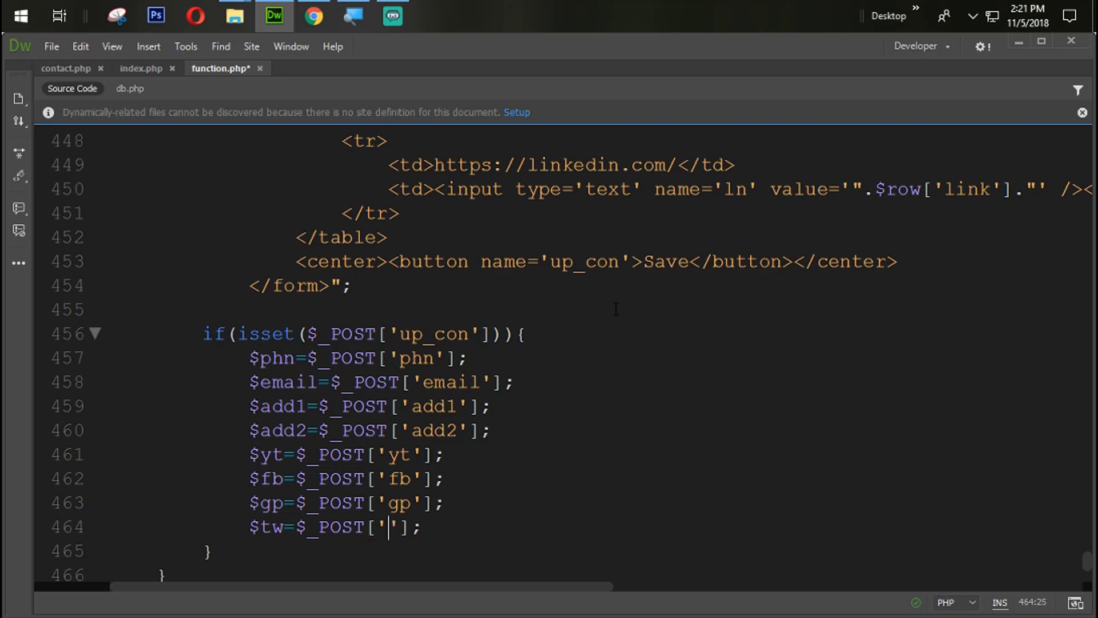
pyautogui.write('tw')
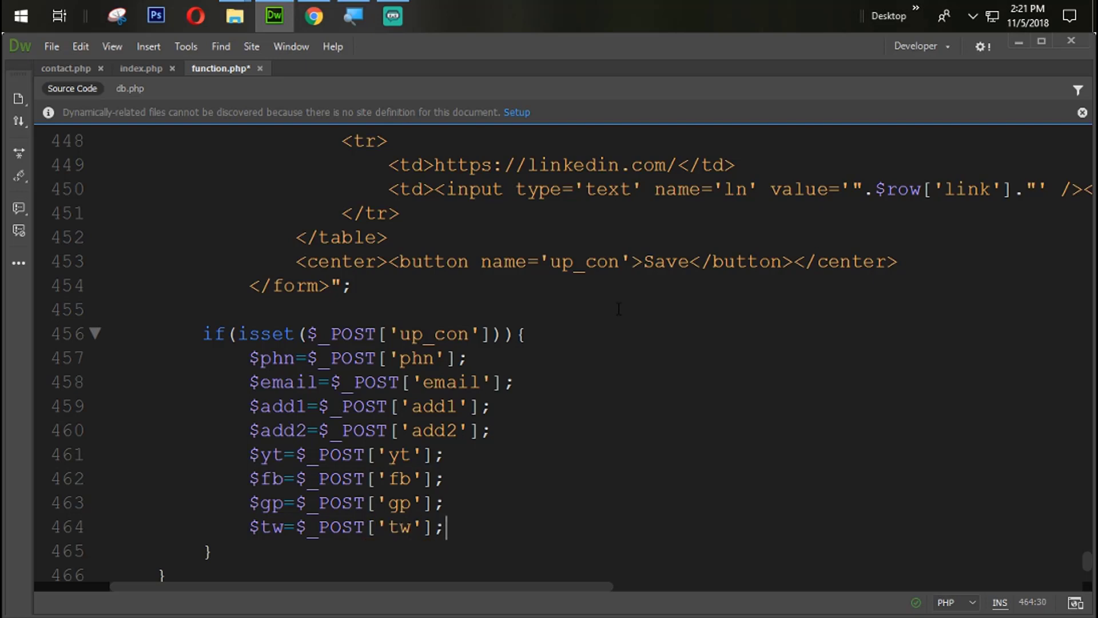
# Step: Assign $ln from the posted ln field, correcting the variable name
pyautogui.write('$')
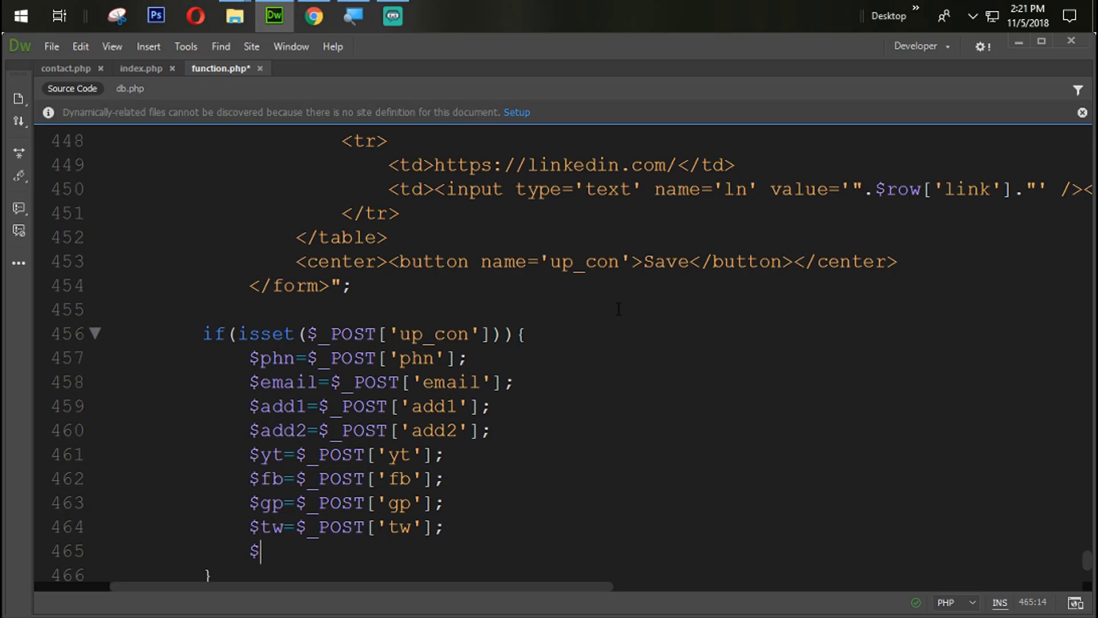
pyautogui.write('li')
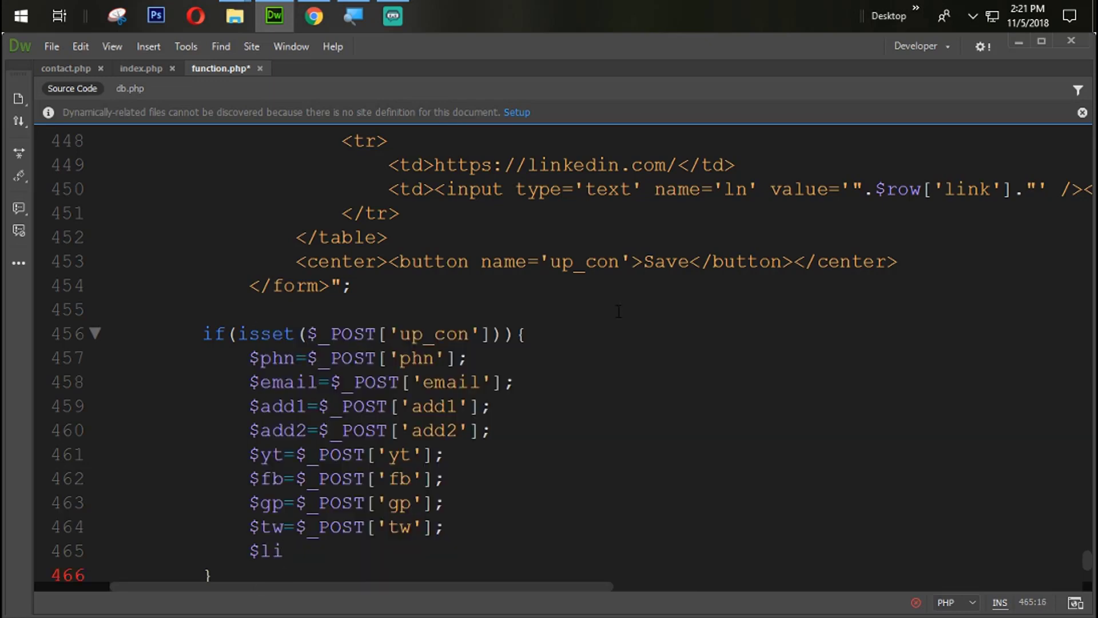
pyautogui.write('=$_')
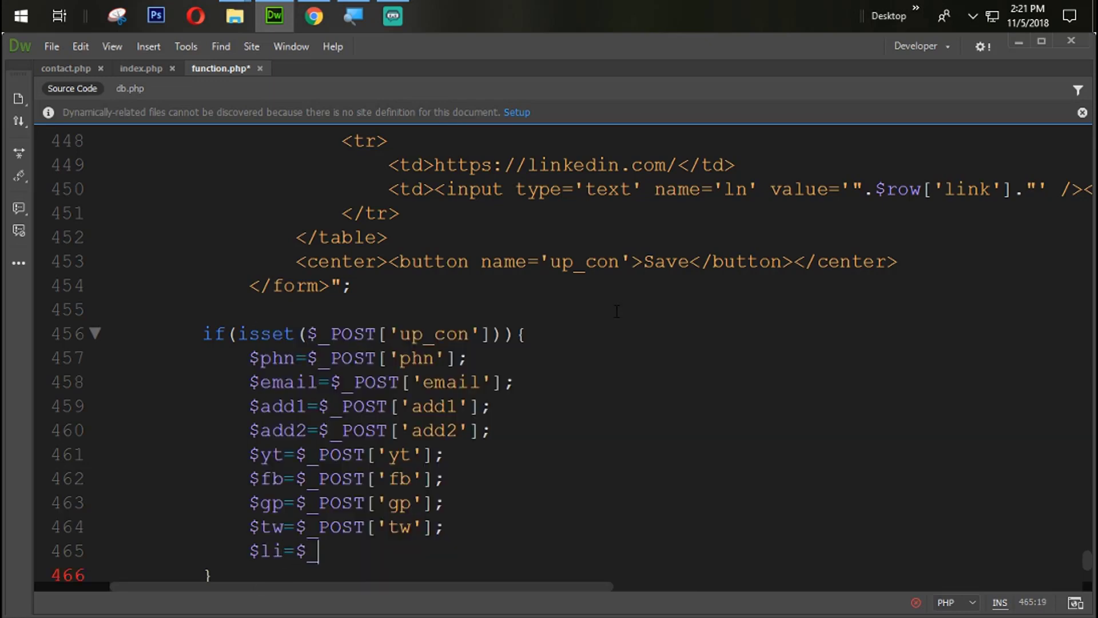
pyautogui.write('POST[')
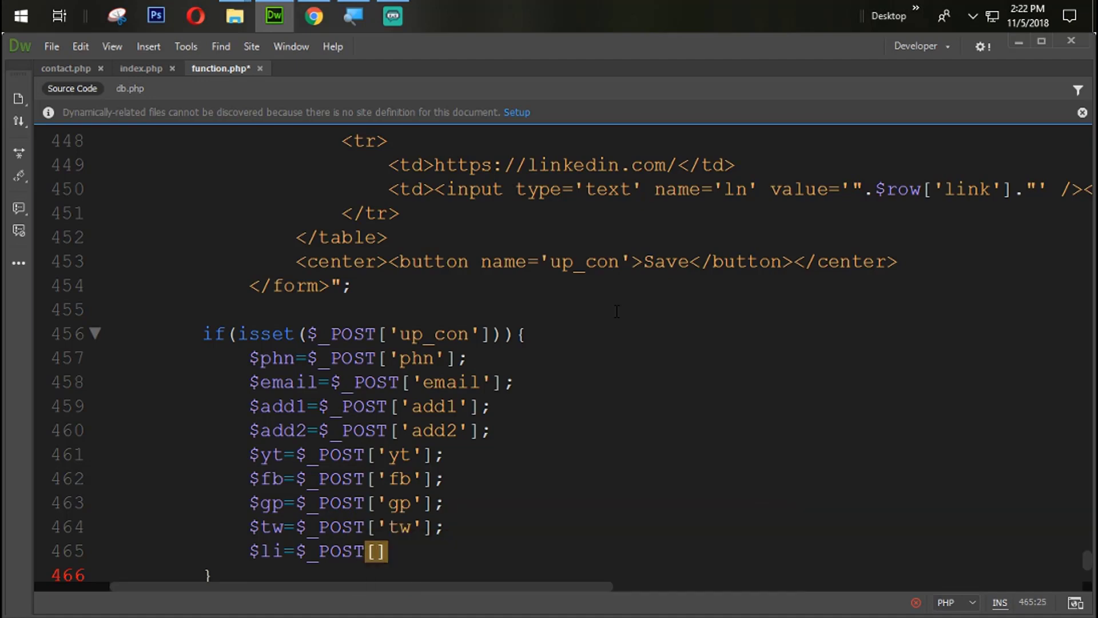
pyautogui.write("''")
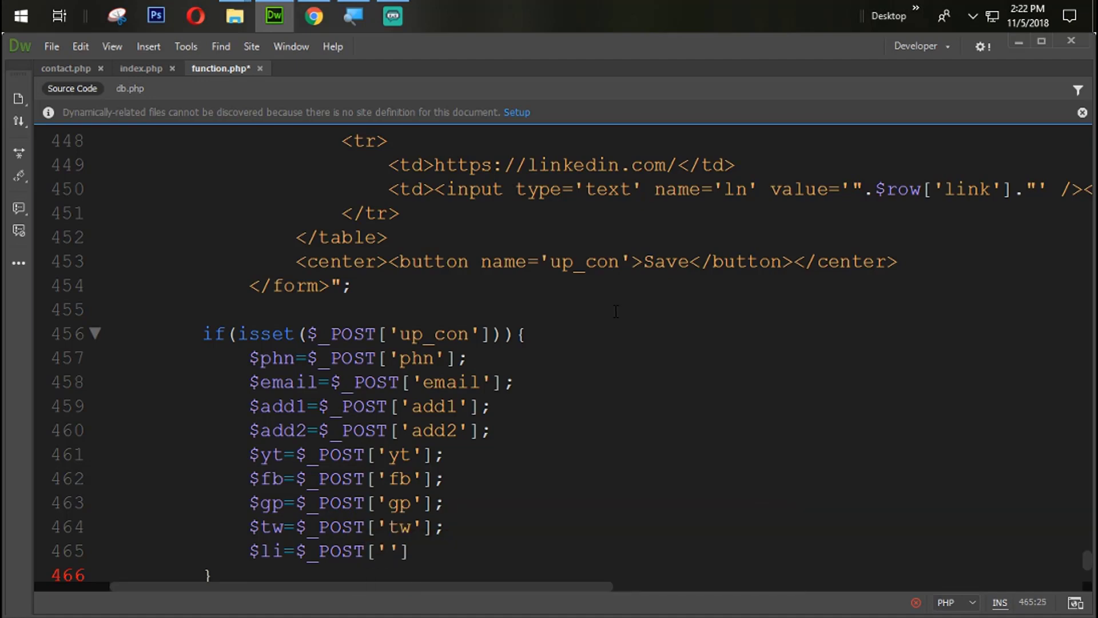
pyautogui.write('ln')
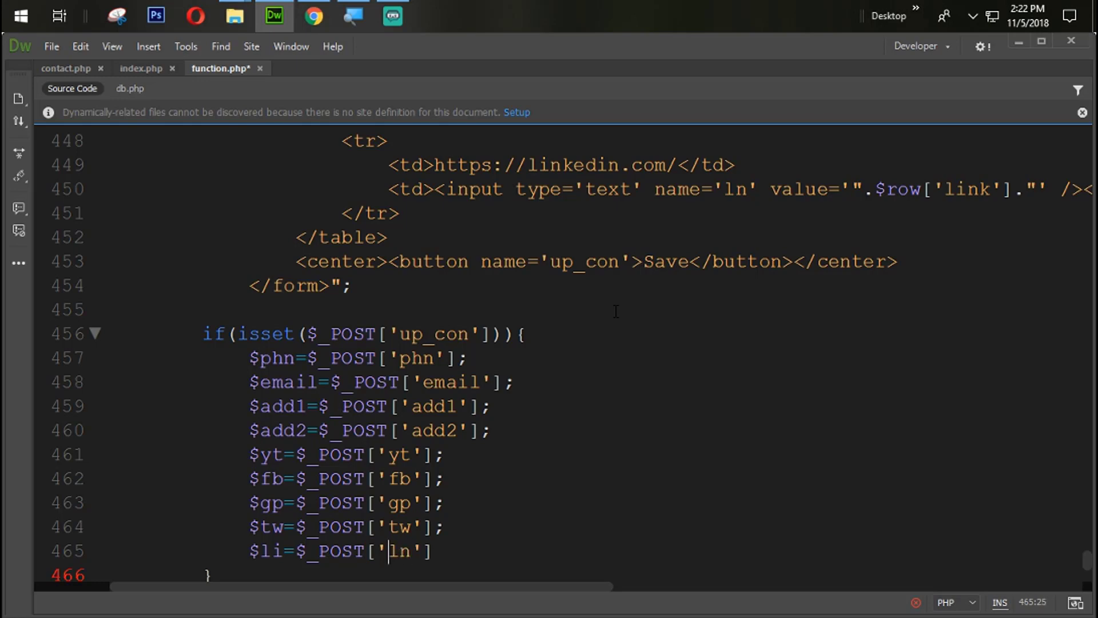
pyautogui.press('Backspace')
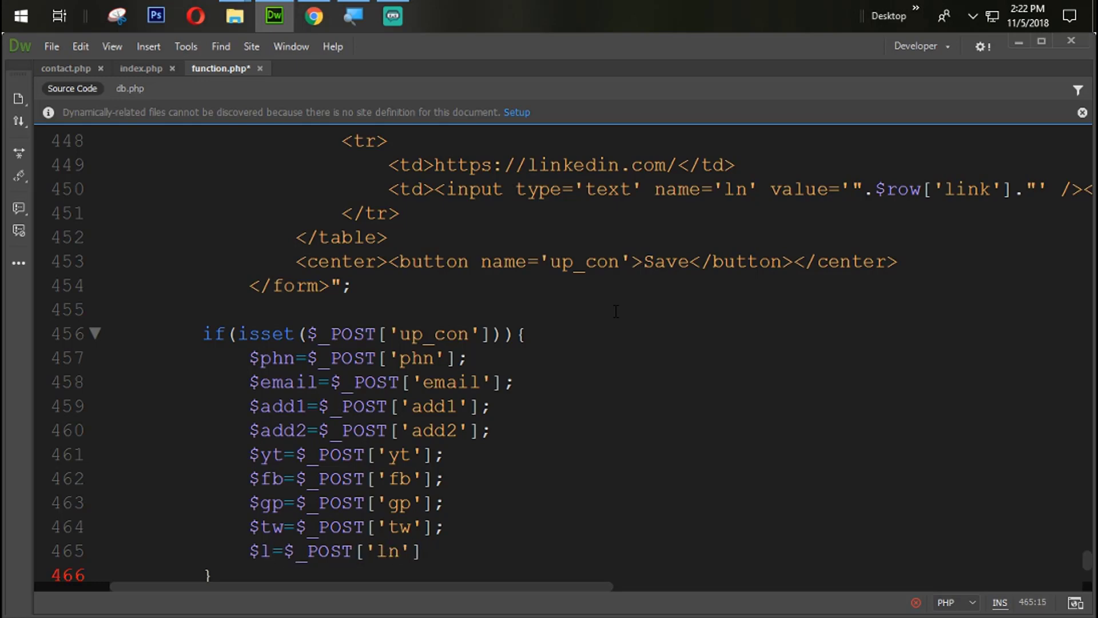
pyautogui.write('n')
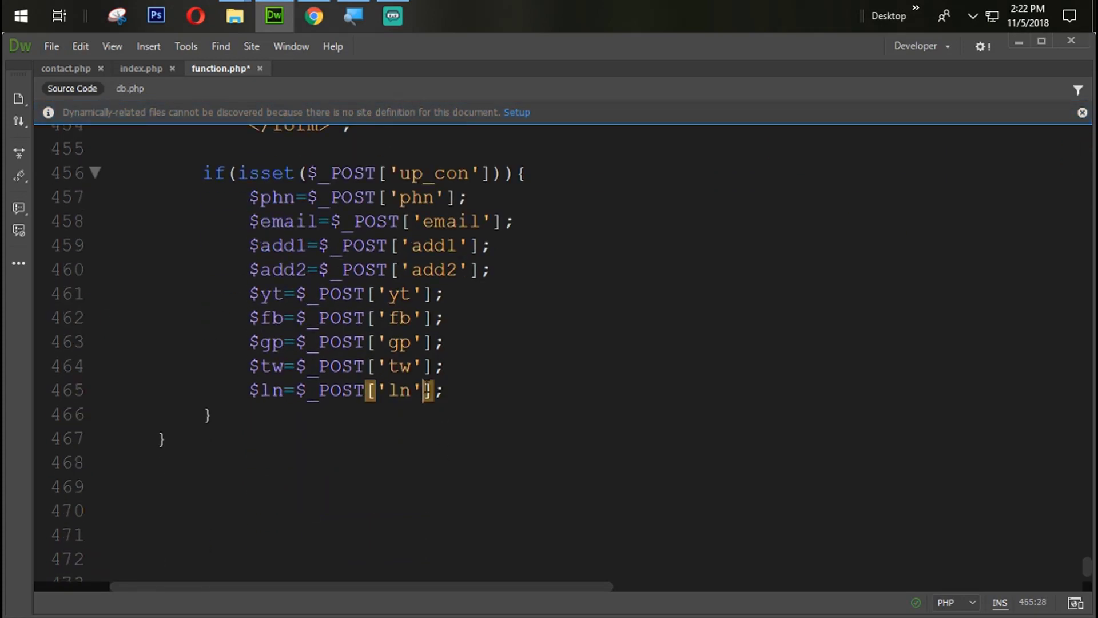
# Step: Check the Contact Us form in Chrome and leave an empty line after the $ln assignment
pyautogui.click(396, 294)
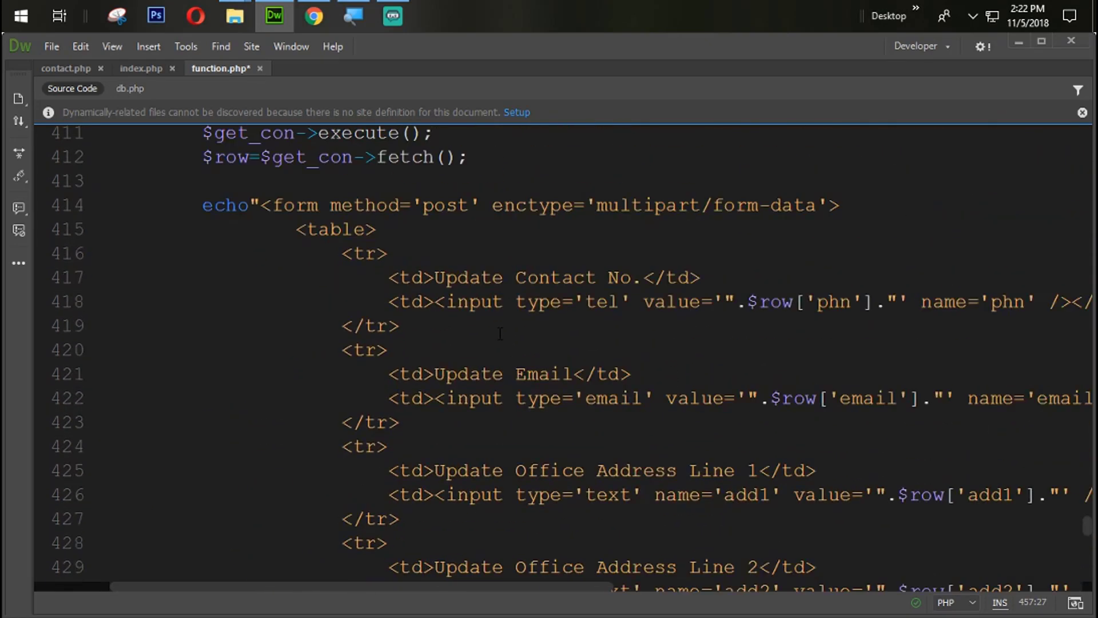
pyautogui.click(313, 15)
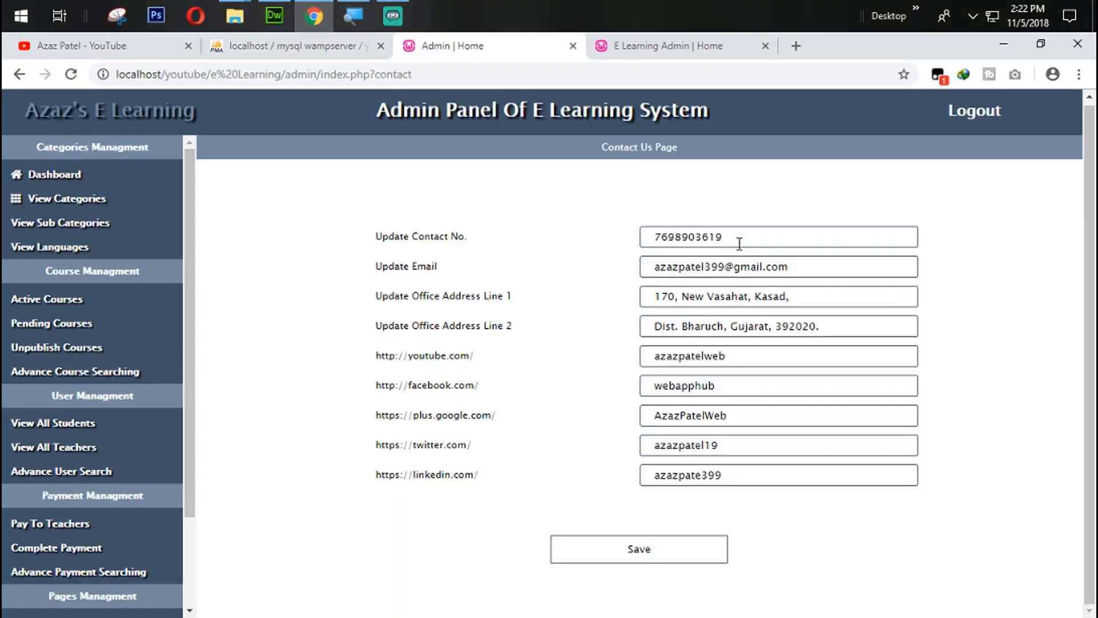
pyautogui.moveTo(752, 330)
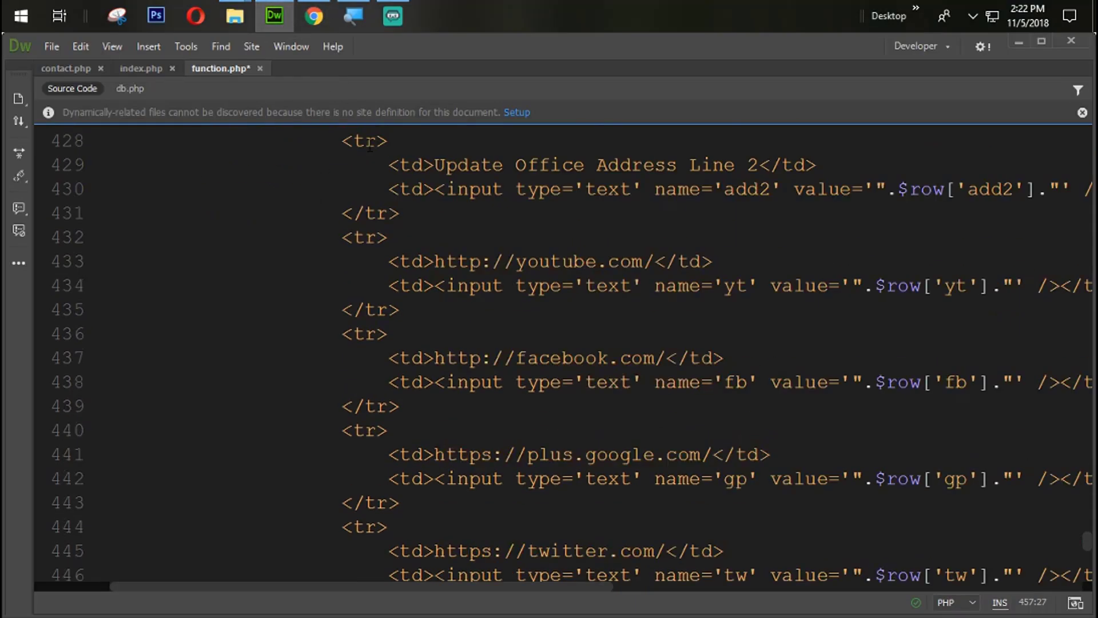
pyautogui.scroll(-3)
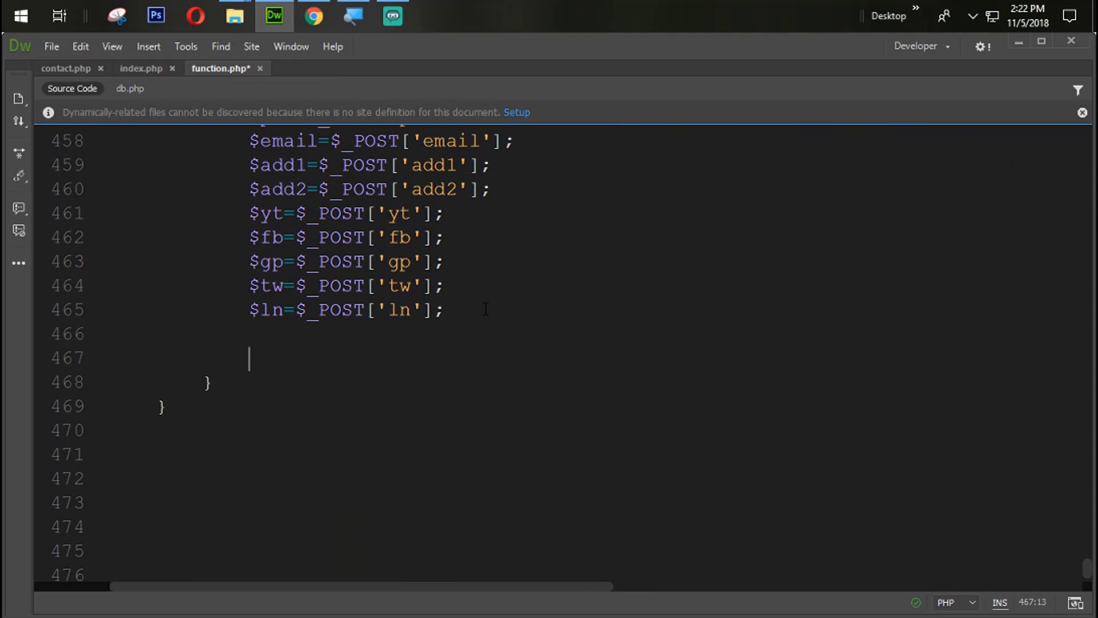
# Step: Begin $up=$con->prepare("update contact set phn='$phn',email='$email'")
pyautogui.write('$')
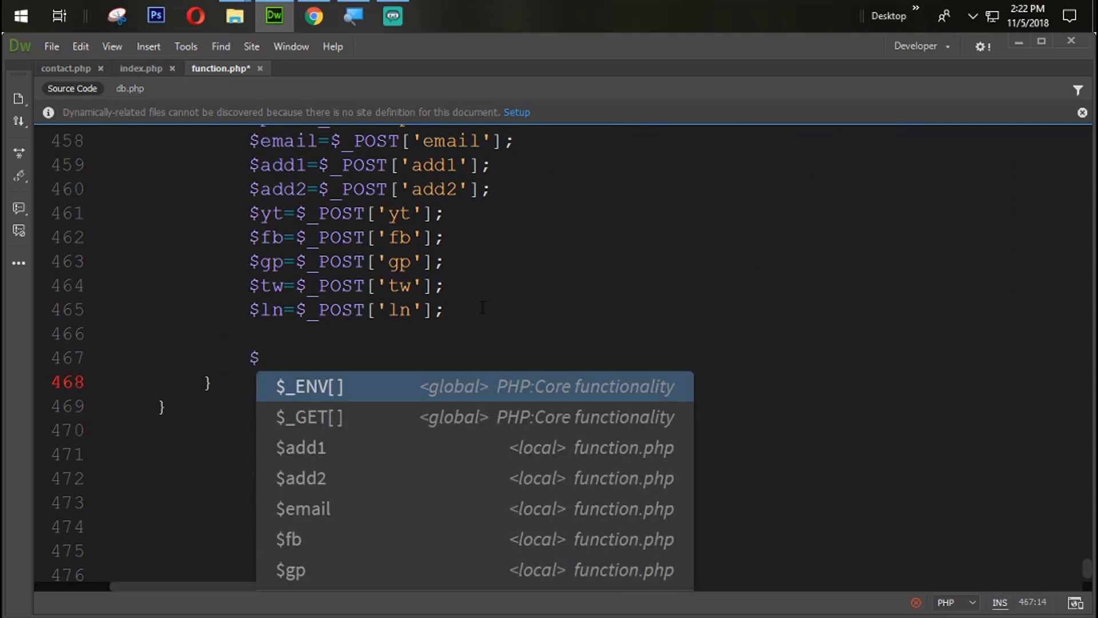
pyautogui.write('up=')
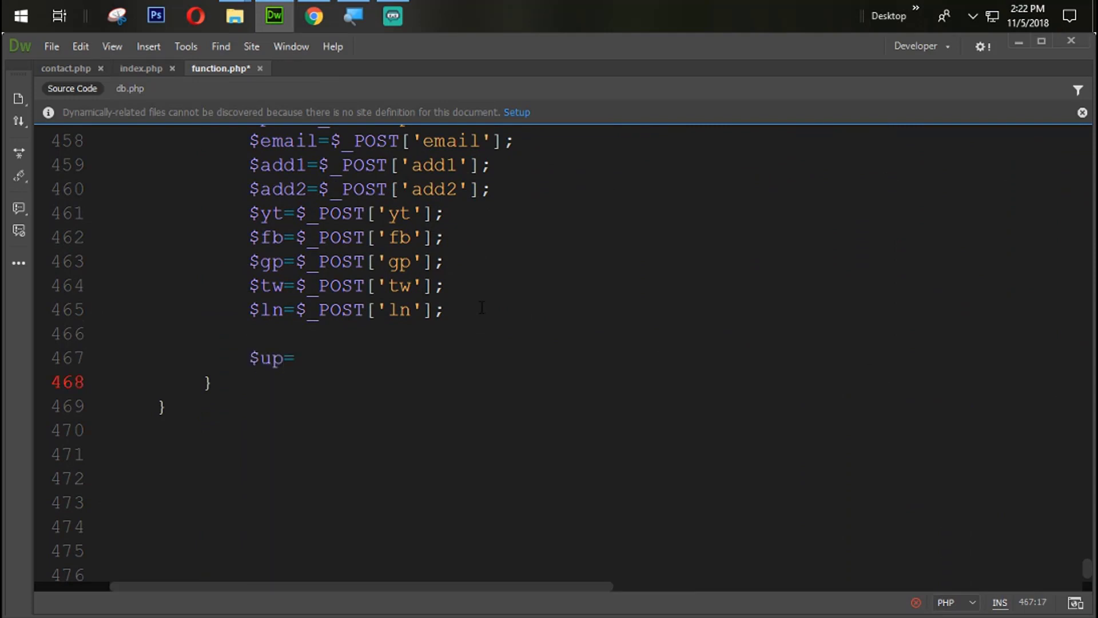
pyautogui.write('$con->prepare(')
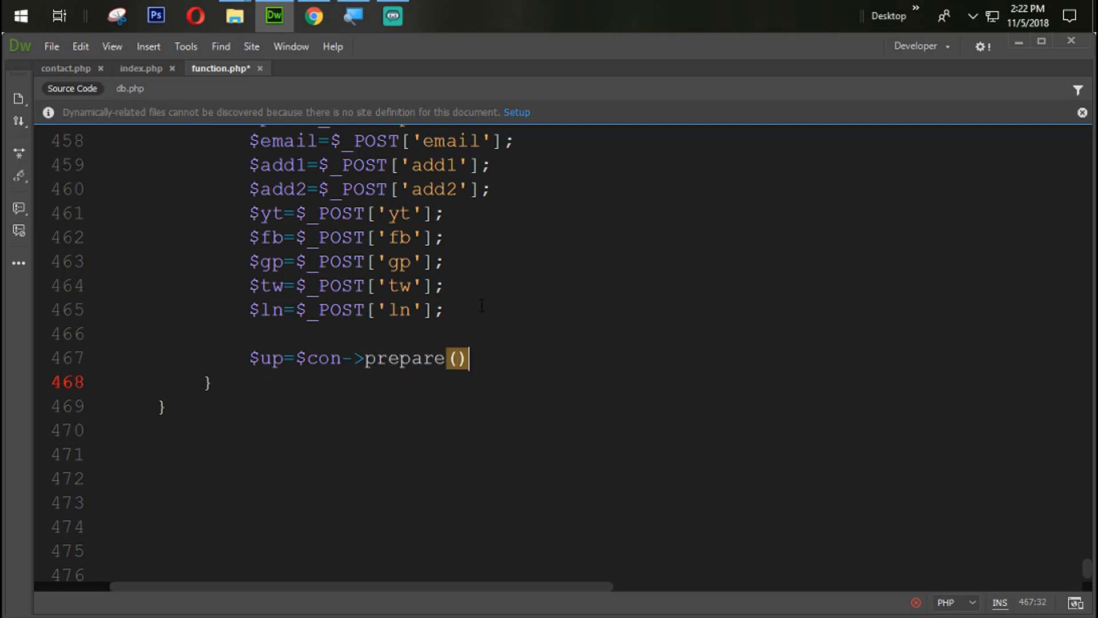
pyautogui.write('"";')
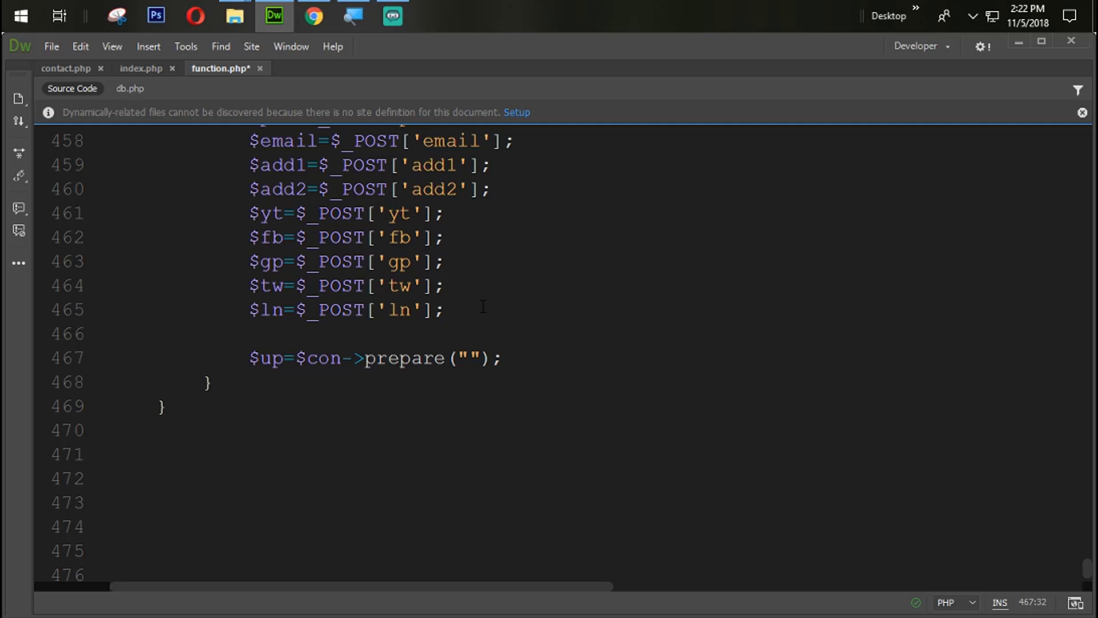
pyautogui.write('update')
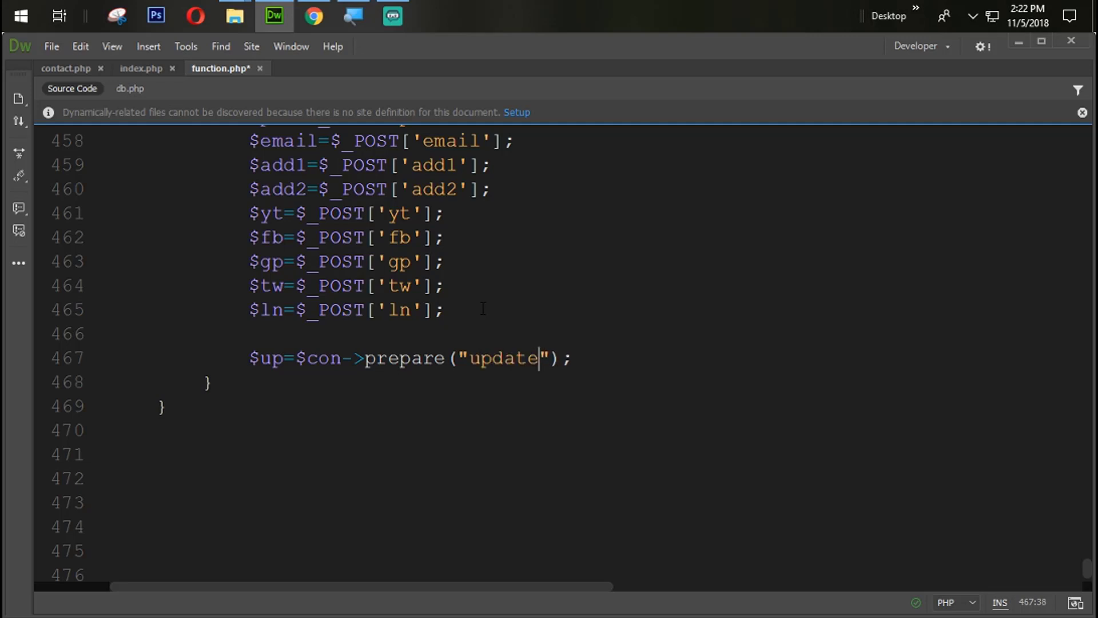
pyautogui.write("contact set phn='")
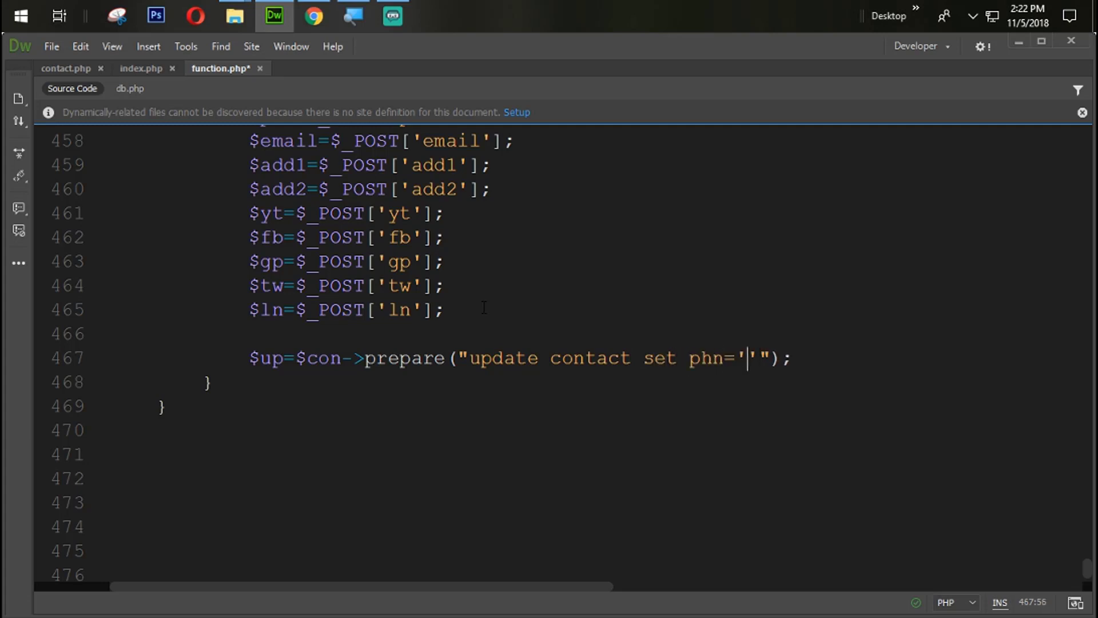
pyautogui.write('$phn')
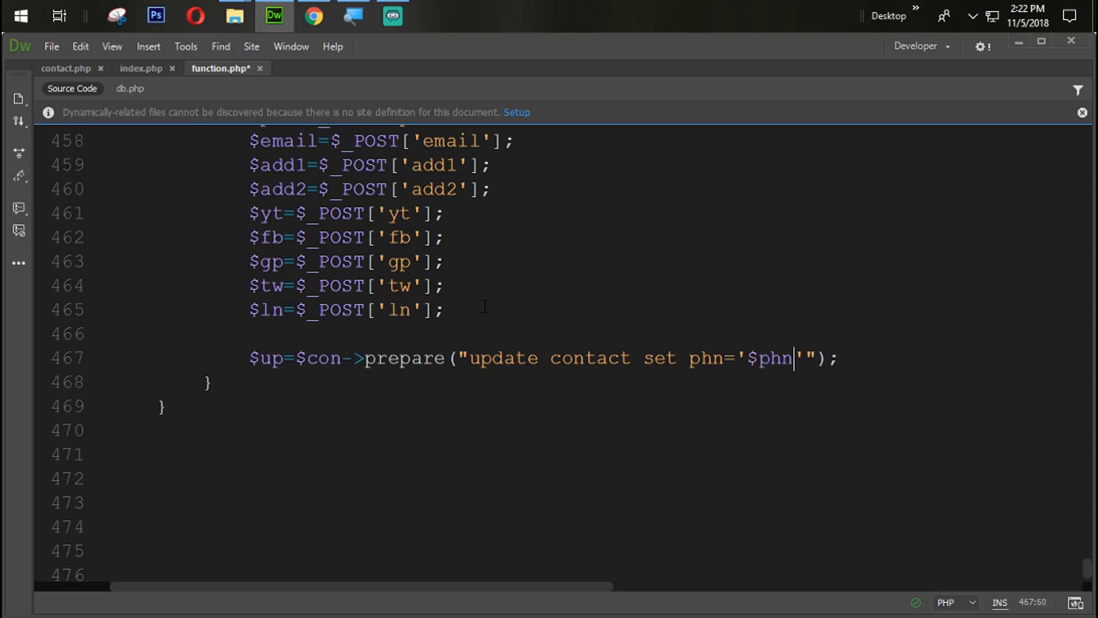
pyautogui.write(',')
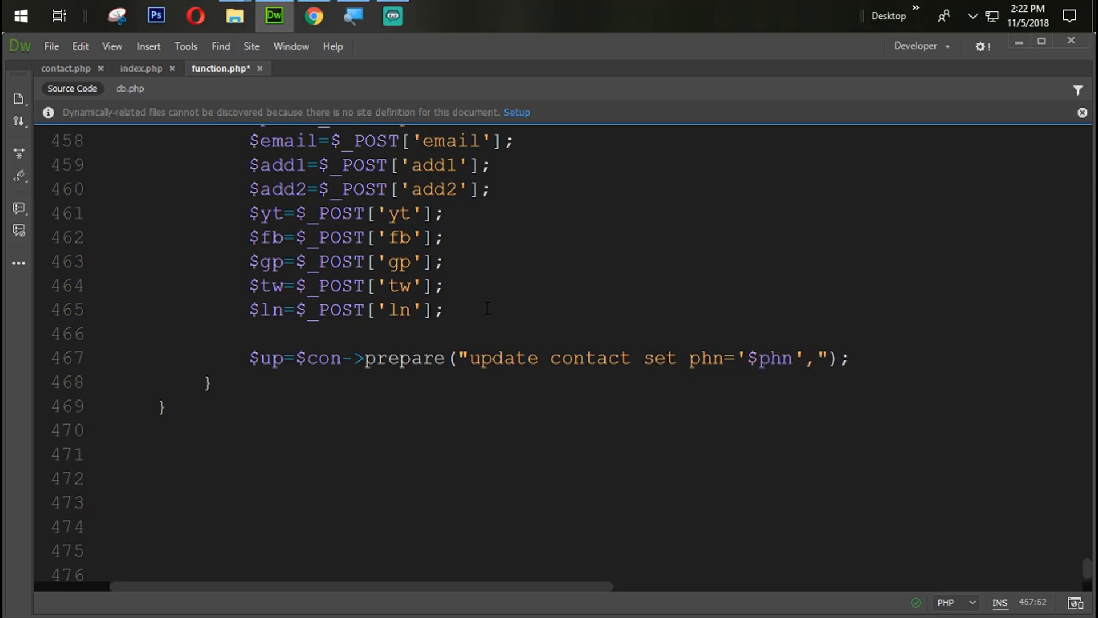
pyautogui.write("email='")
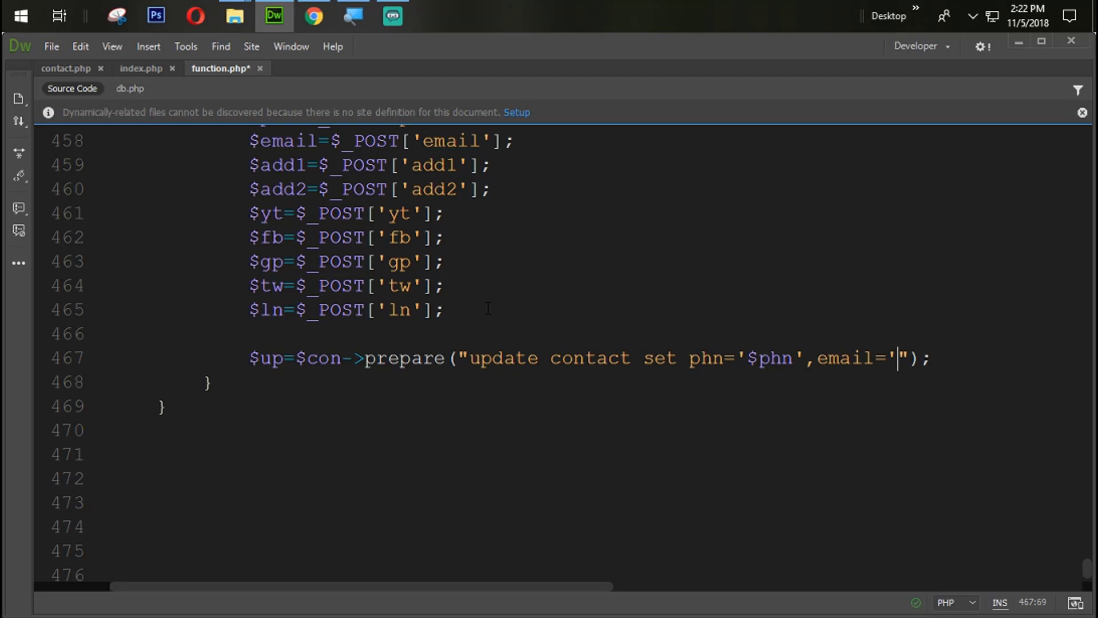
pyautogui.write('$')
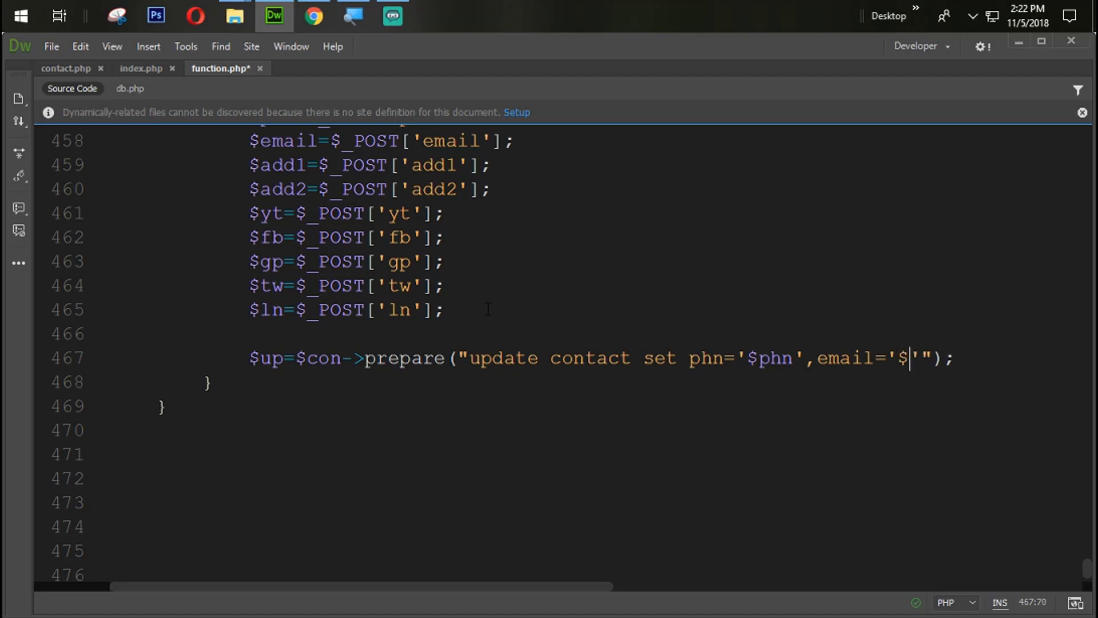
pyautogui.write('email')
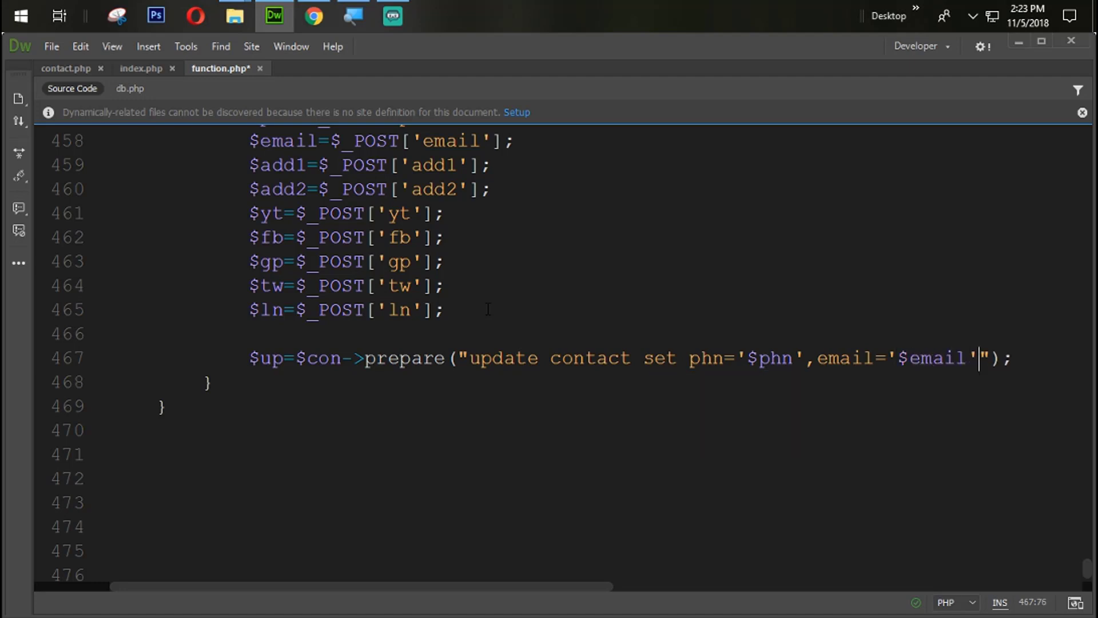
# Step: Extend the update query with add1='$add1' and add2='$add2'
pyautogui.write(',')
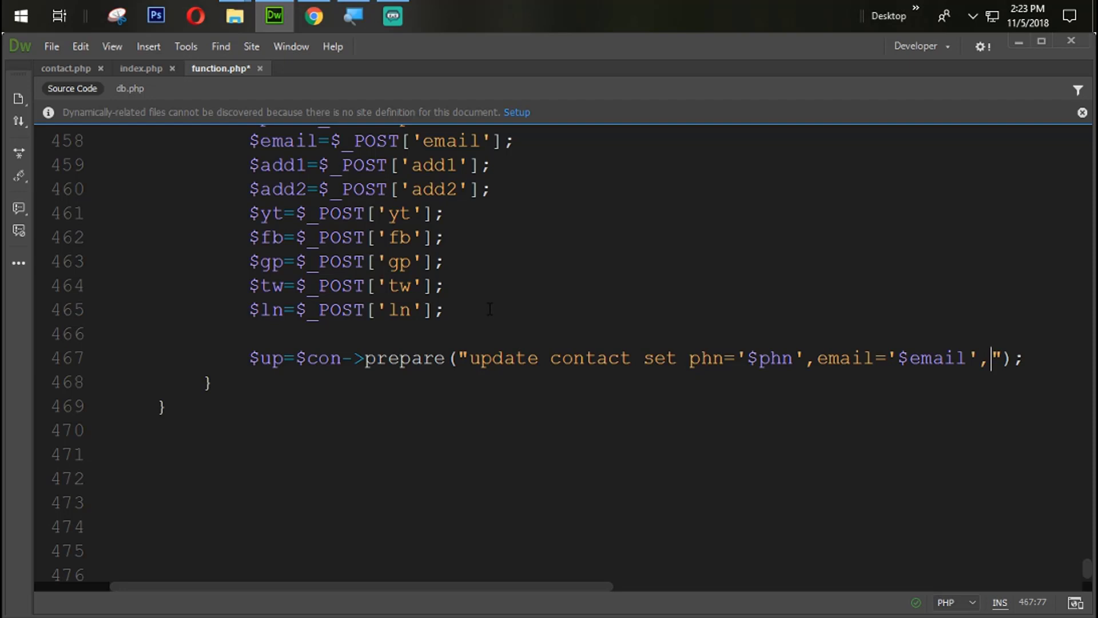
pyautogui.write('add')
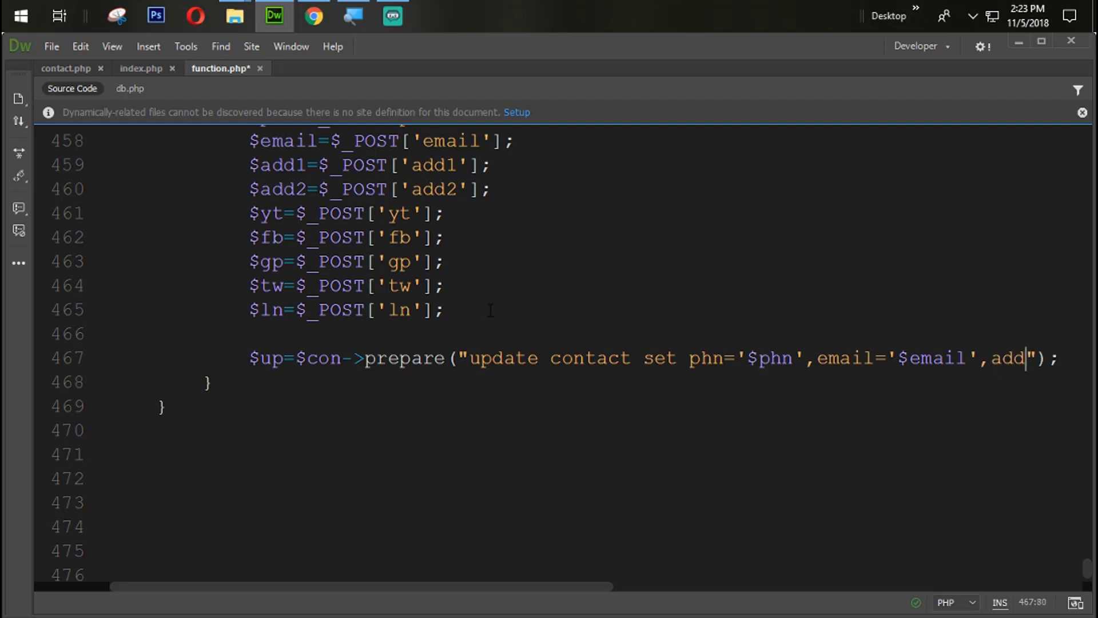
pyautogui.write("1=''")
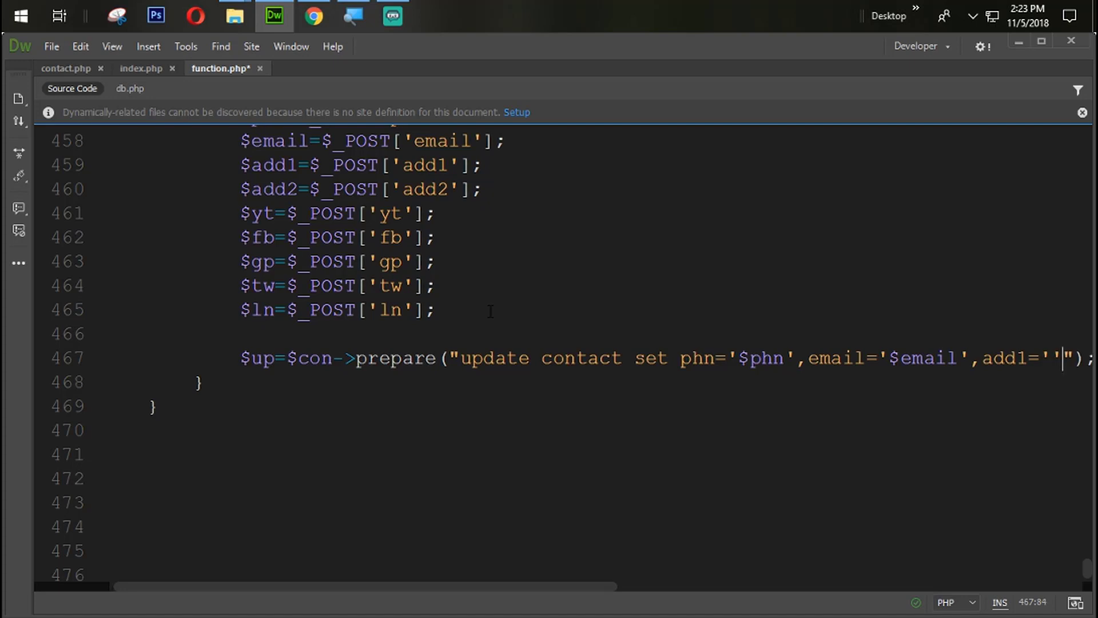
pyautogui.write('$add1')
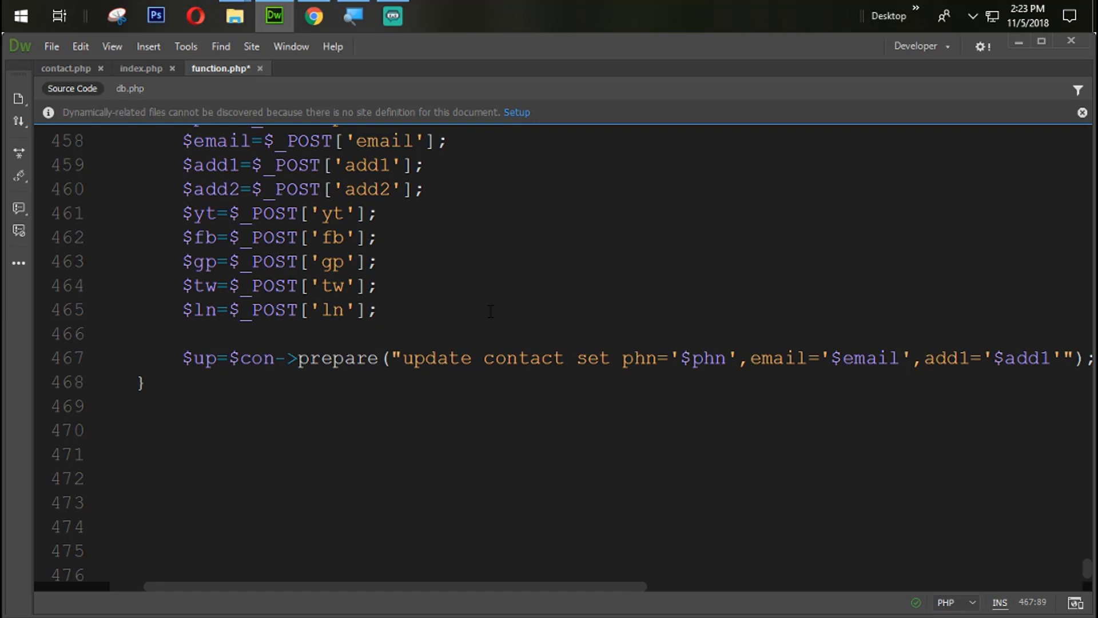
pyautogui.write(',add')
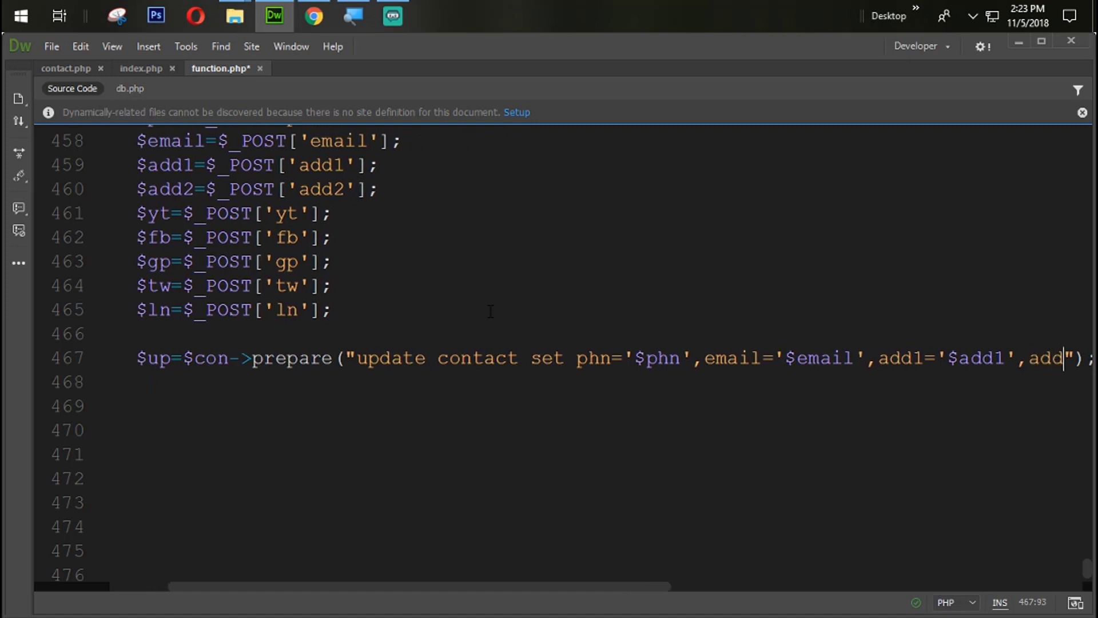
pyautogui.write("add2=''")
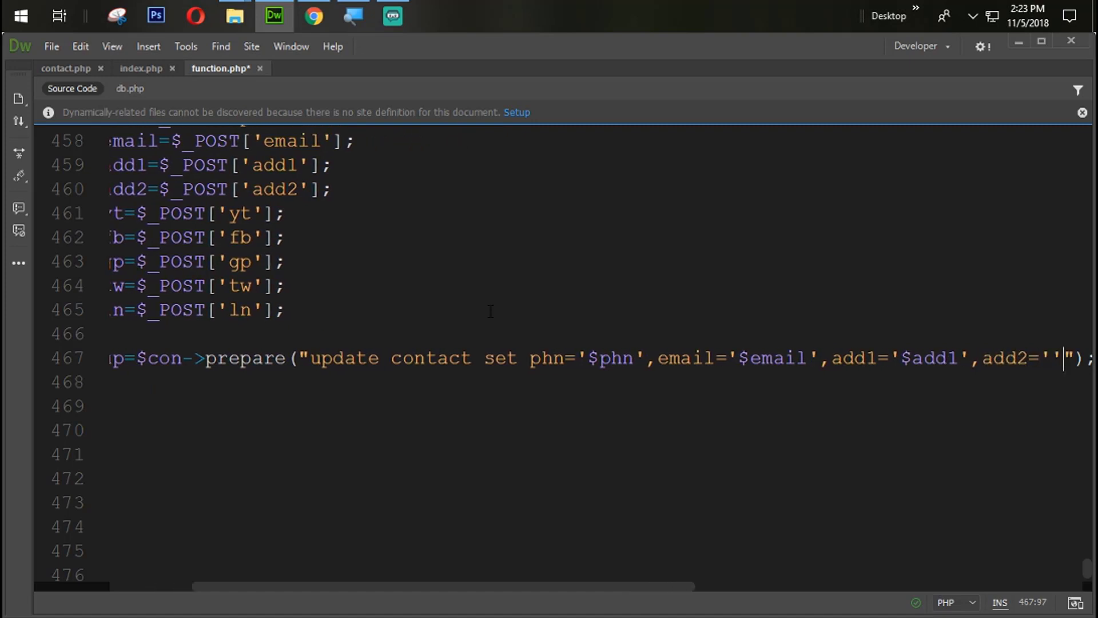
pyautogui.write('$add')
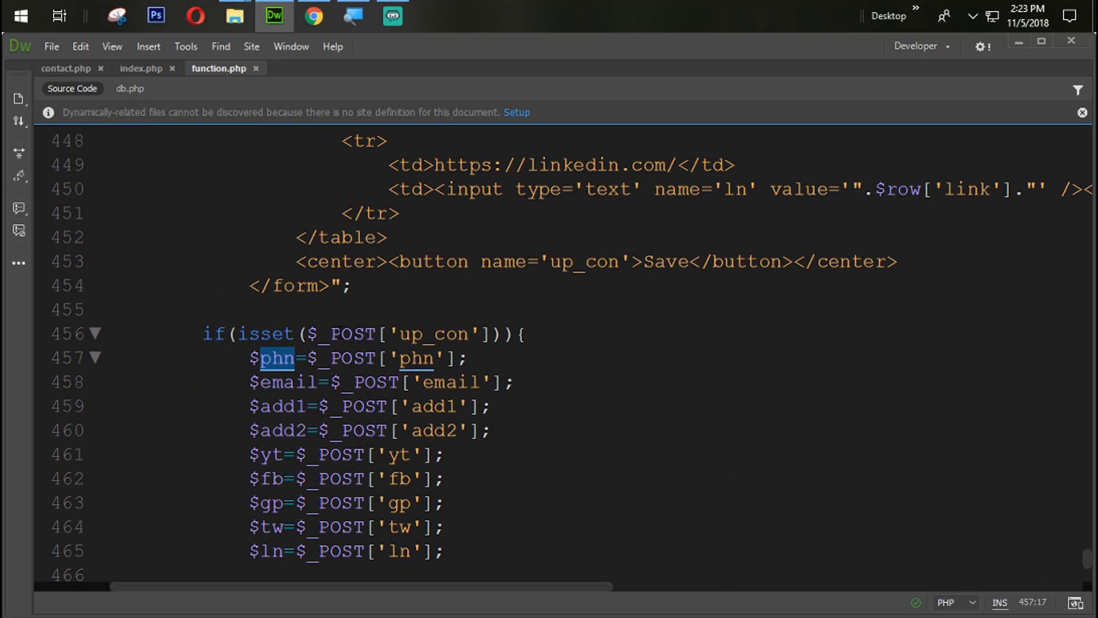
pyautogui.moveTo(335, 358)
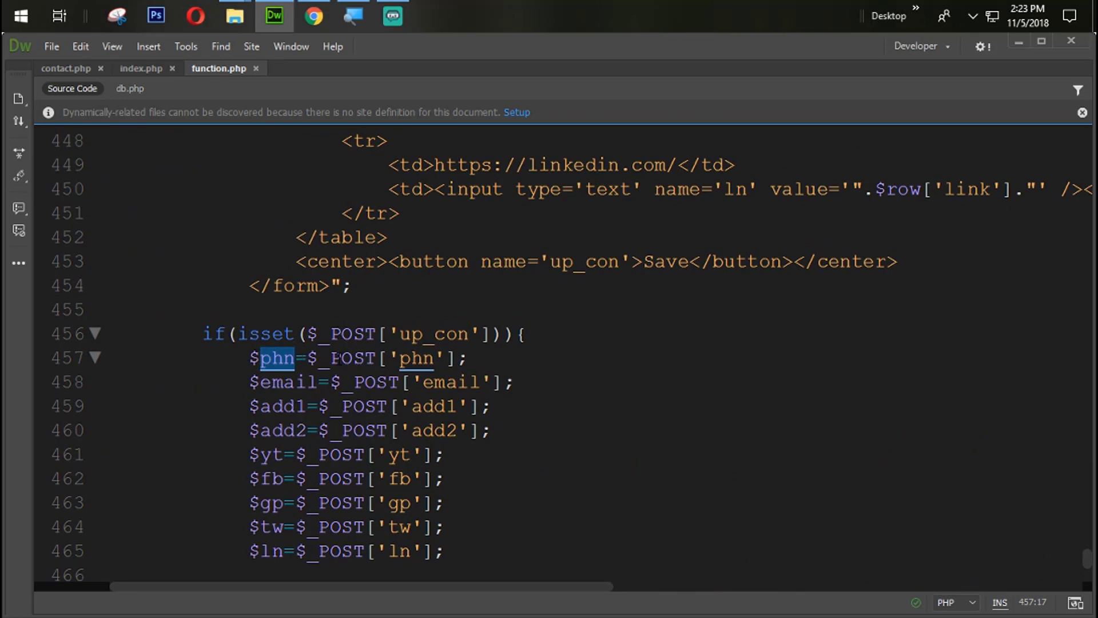
pyautogui.scroll(3)
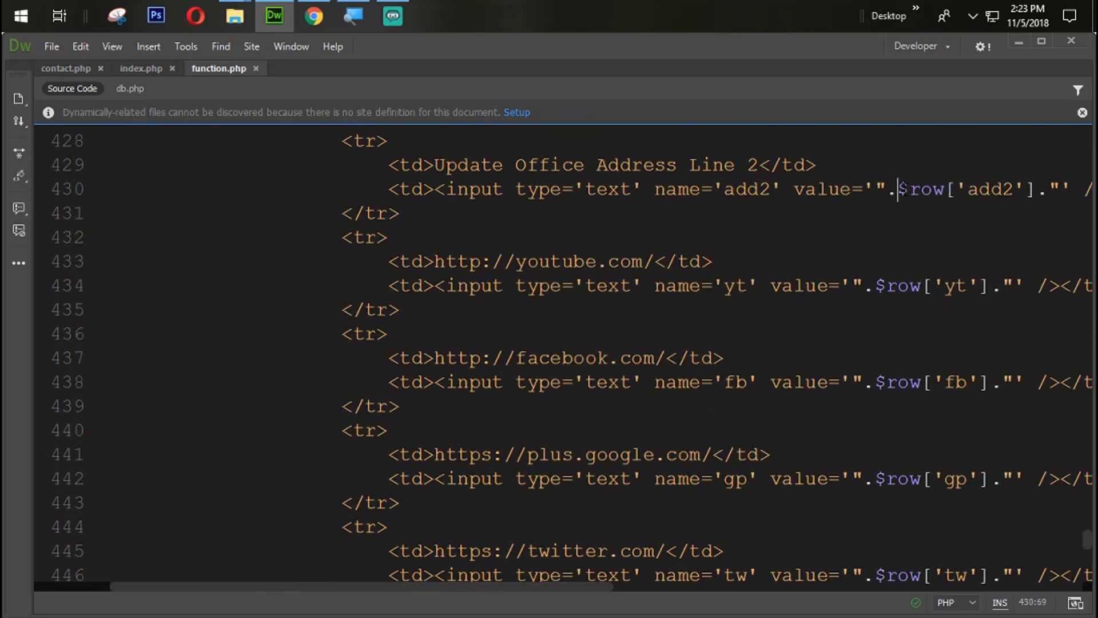
pyautogui.scroll(-3)
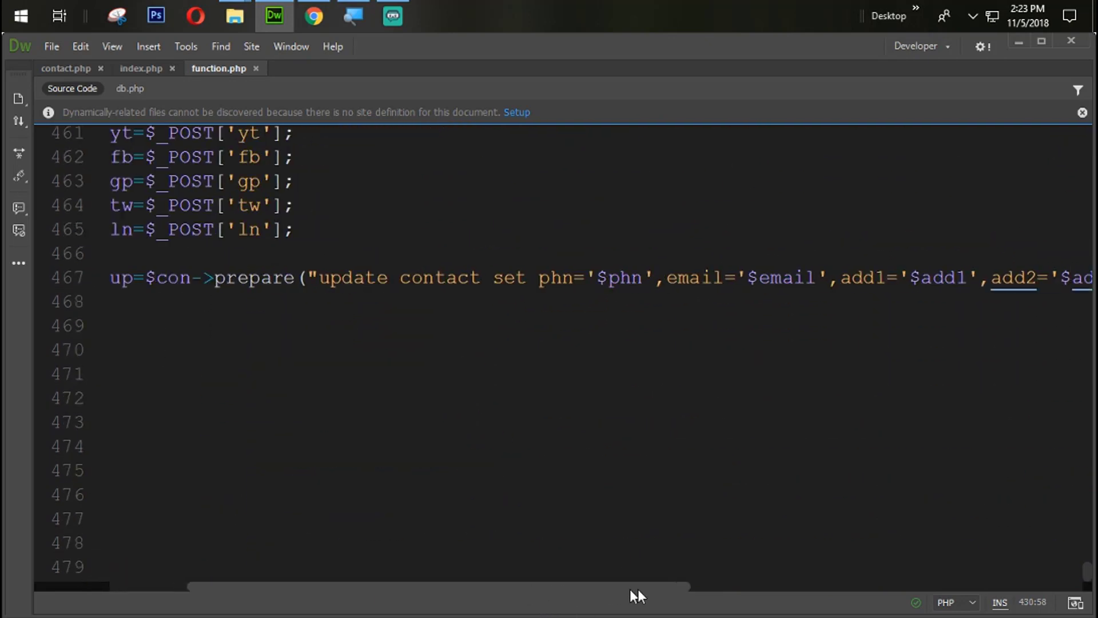
pyautogui.hscroll(3)
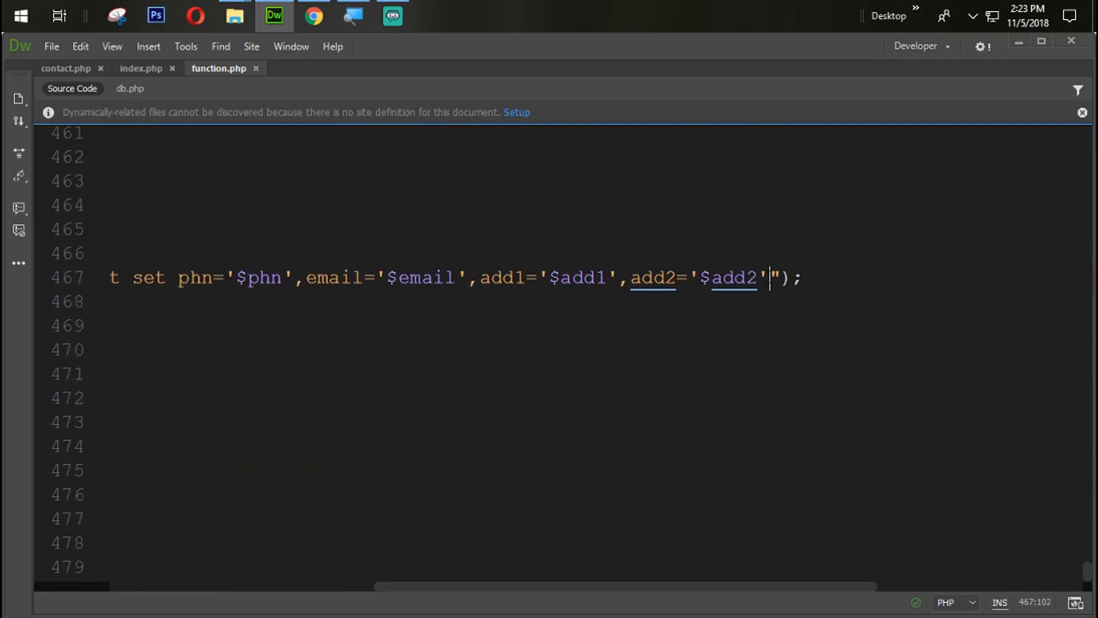
# Step: Extend the update query with yt='$yt', fb='$fb' and gp='$gp'
pyautogui.write(',')
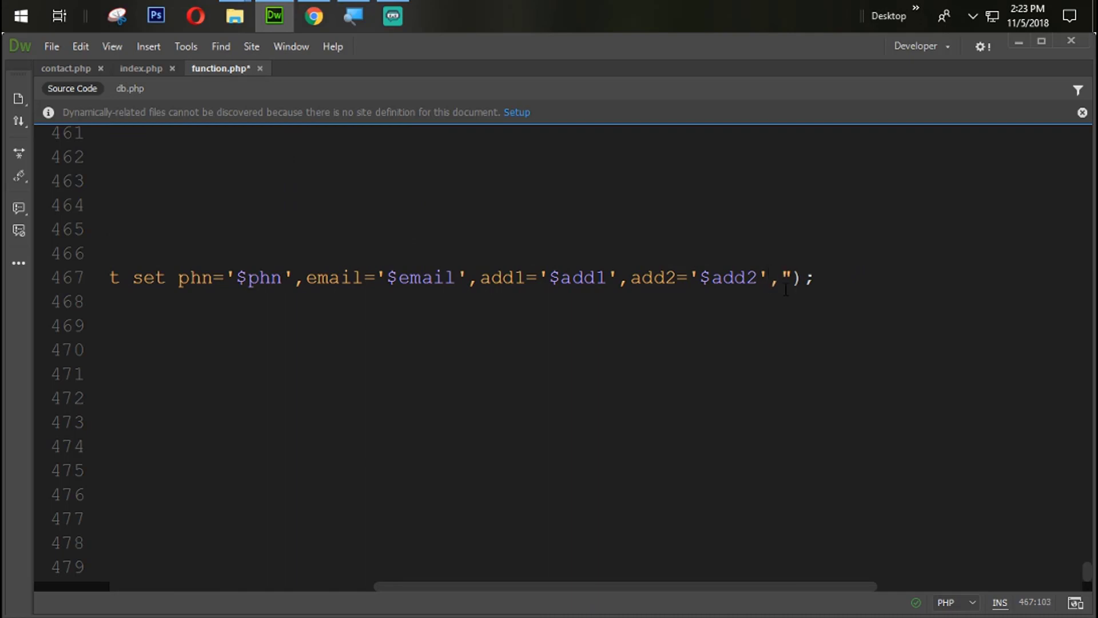
pyautogui.write("yt='")
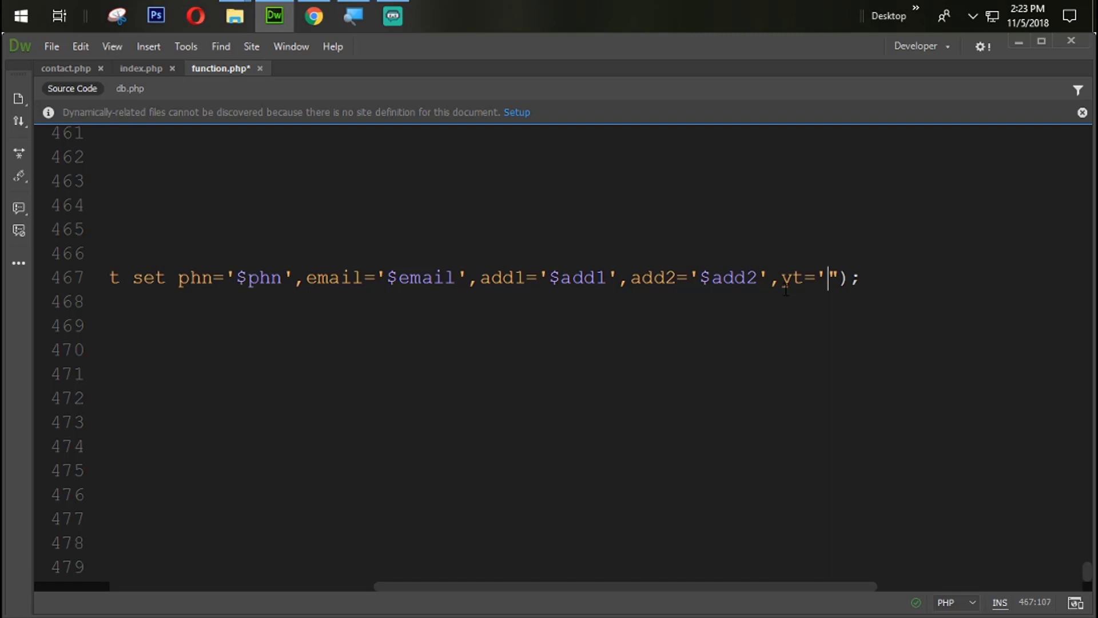
pyautogui.write("'")
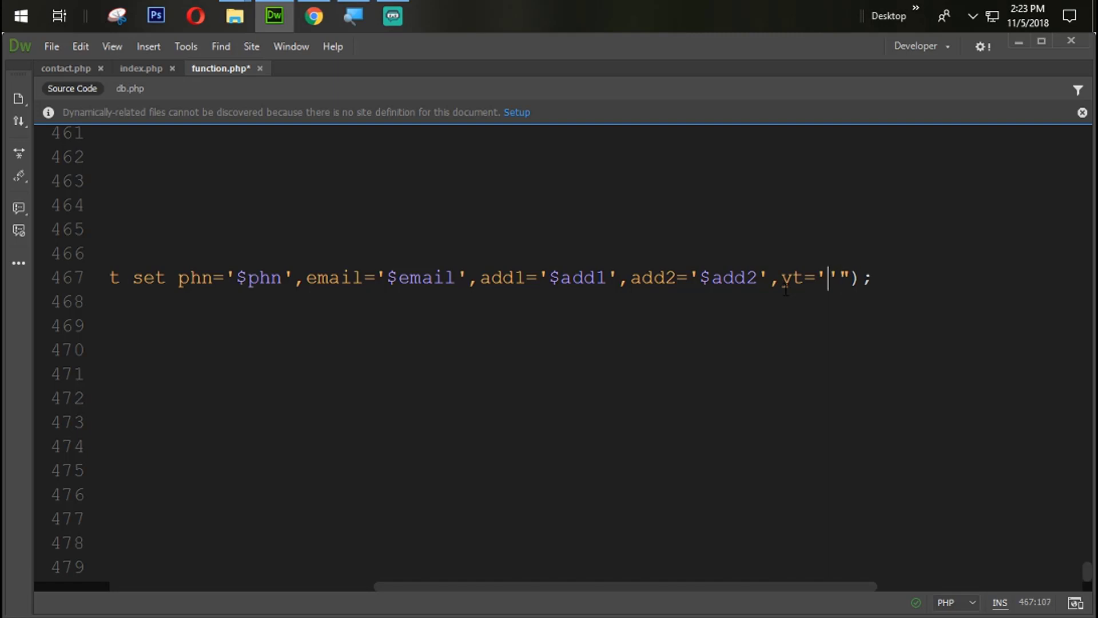
pyautogui.write('$yt')
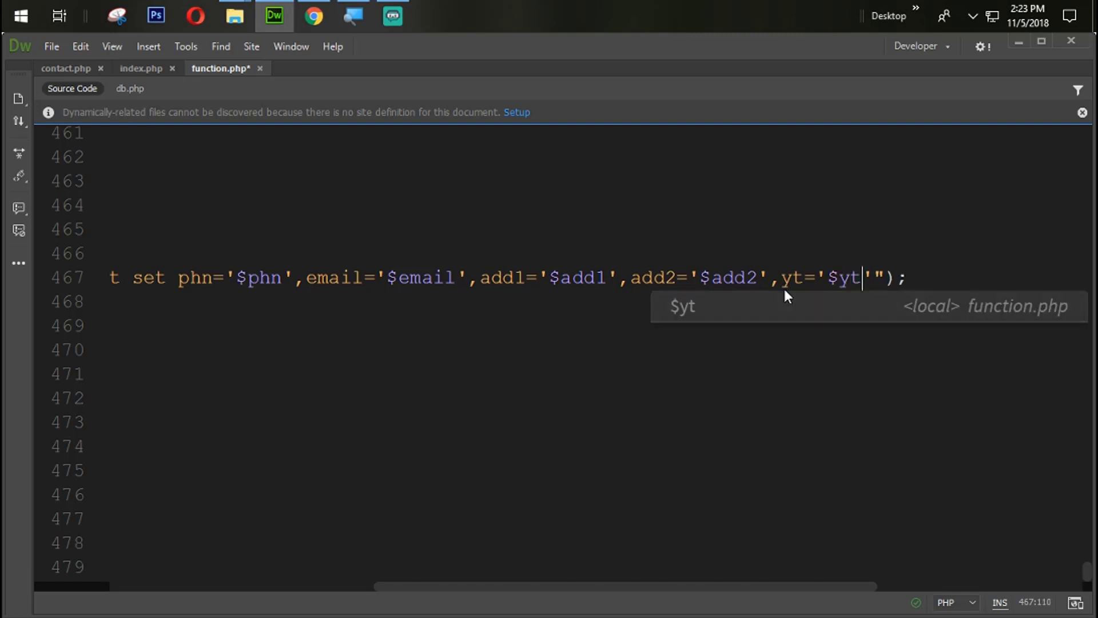
pyautogui.write(',')
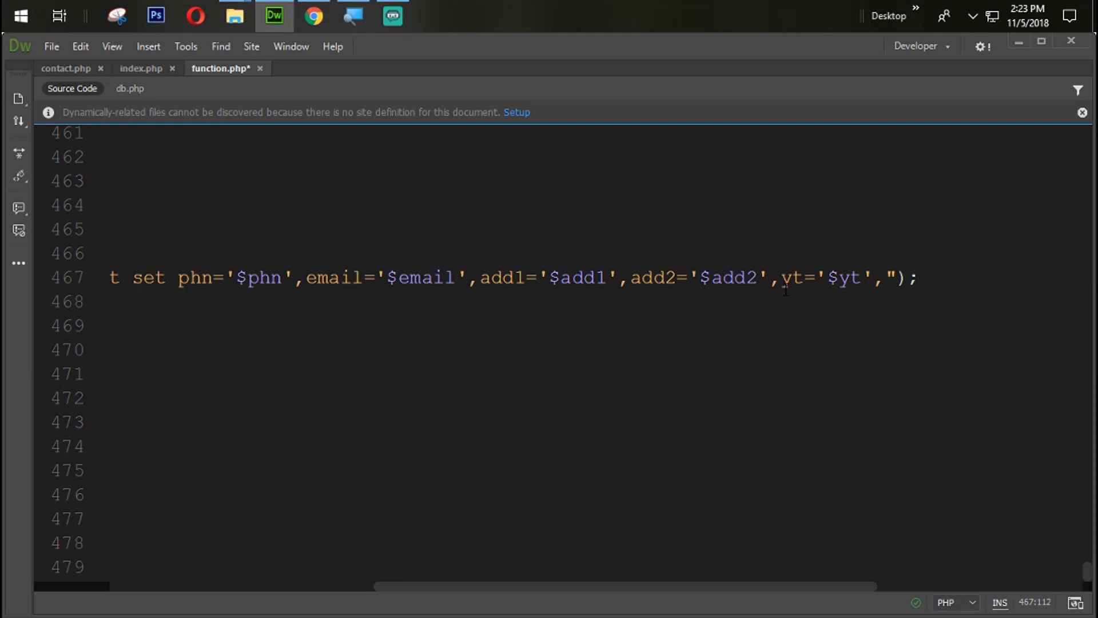
pyautogui.write("fb=''")
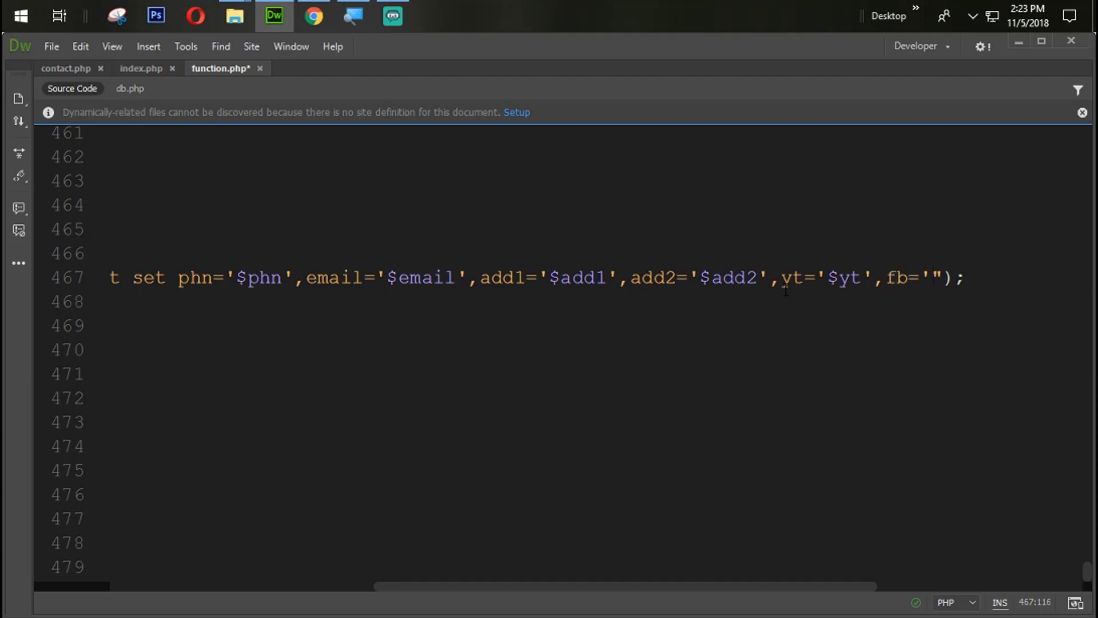
pyautogui.write("$fb',")
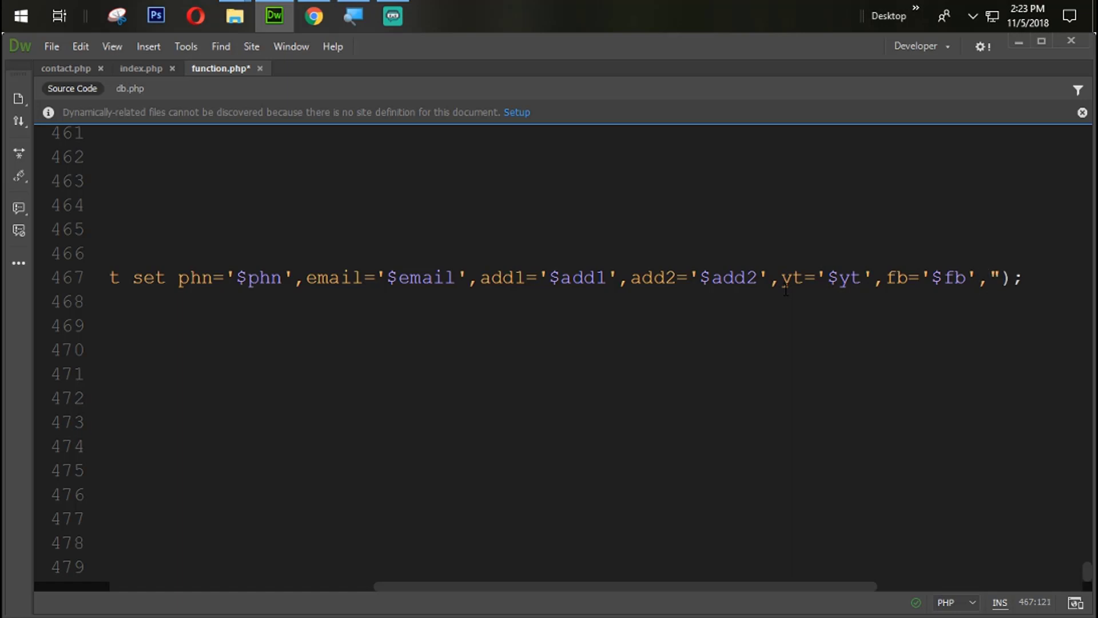
pyautogui.write('gp')
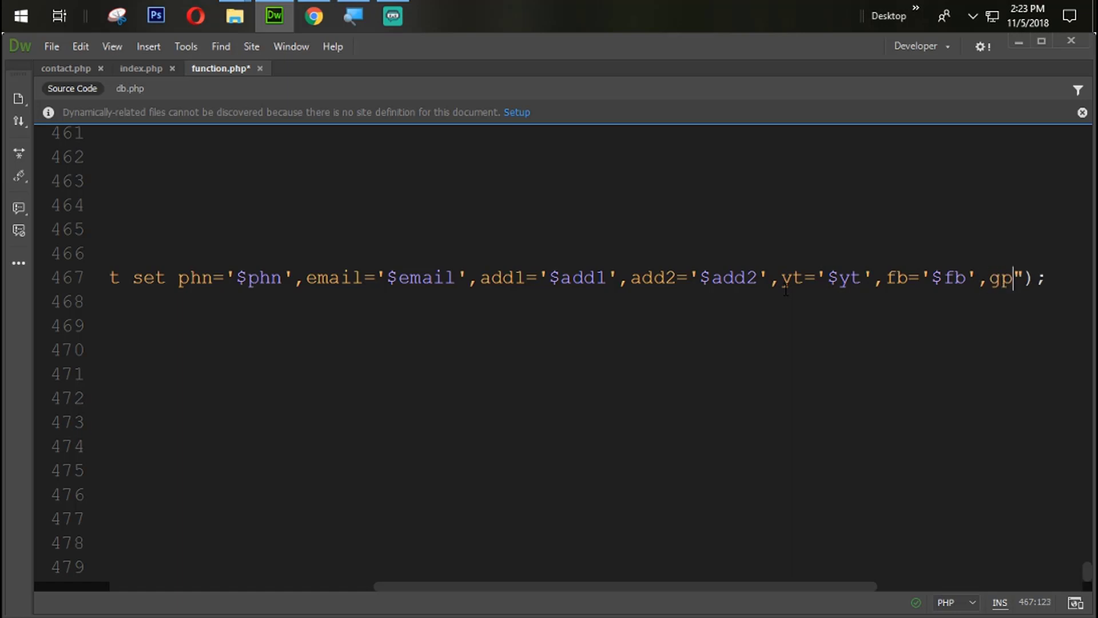
pyautogui.write("''")
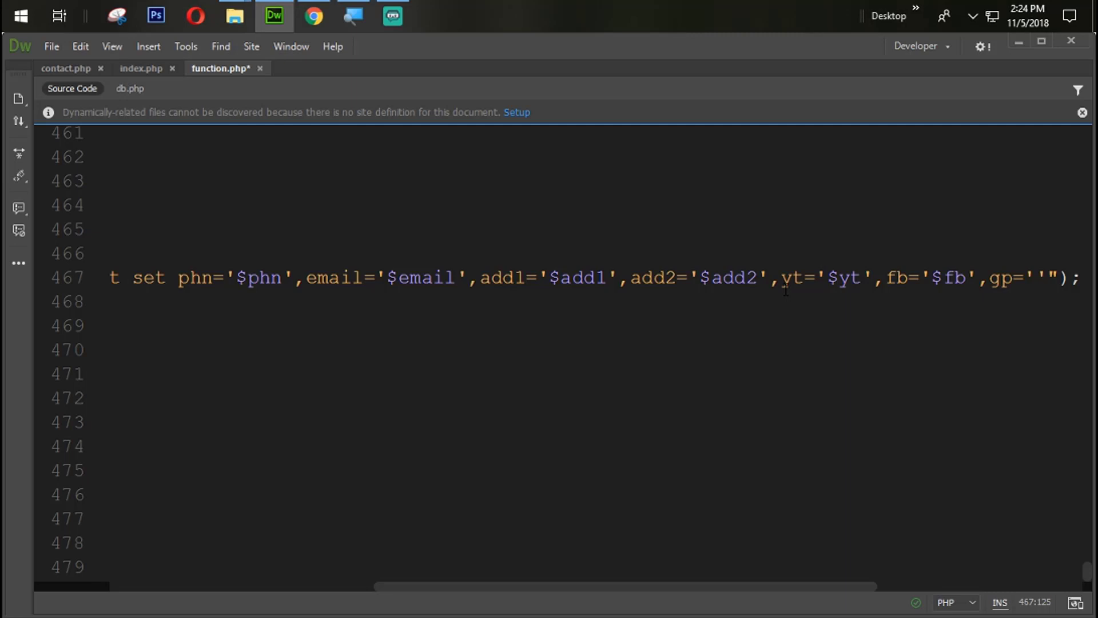
pyautogui.write('$gp')
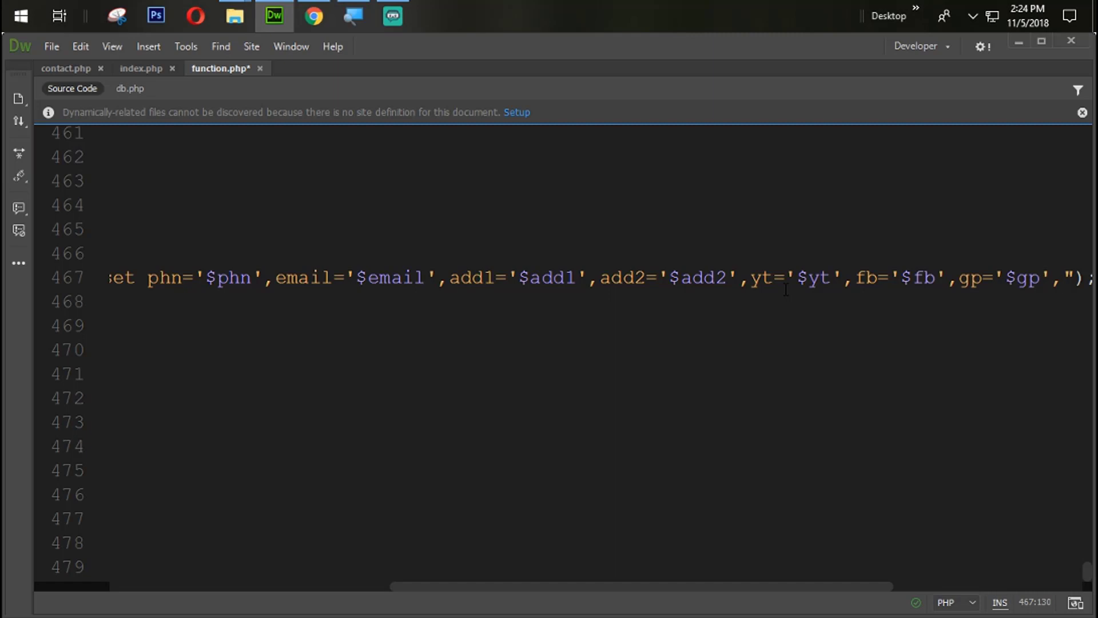
# Step: Finish the query with tw='$tw' and link='$ln'
pyautogui.write('t')
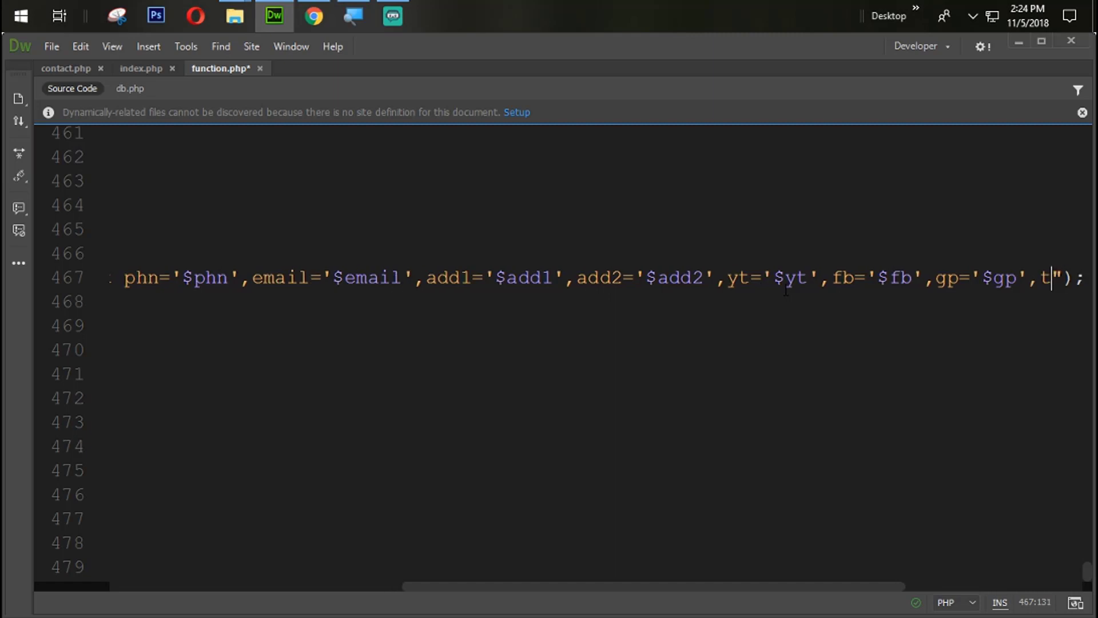
pyautogui.write('w=')
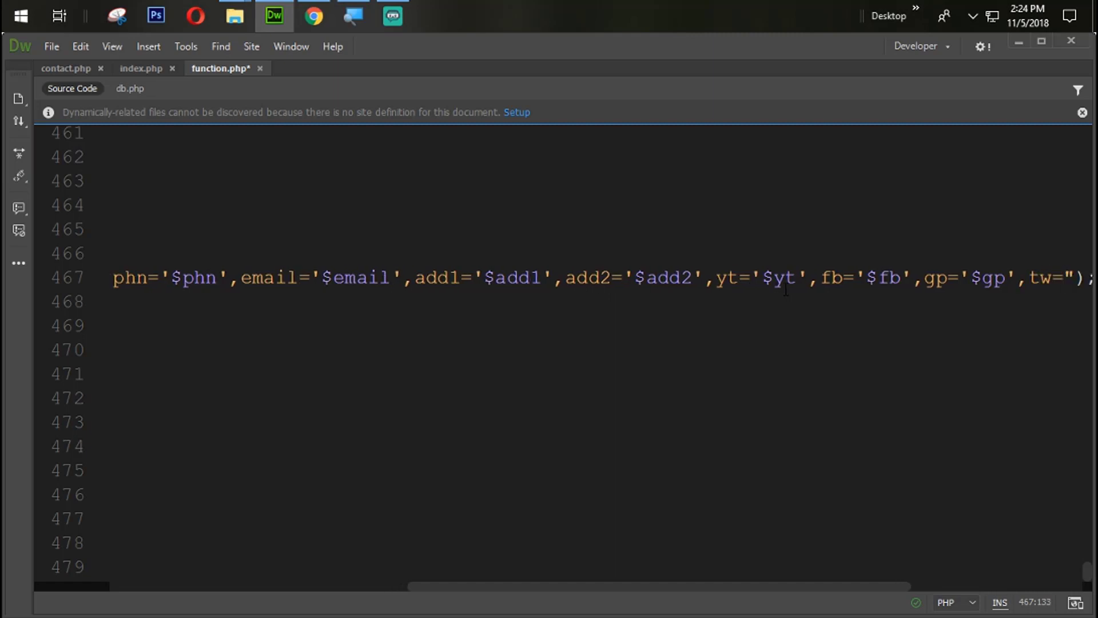
pyautogui.write("$tw',")
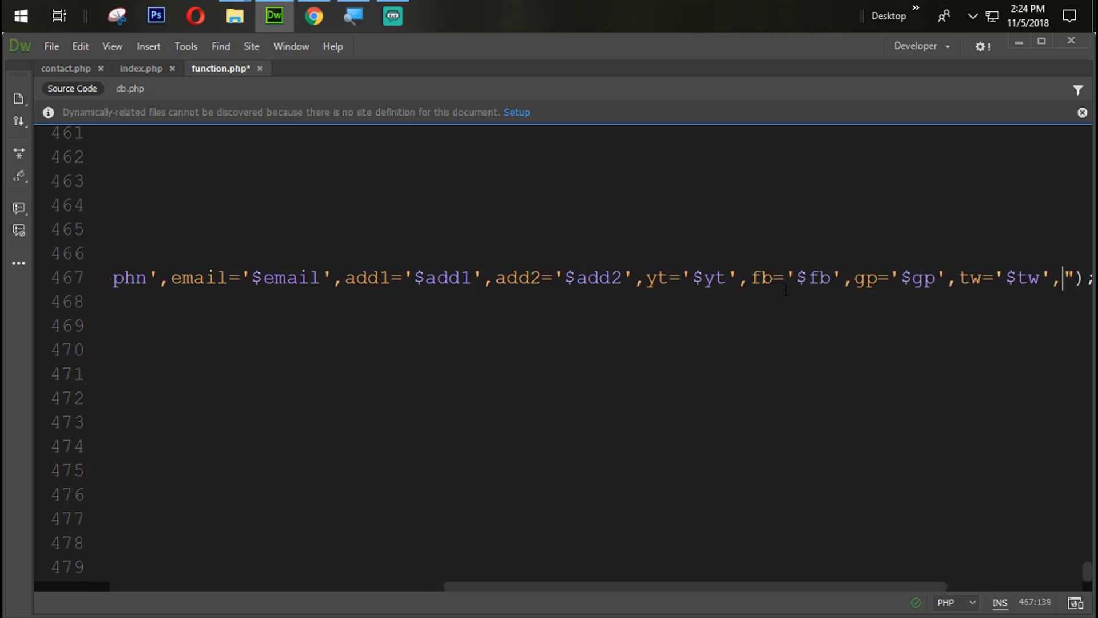
pyautogui.write("link='")
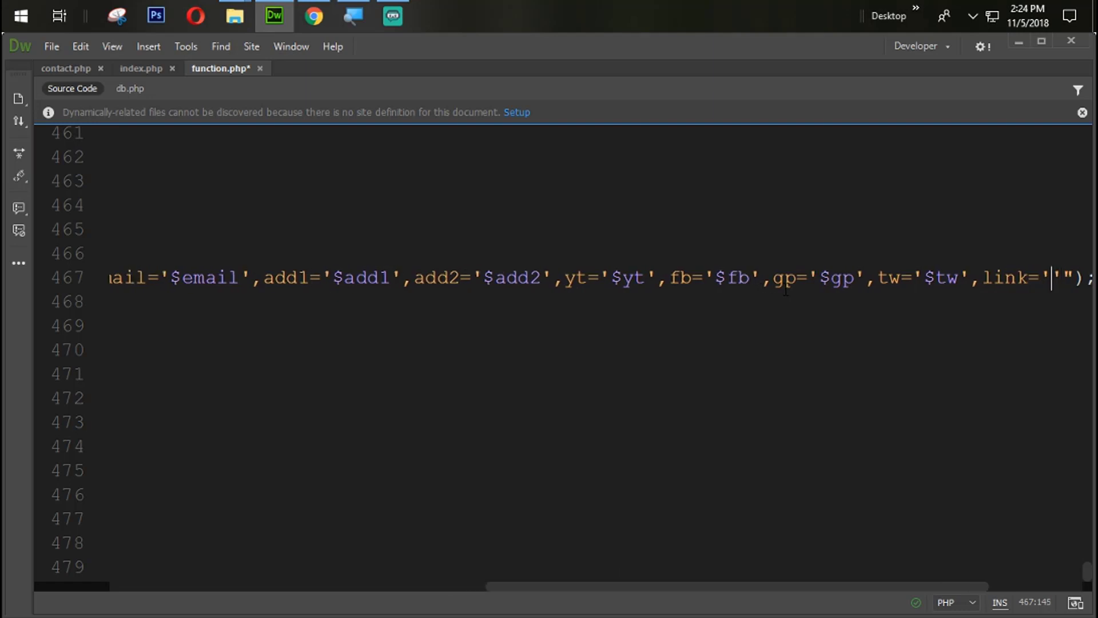
pyautogui.write('$ln')
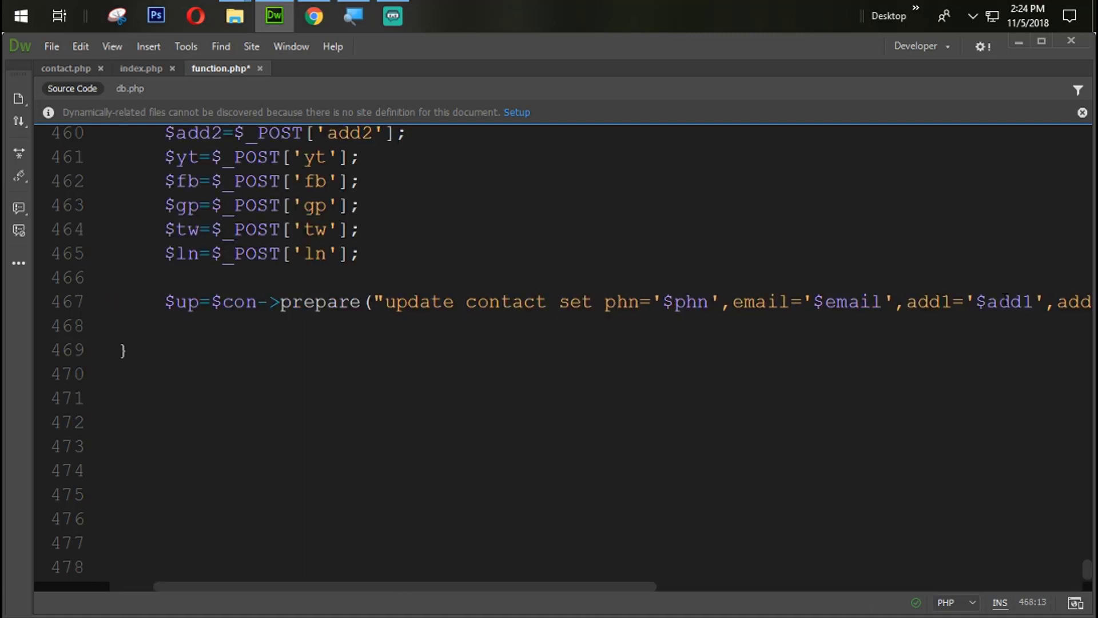
# Step: Add if($up->execute()){ echo "<script></script>"; } after the query
pyautogui.write('if(')
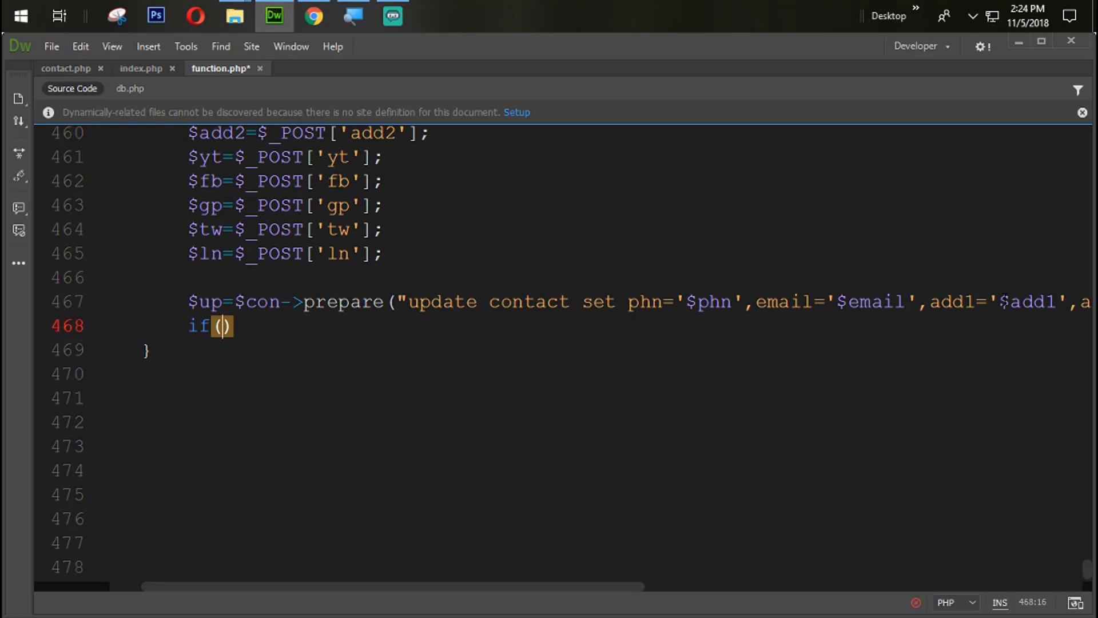
pyautogui.write('$up')
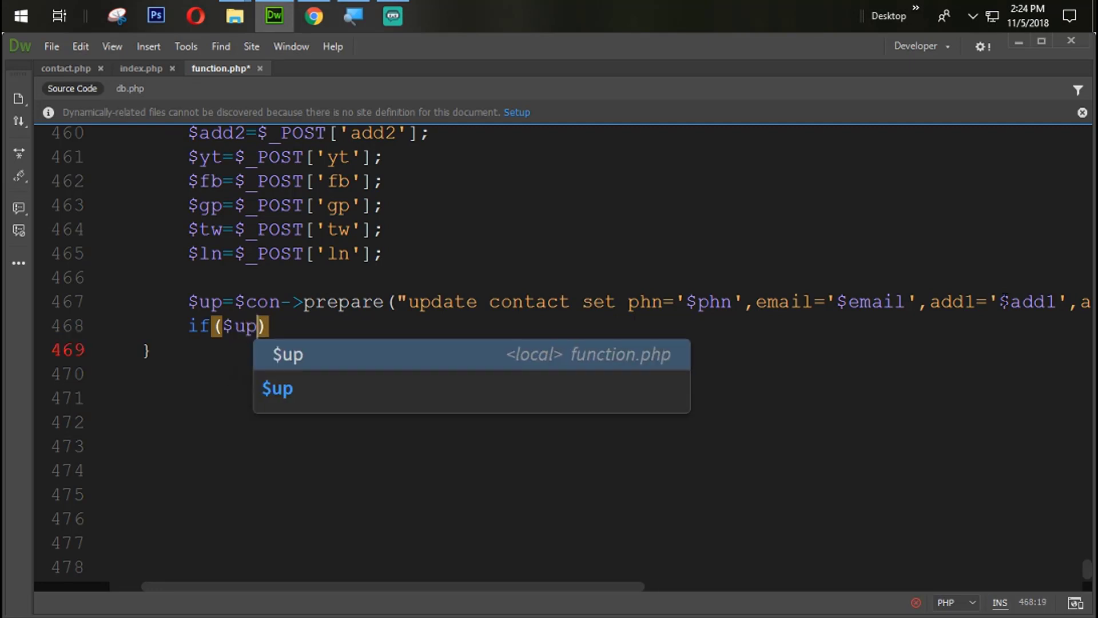
pyautogui.write('-')
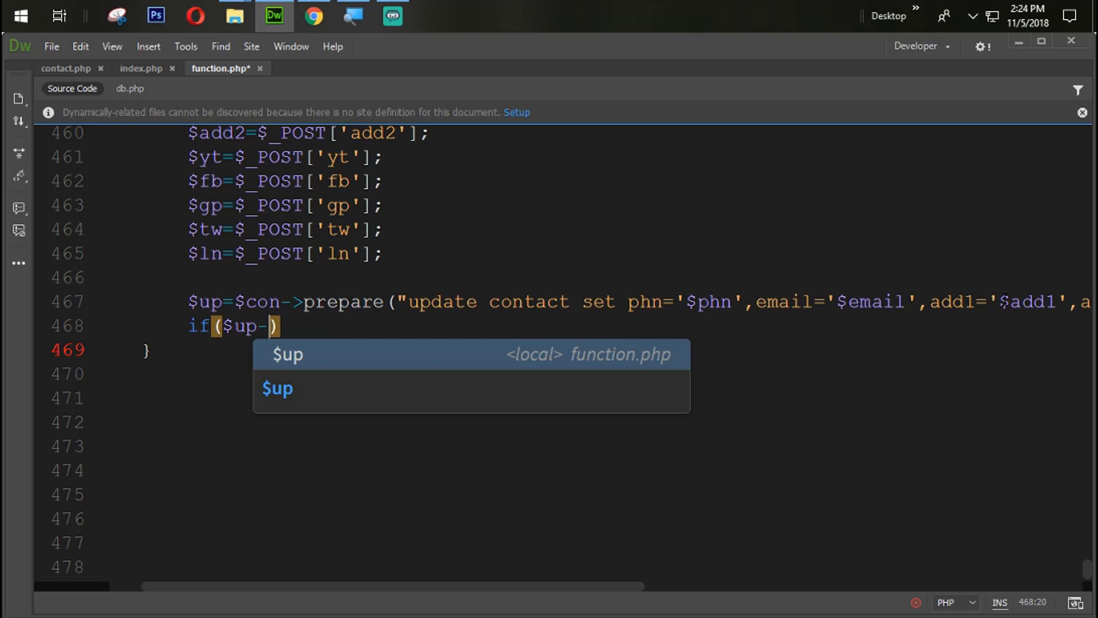
pyautogui.write('execute')
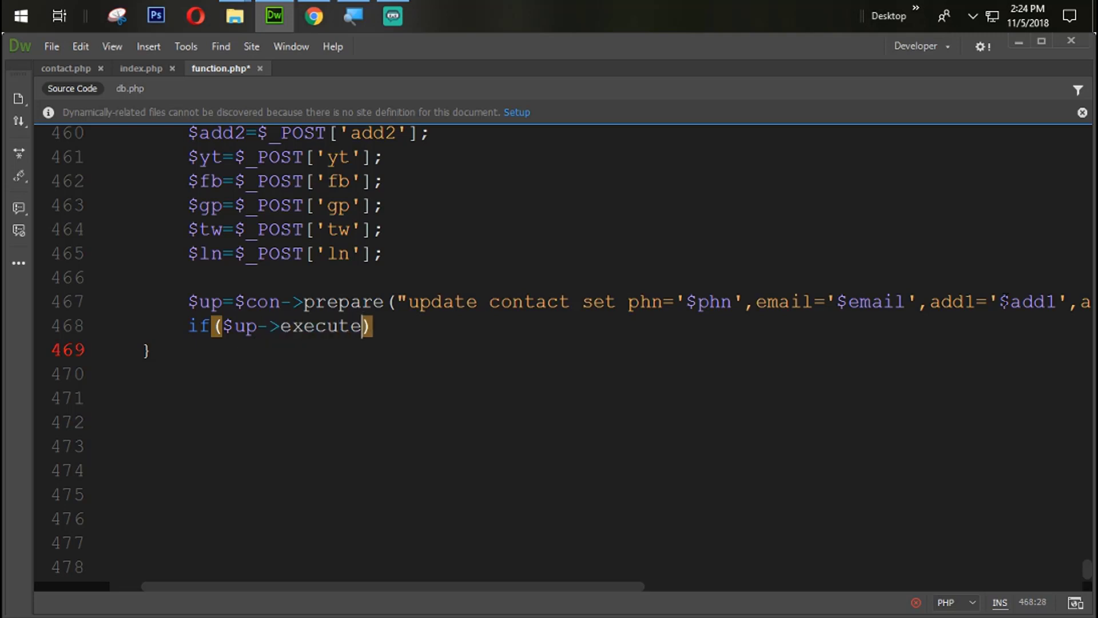
pyautogui.write('){')
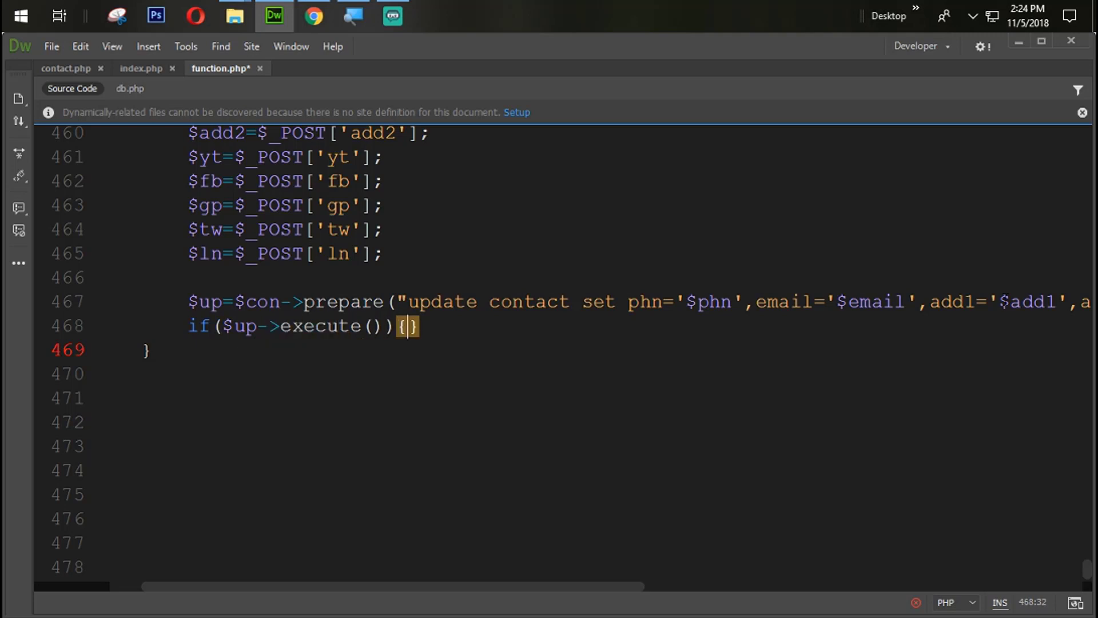
pyautogui.write('echo')
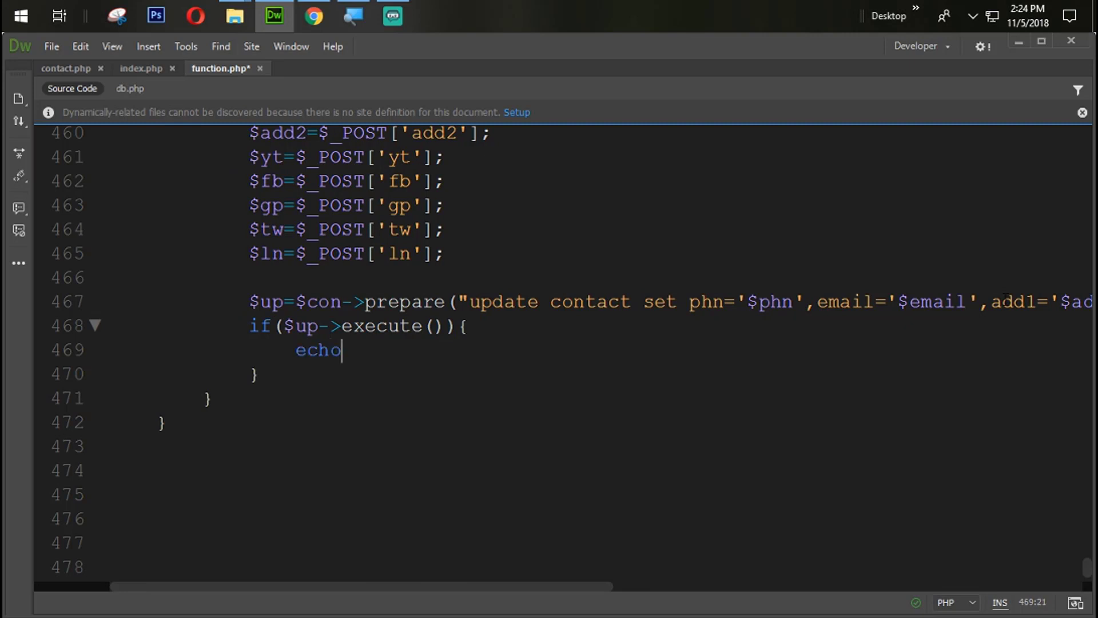
pyautogui.write('"";')
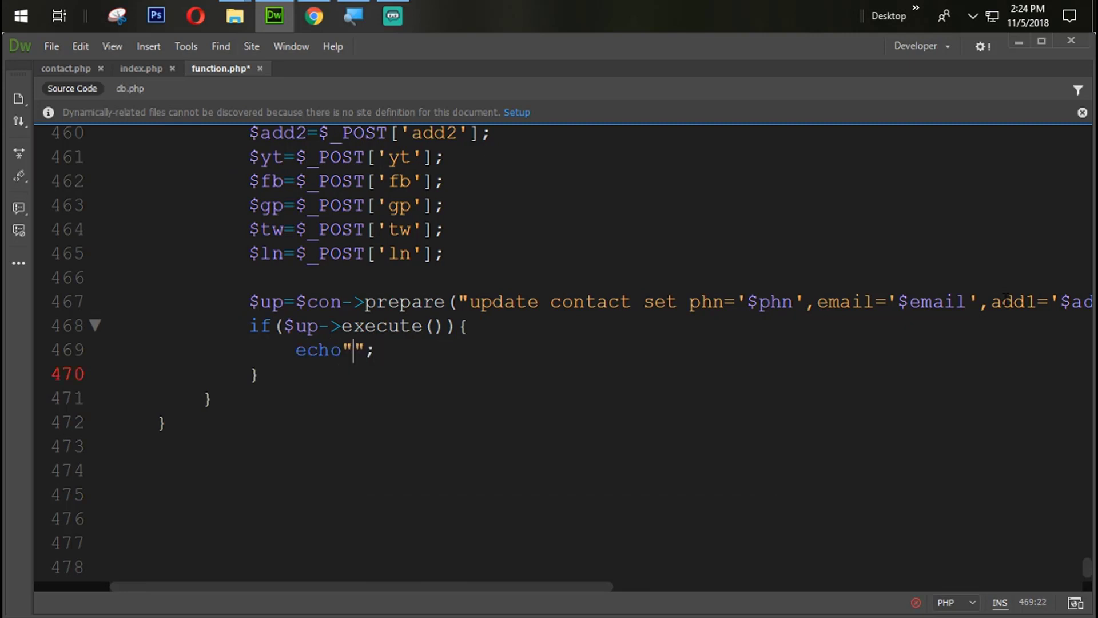
pyautogui.write('<script')
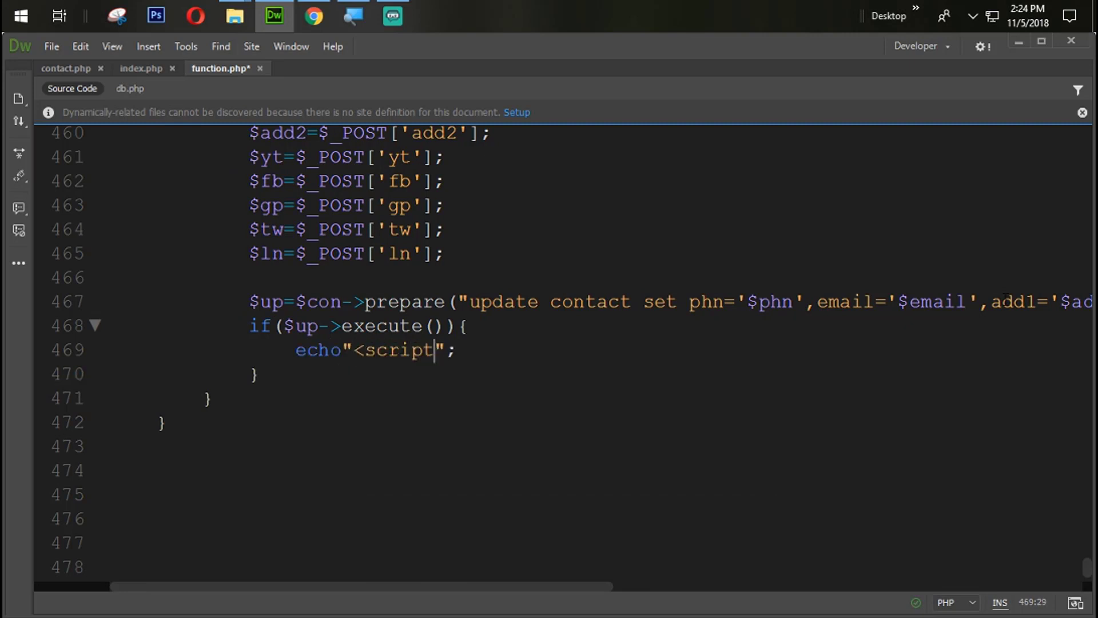
pyautogui.write('<?')
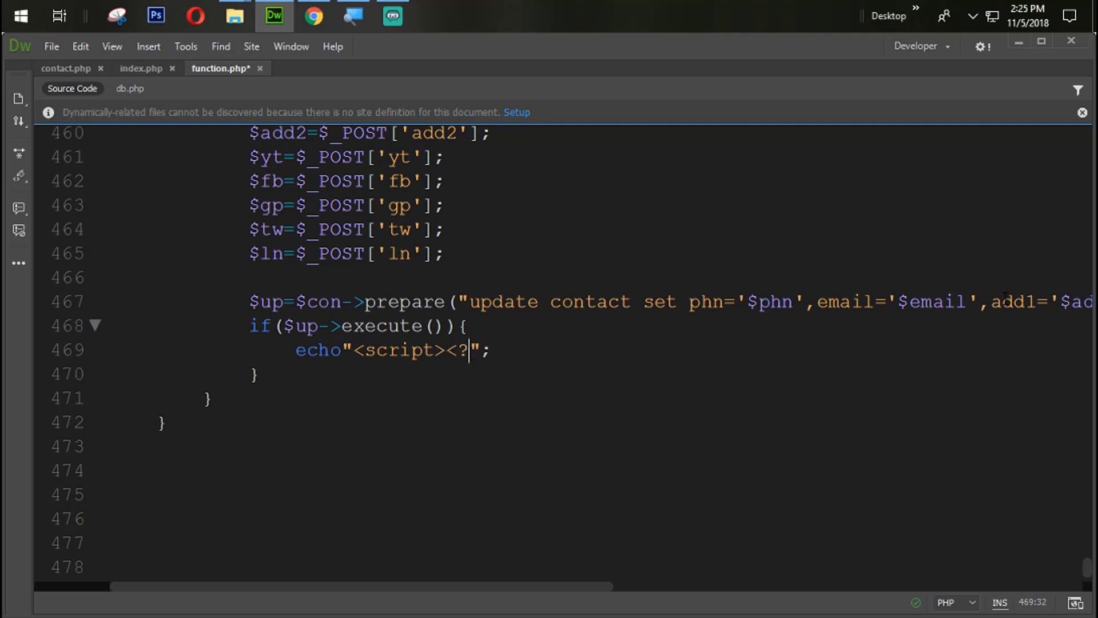
pyautogui.write('</scr')
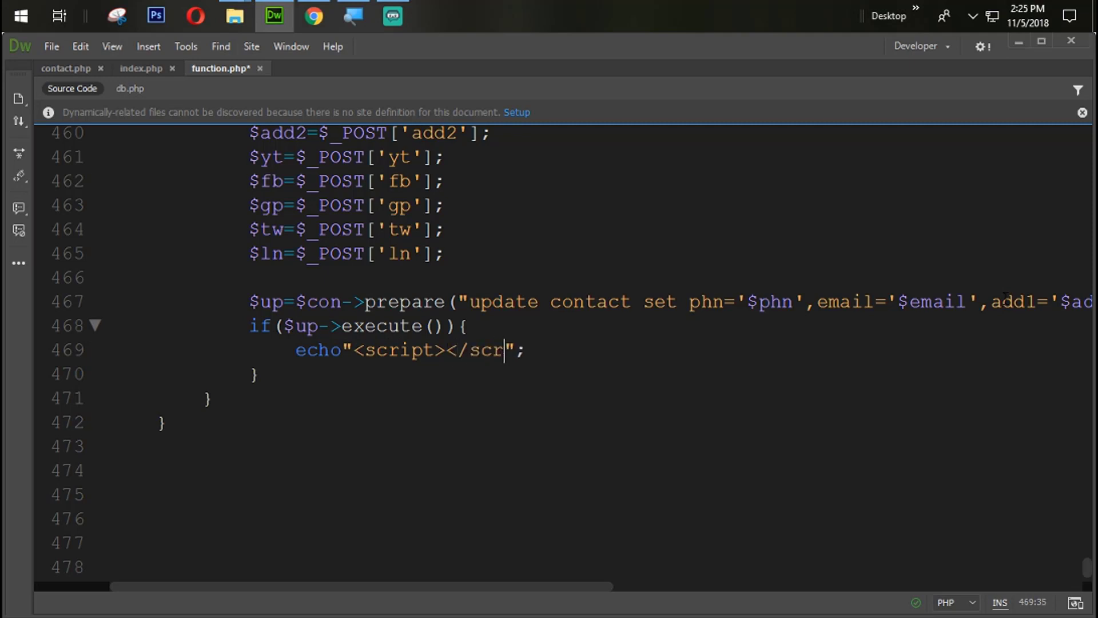
pyautogui.write('ipt>')
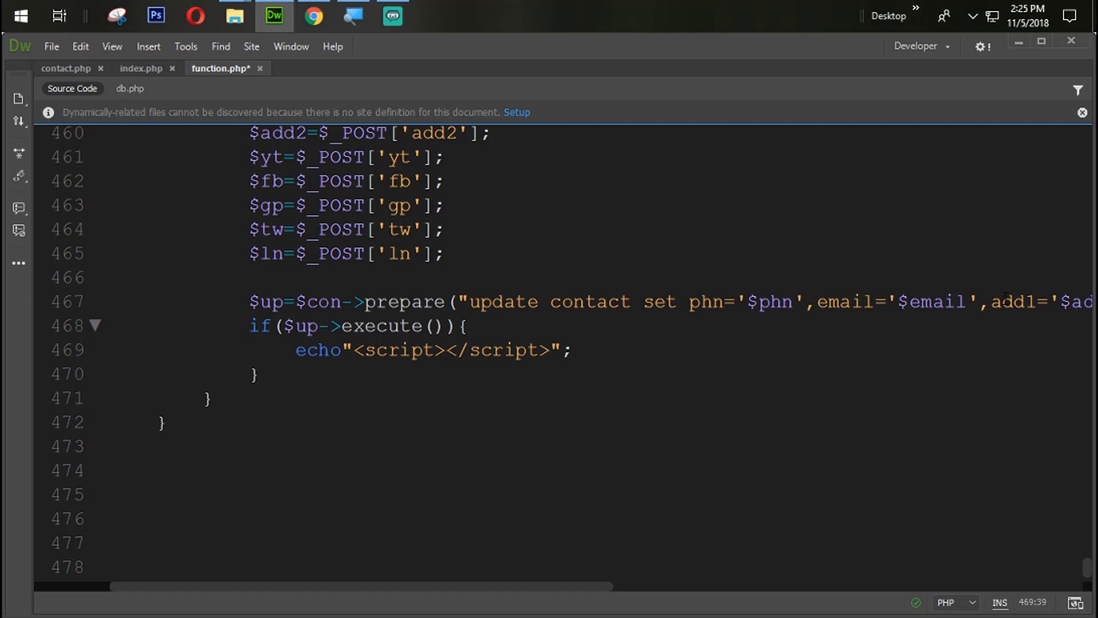
# Step: Make the script window.open('index.php?contact','_self'), save function.php and return to Chrome
pyautogui.write('windo')
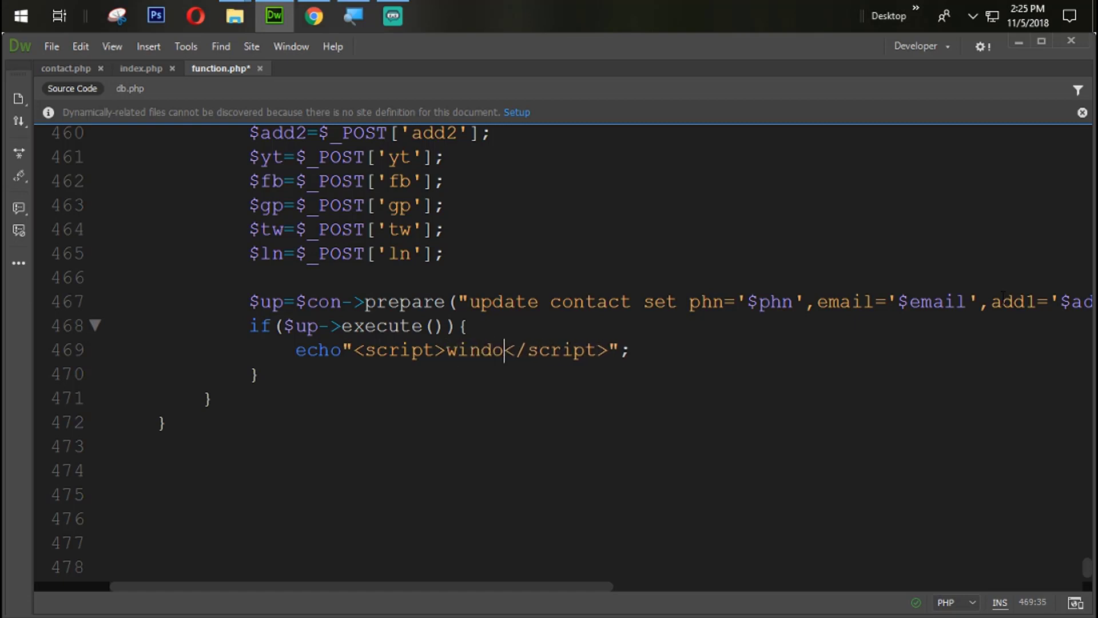
pyautogui.write('.open(')
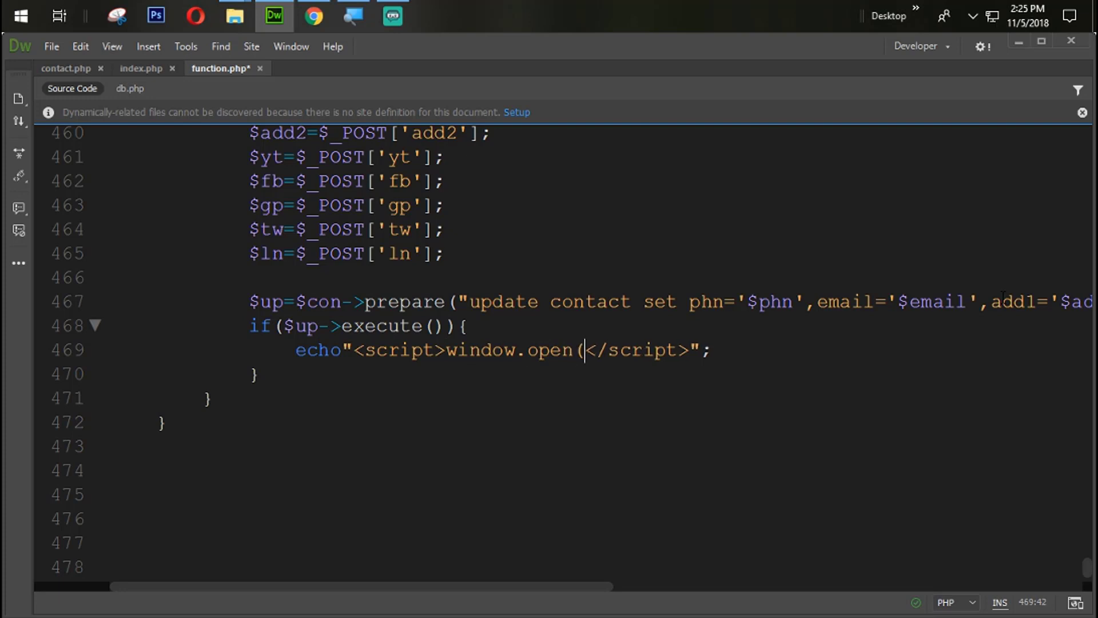
pyautogui.write(')')
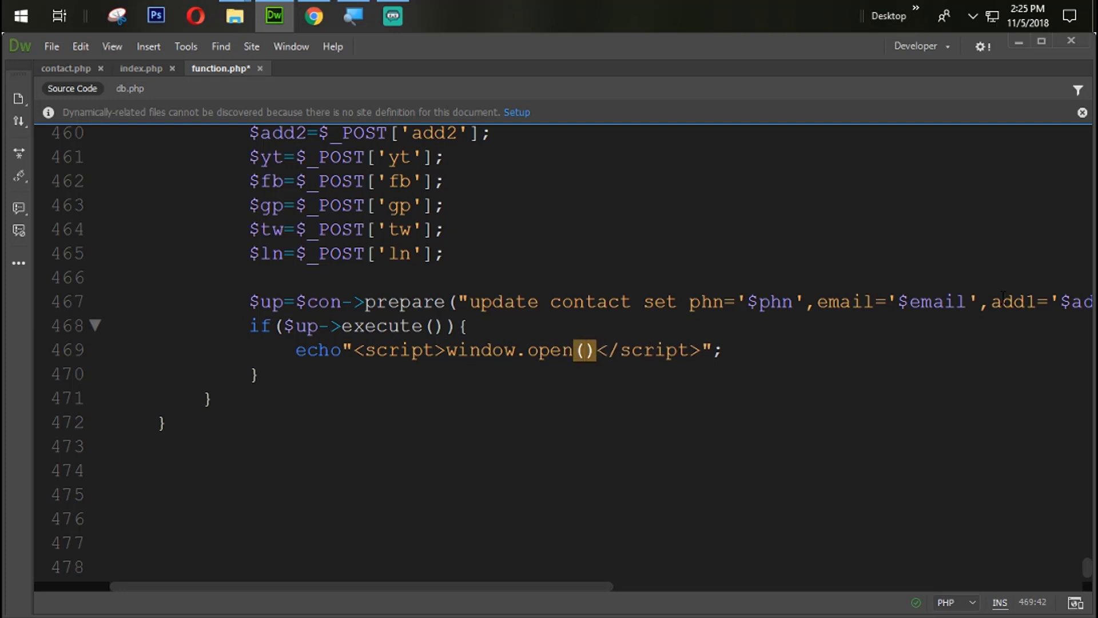
pyautogui.write("'',''")
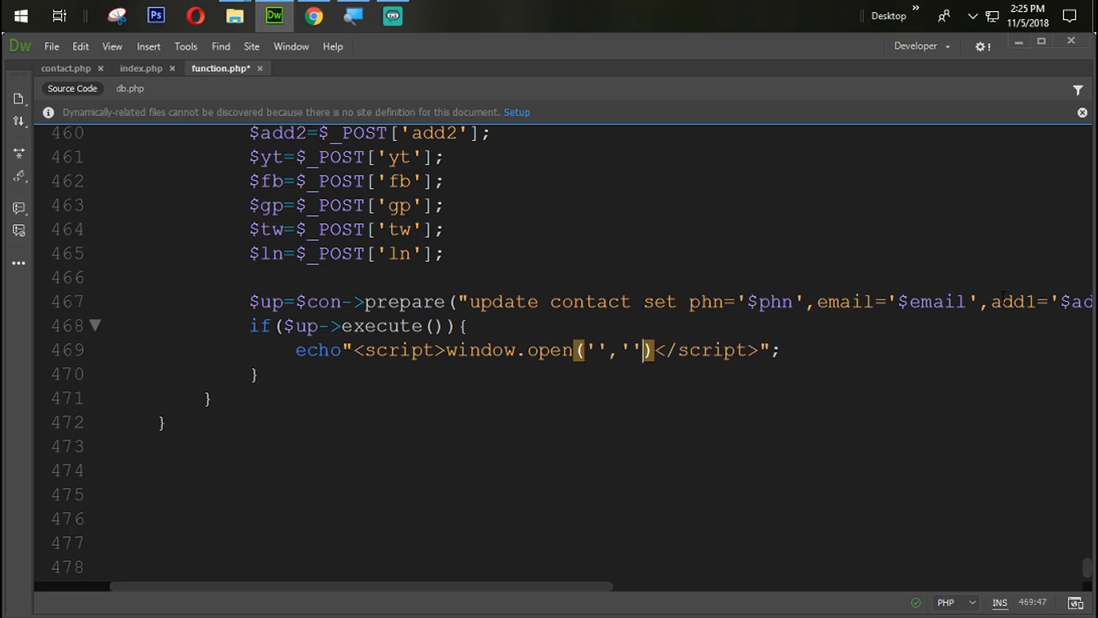
pyautogui.write('_self')
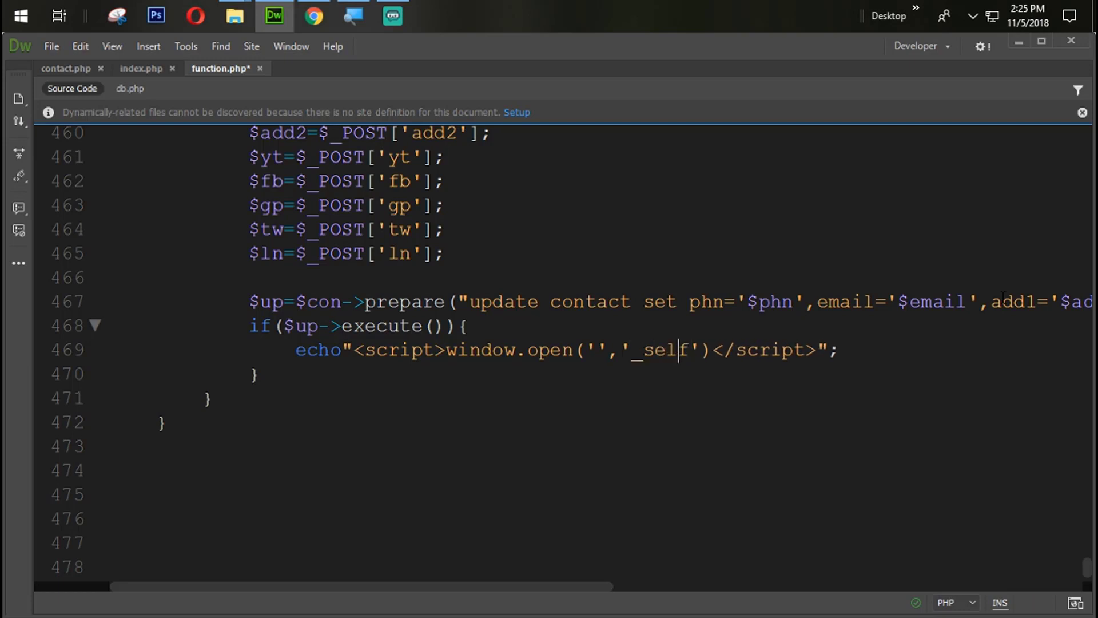
pyautogui.write('index.php?')
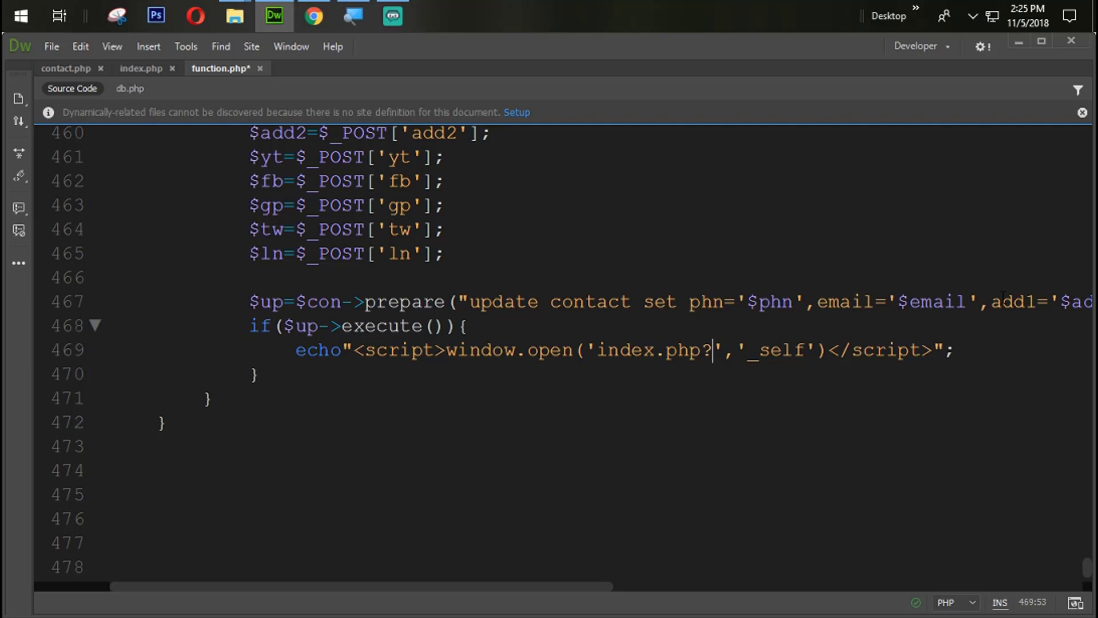
pyautogui.write('contaact')
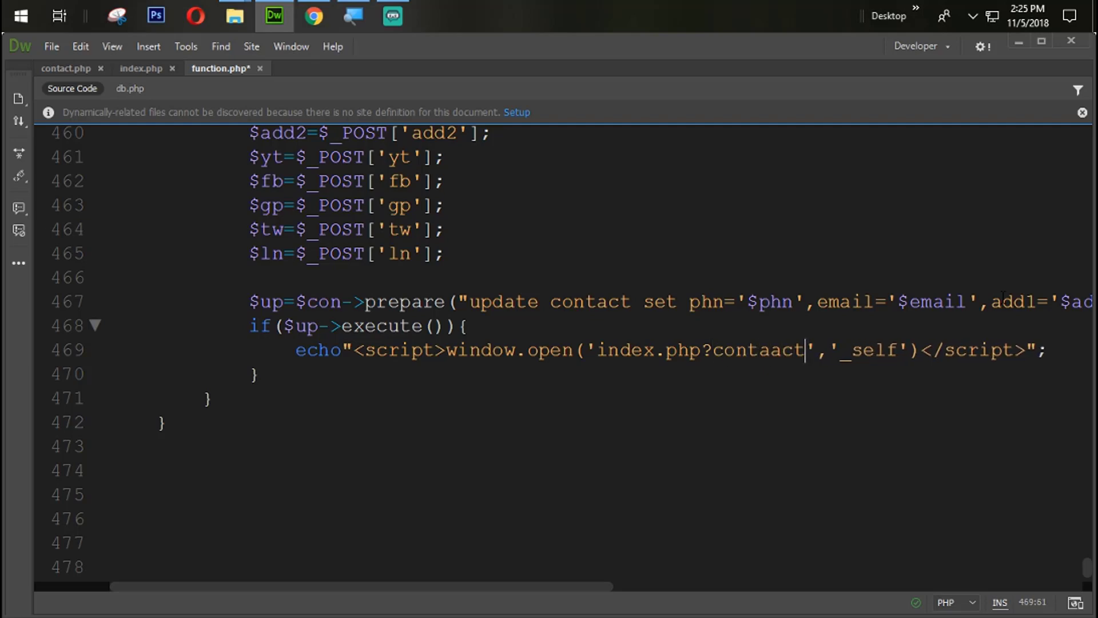
pyautogui.press('Backspace')
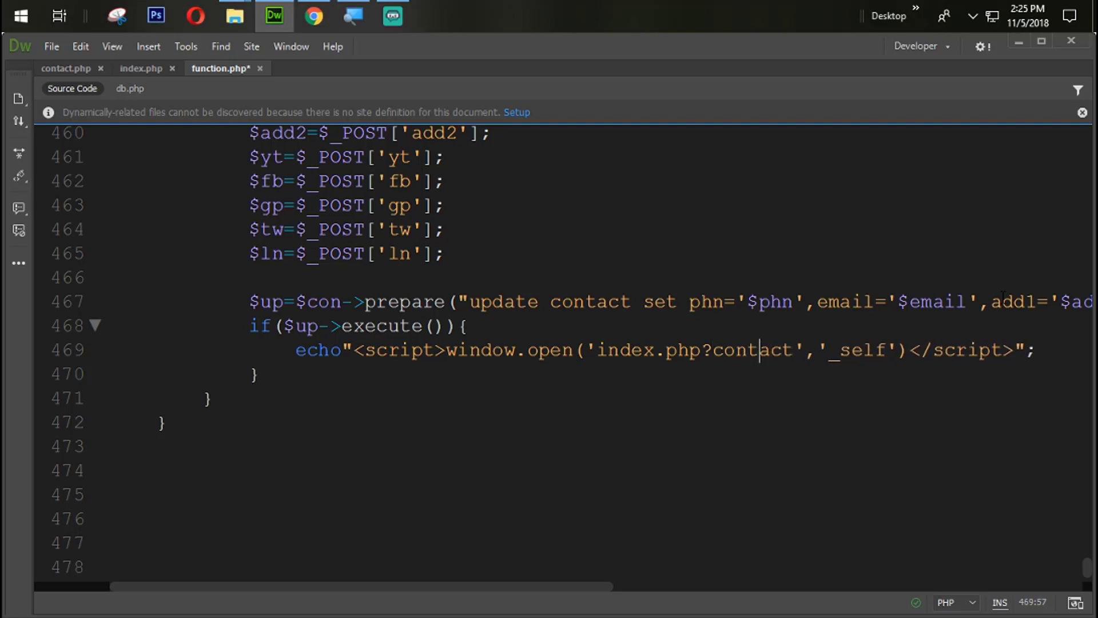
pyautogui.press('ctrl+s')
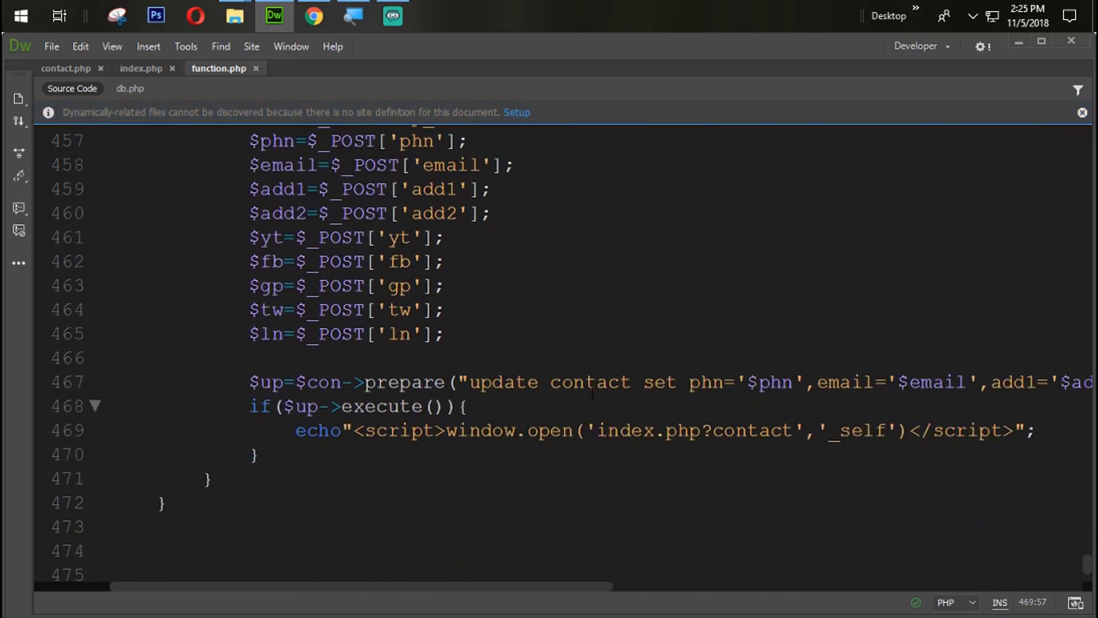
pyautogui.click(312, 14)
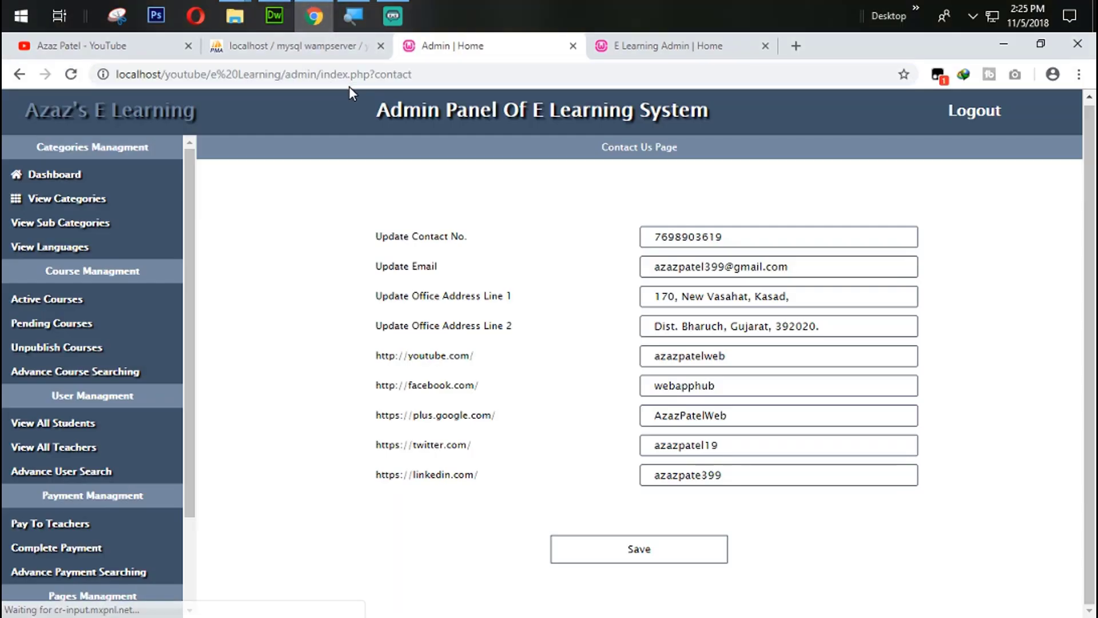
# Step: Save the Contact Us form, then edit the Contact No. and save again to test the update
pyautogui.click(637, 549)
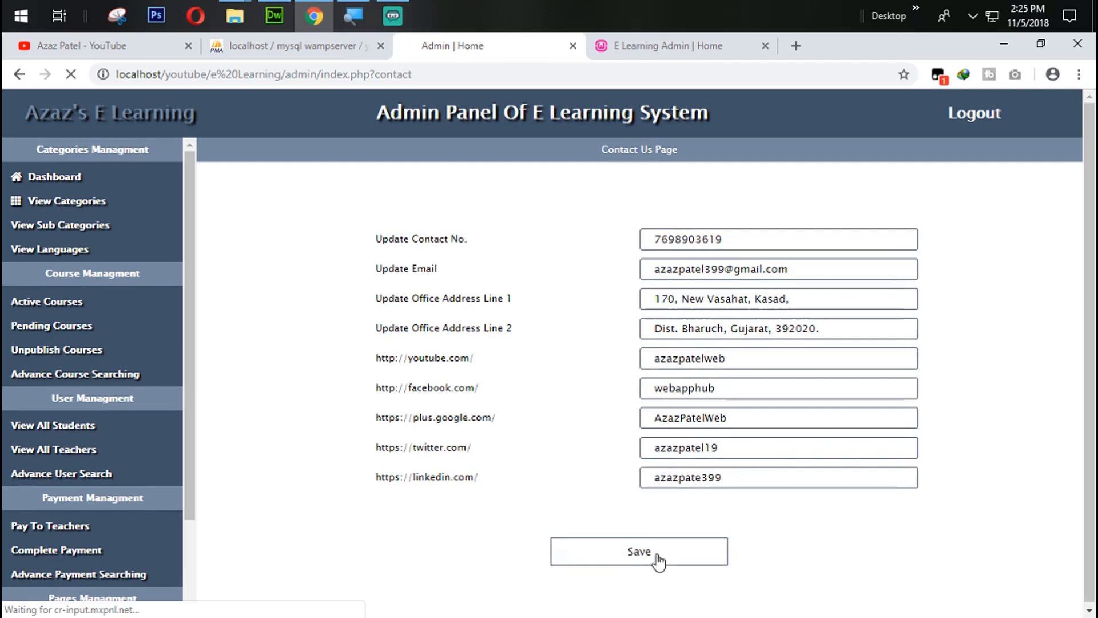
pyautogui.click(637, 551)
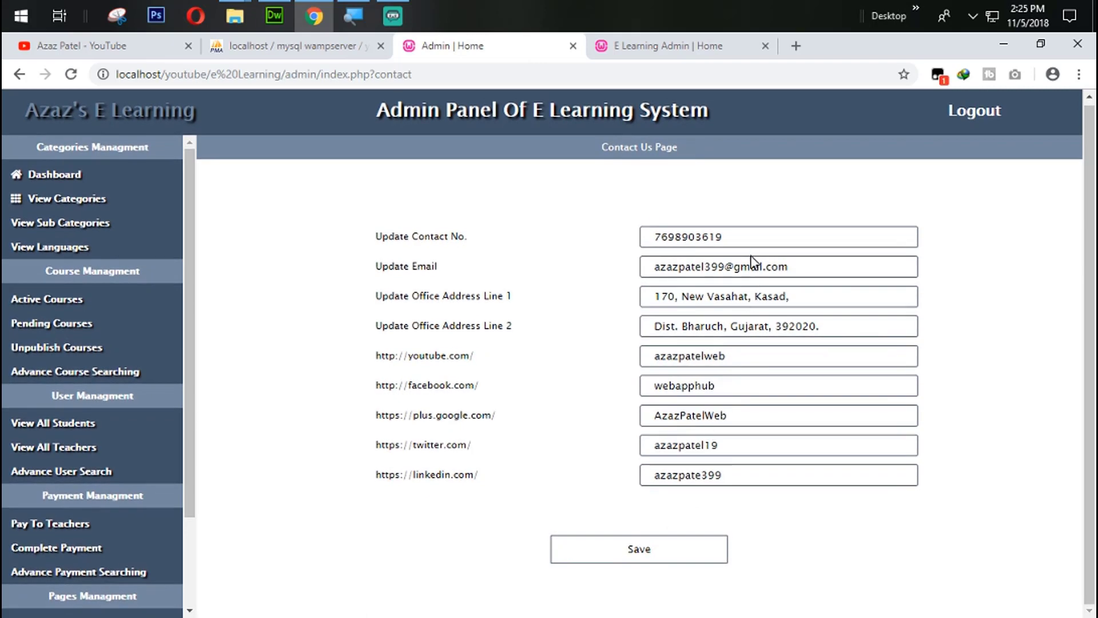
pyautogui.click(778, 235)
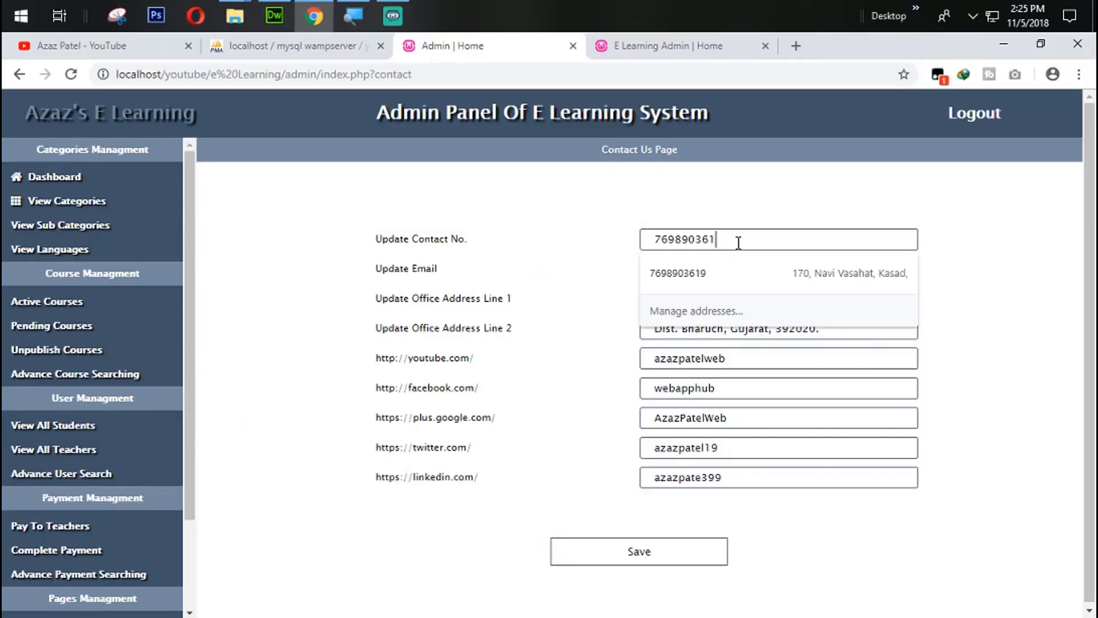
pyautogui.click(638, 551)
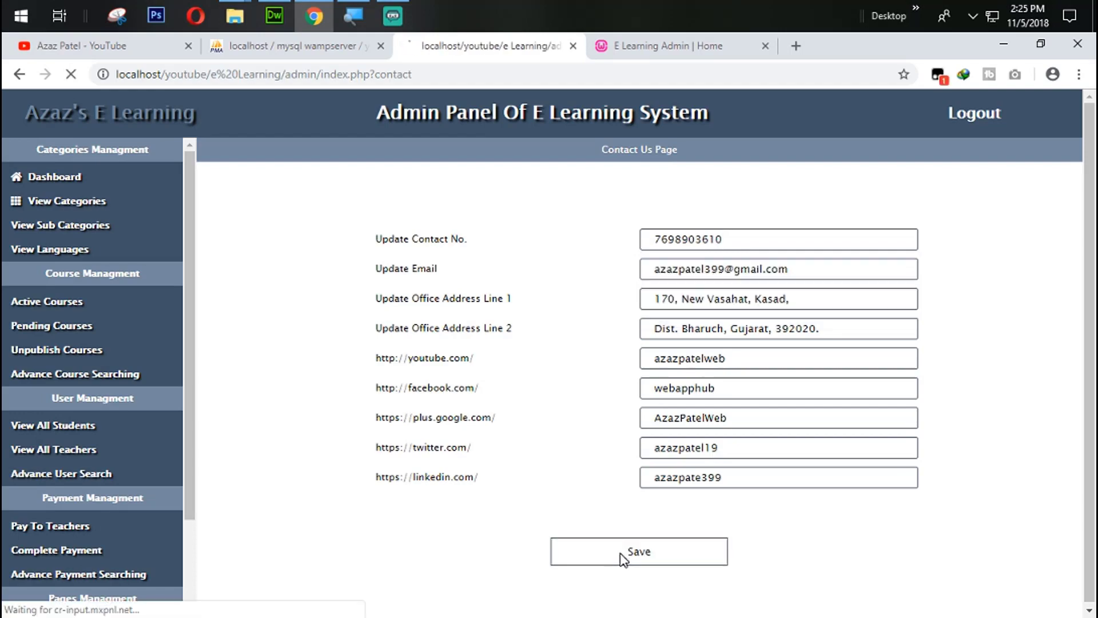
pyautogui.click(638, 552)
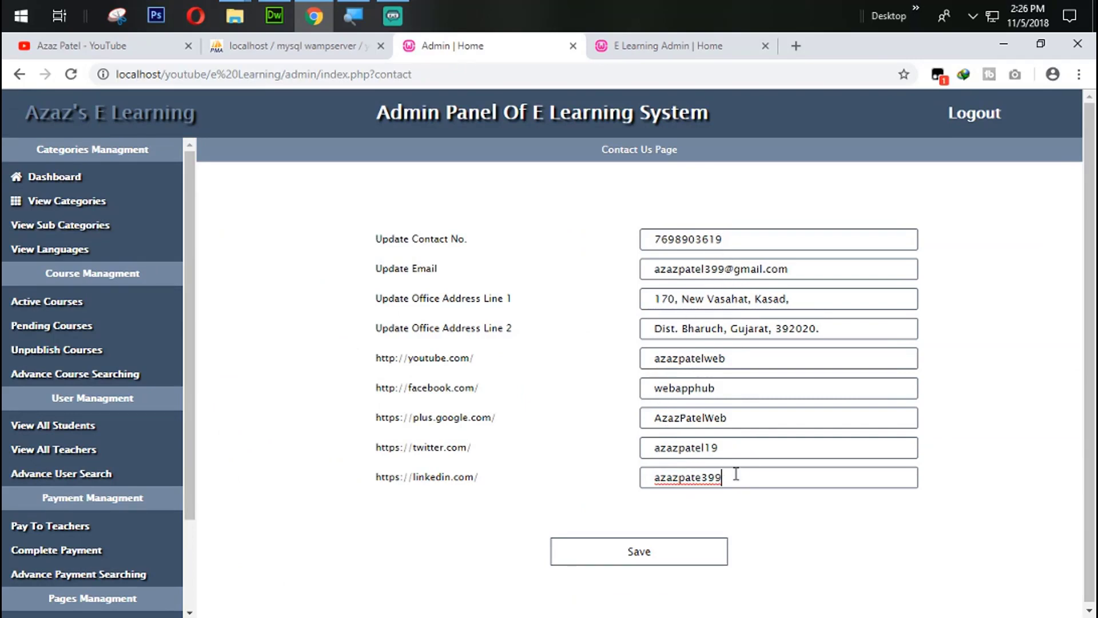
pyautogui.press('Backspace')
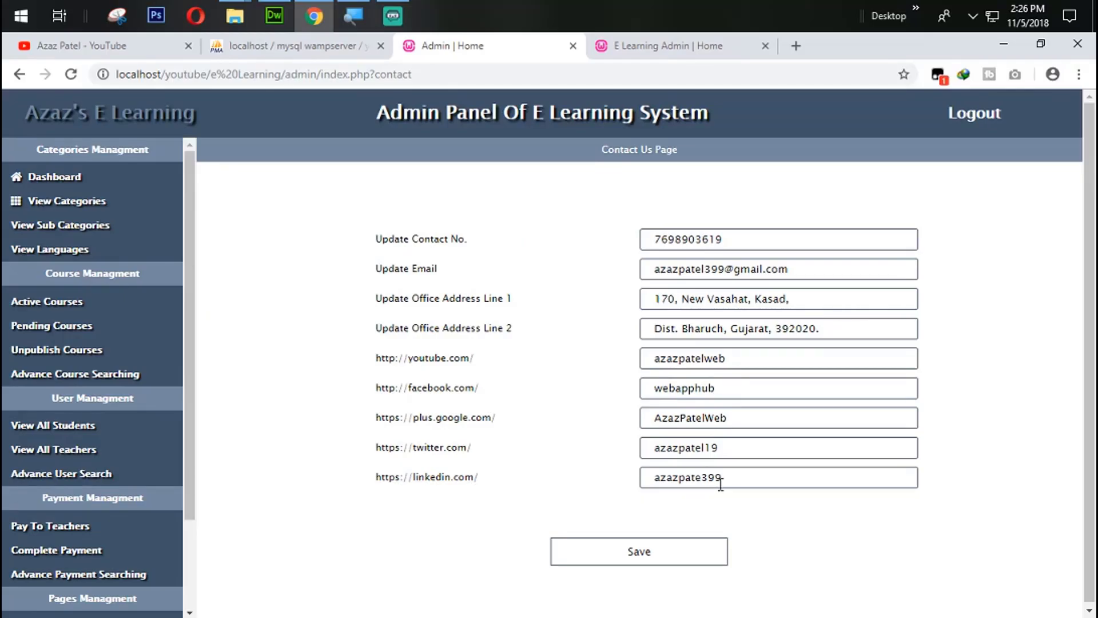
pyautogui.click(301, 45)
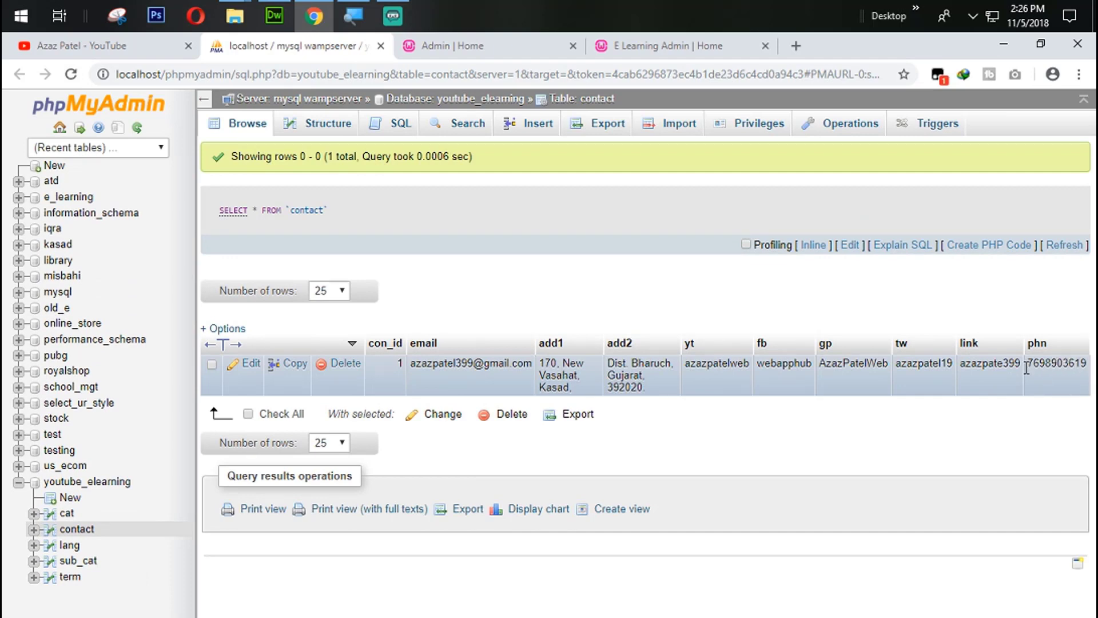
# Step: Browse the contact table in phpMyAdmin to check the saved contact values
pyautogui.click(274, 15)
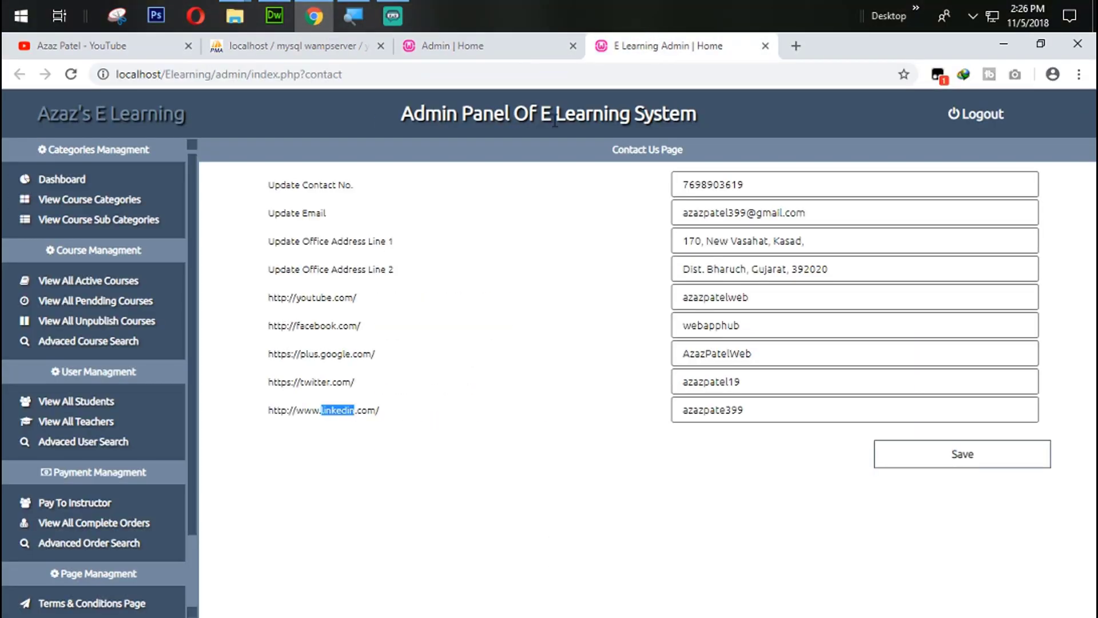
# Step: Review the second admin's Contact Us page, then switch to the Azaz Patel YouTube channel
pyautogui.scroll(-3)
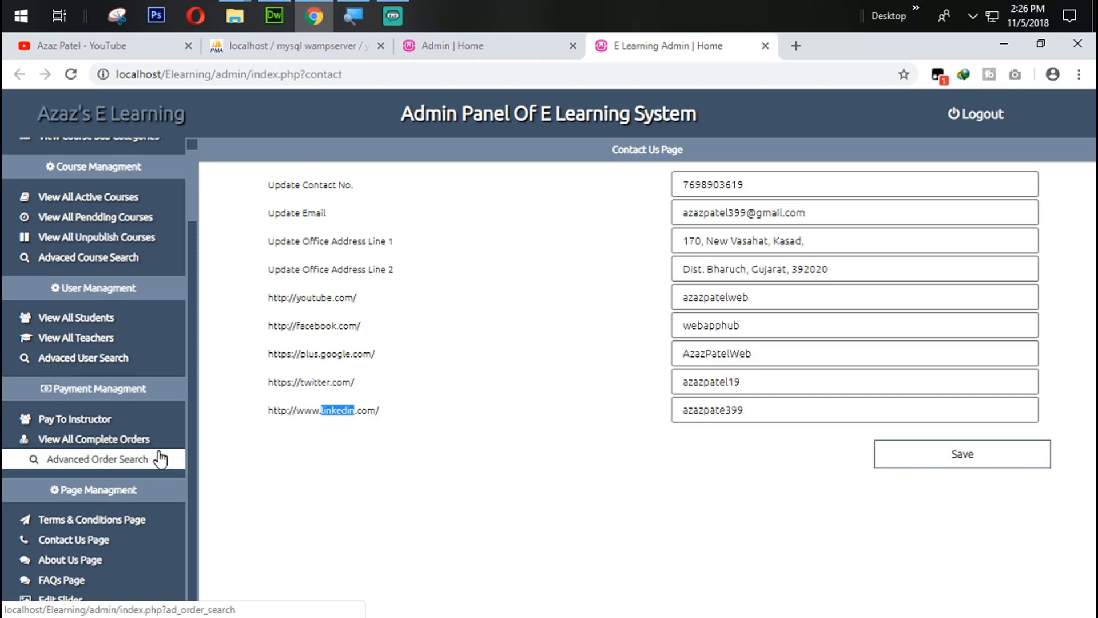
pyautogui.moveTo(79, 579)
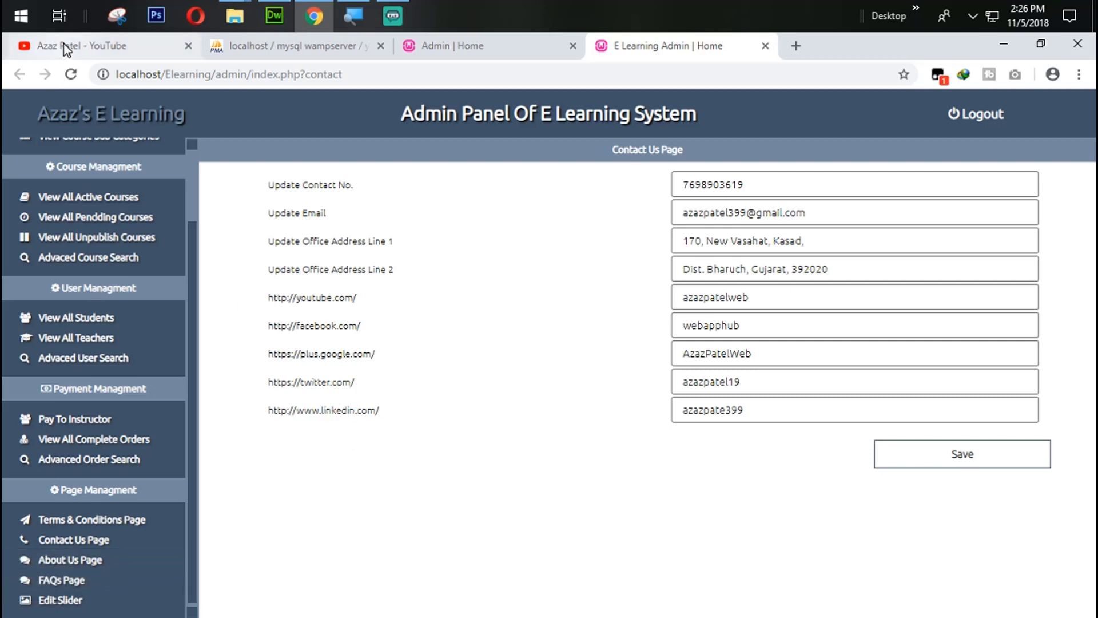
pyautogui.click(98, 45)
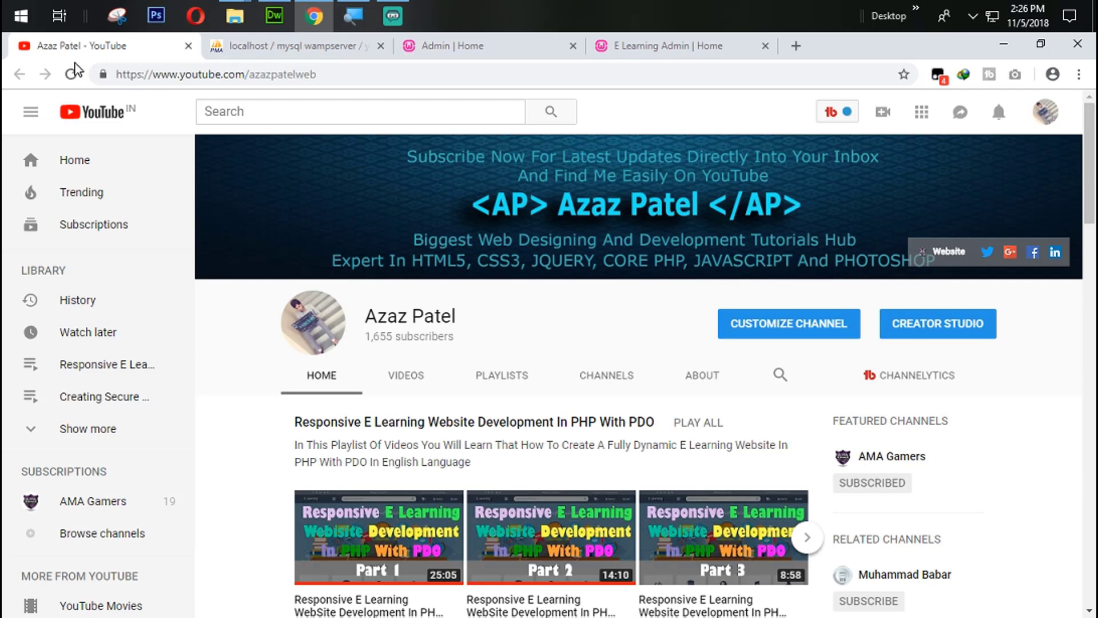
pyautogui.moveTo(72, 74)
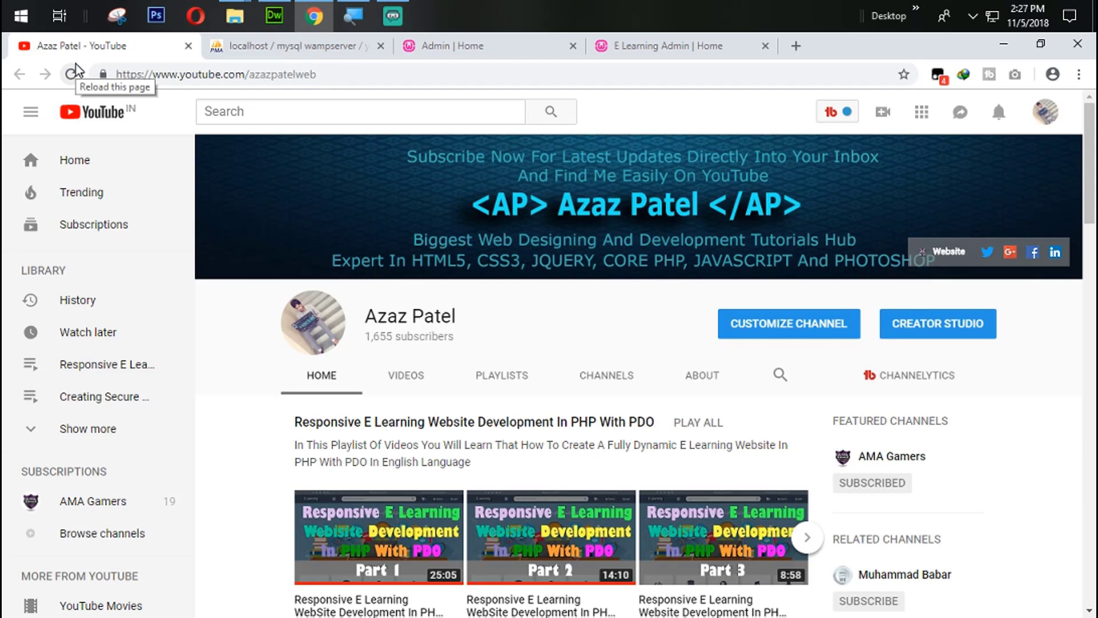
pyautogui.moveTo(312, 15)
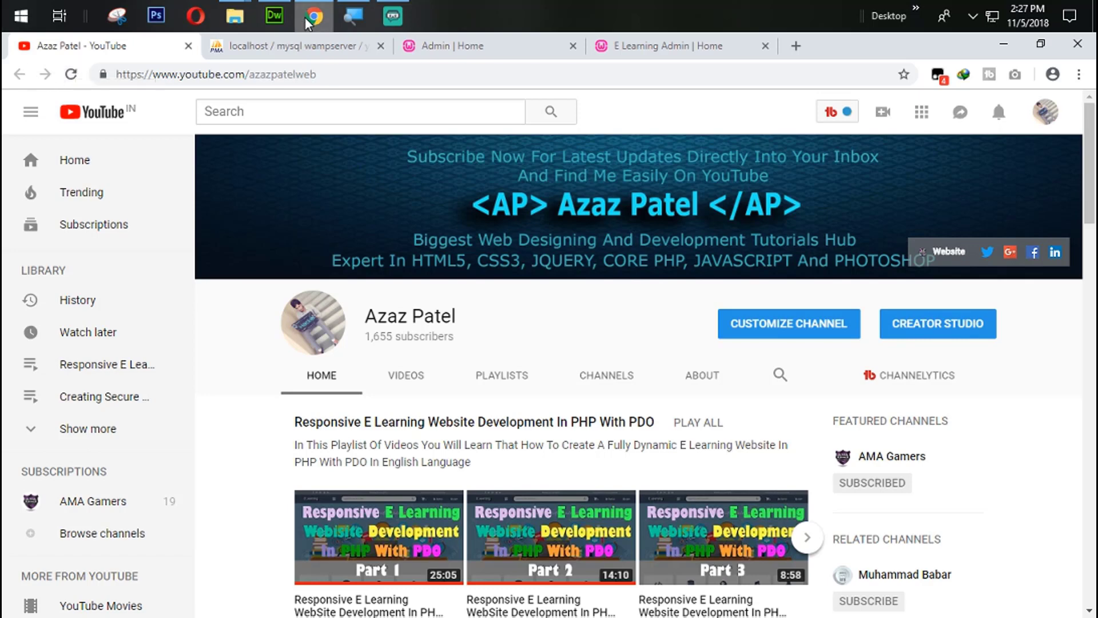